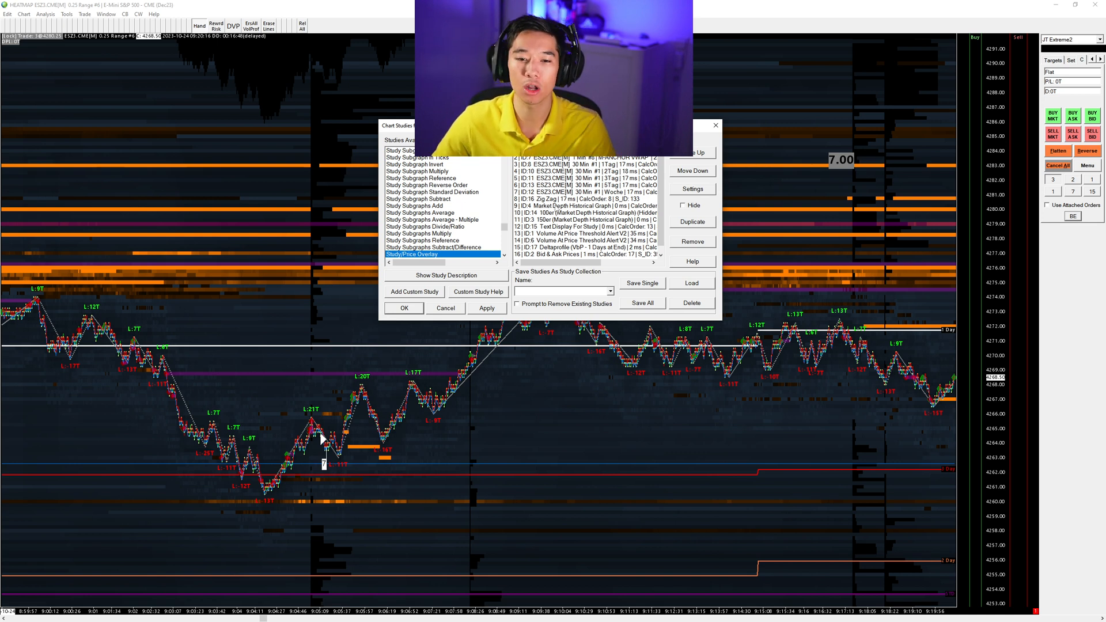
{"action": "mouse_move", "coordinate": [109, 350]}
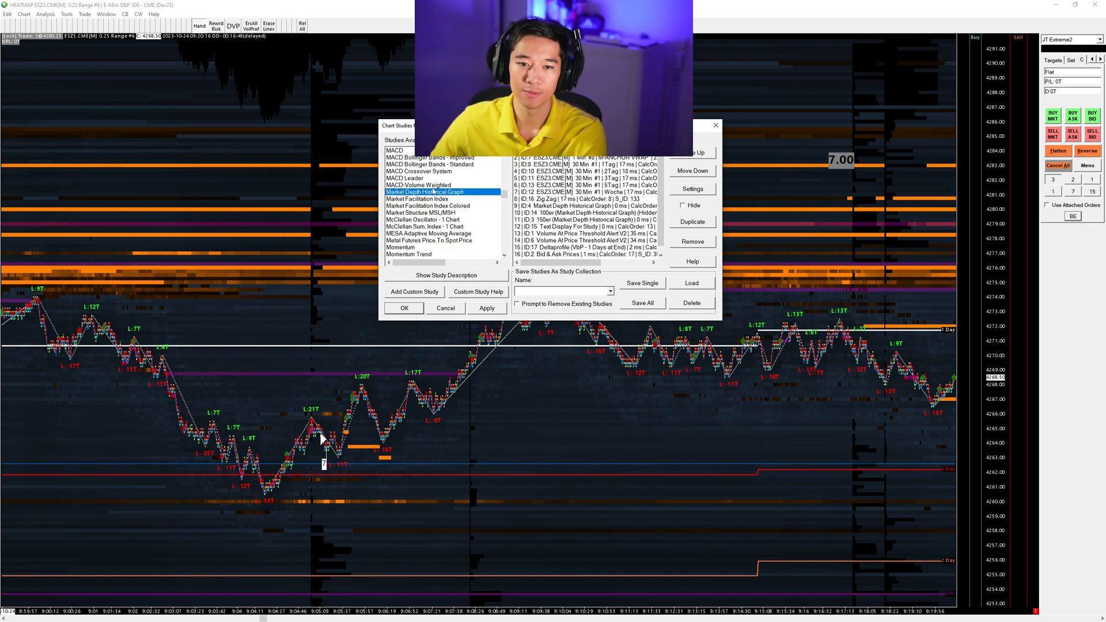
Step: Open the settings of the chart's Market Depth Historical Graph study
{"action": "left_click", "coordinate": [585, 205]}
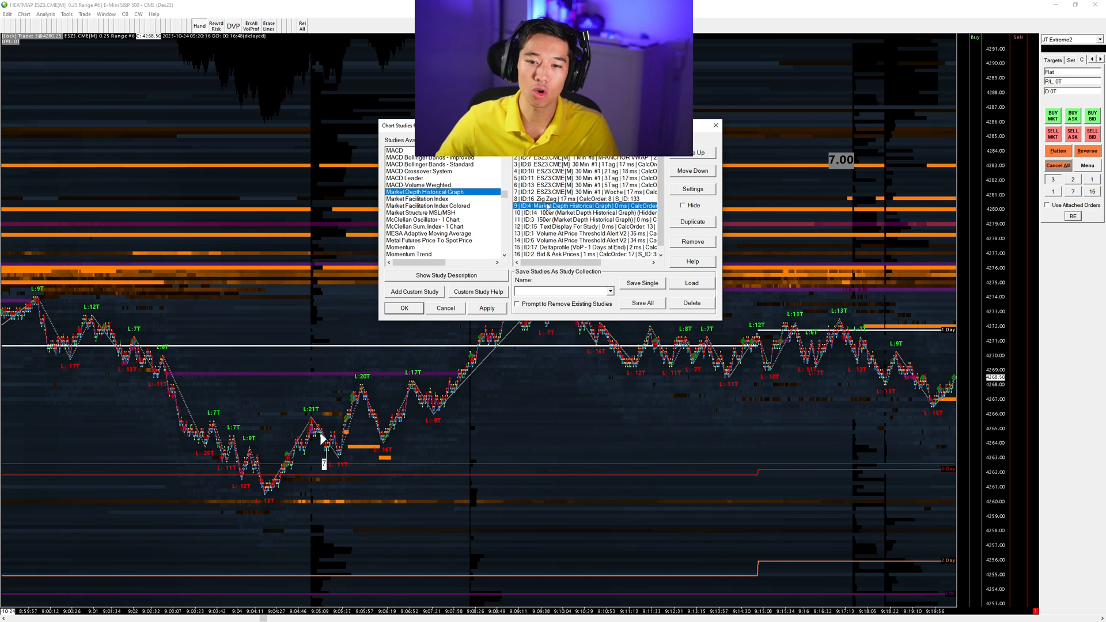
{"action": "left_click", "coordinate": [693, 189]}
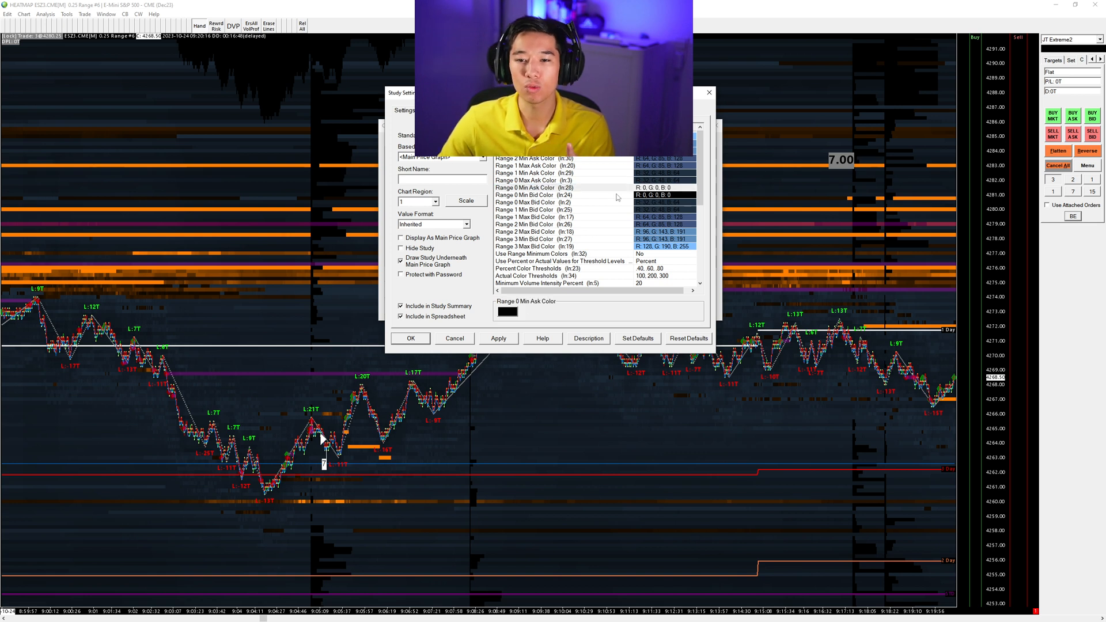
Step: Set Range 0 Max Ask Color to dark blue-grey (R:32, G:48, B:64) and review Range 0 Max Bid Color
{"action": "left_click", "coordinate": [555, 195]}
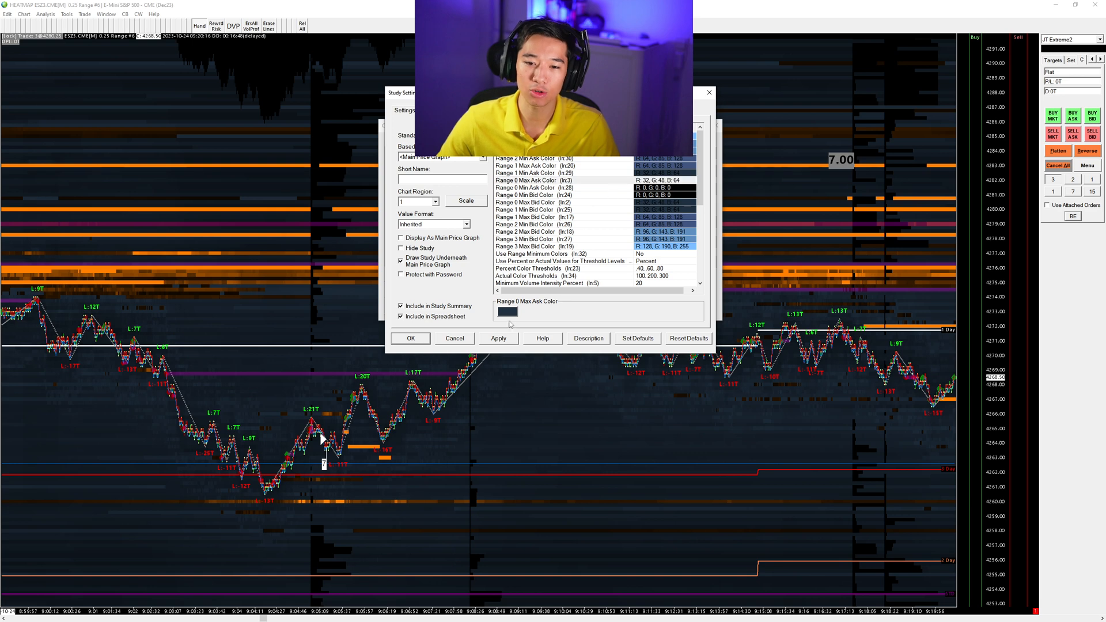
{"action": "left_click", "coordinate": [507, 311]}
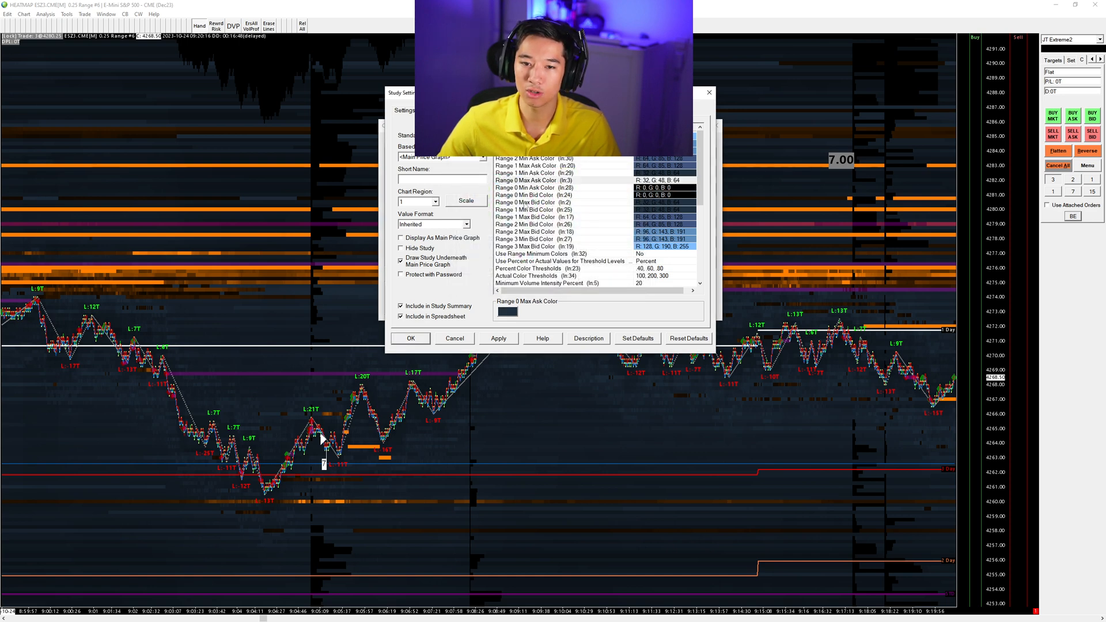
{"action": "left_click", "coordinate": [507, 311]}
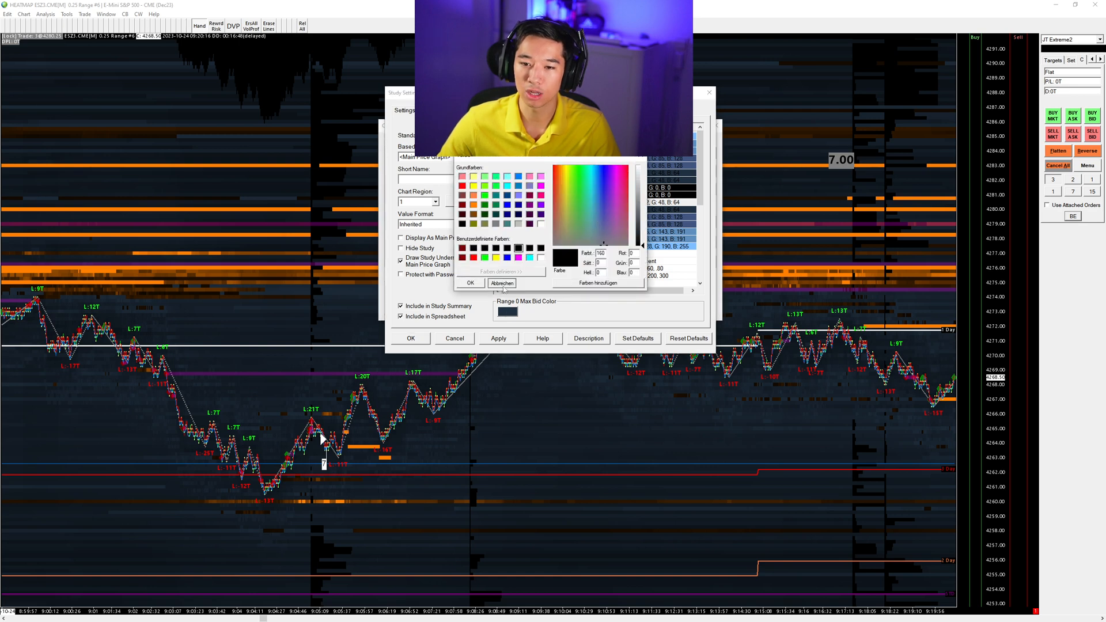
{"action": "left_click", "coordinate": [502, 283]}
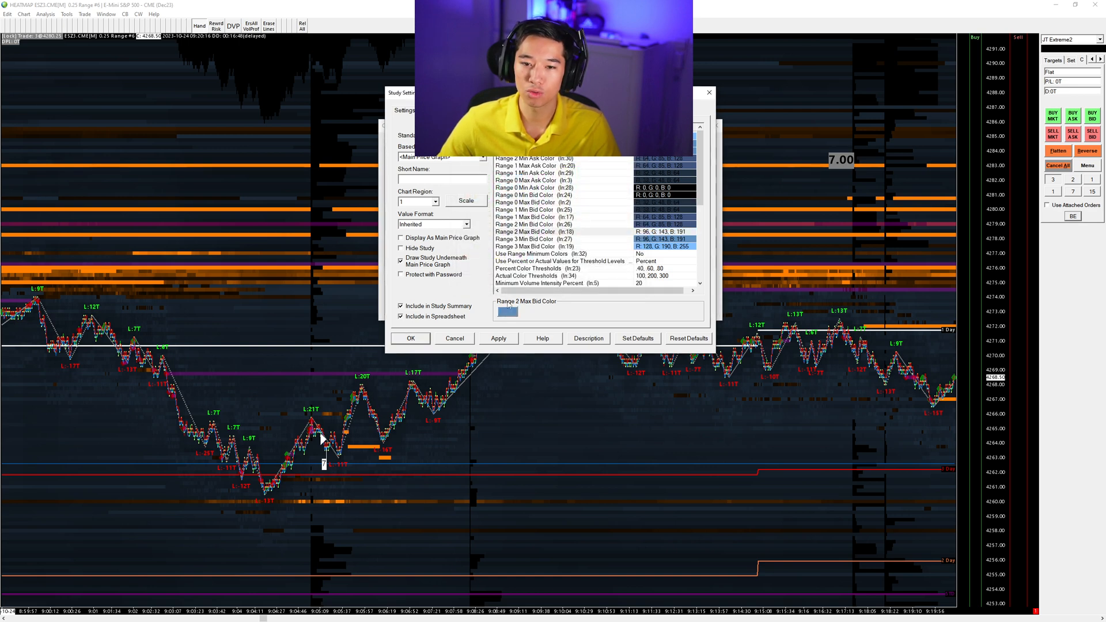
Step: Give Range 2 Max Bid and Max Ask Colors blue shades
{"action": "left_click", "coordinate": [507, 311]}
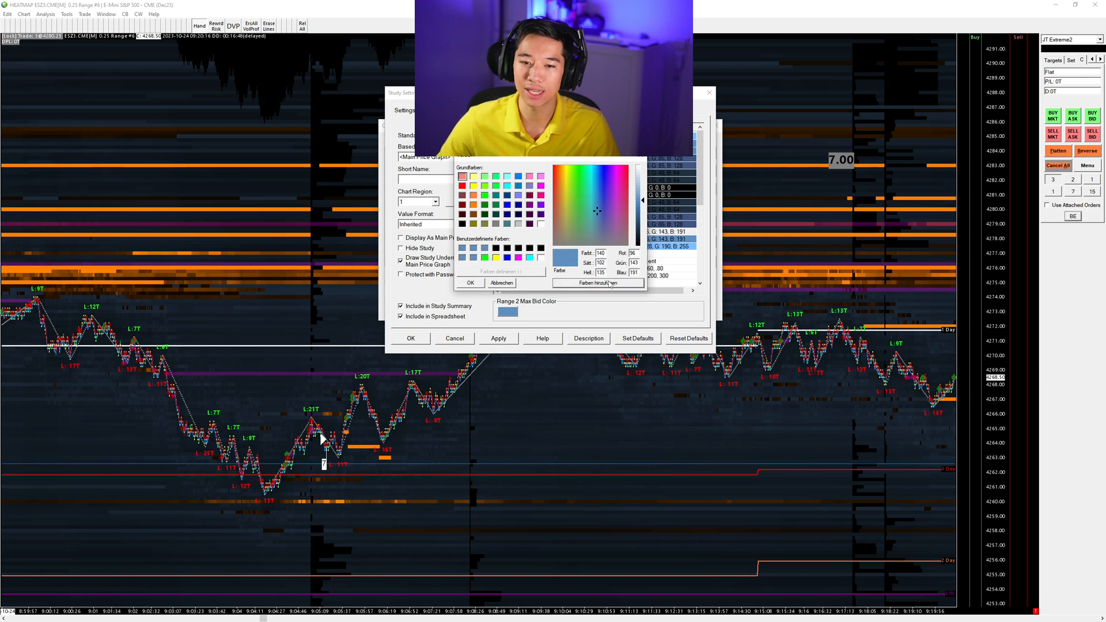
{"action": "left_click", "coordinate": [470, 283]}
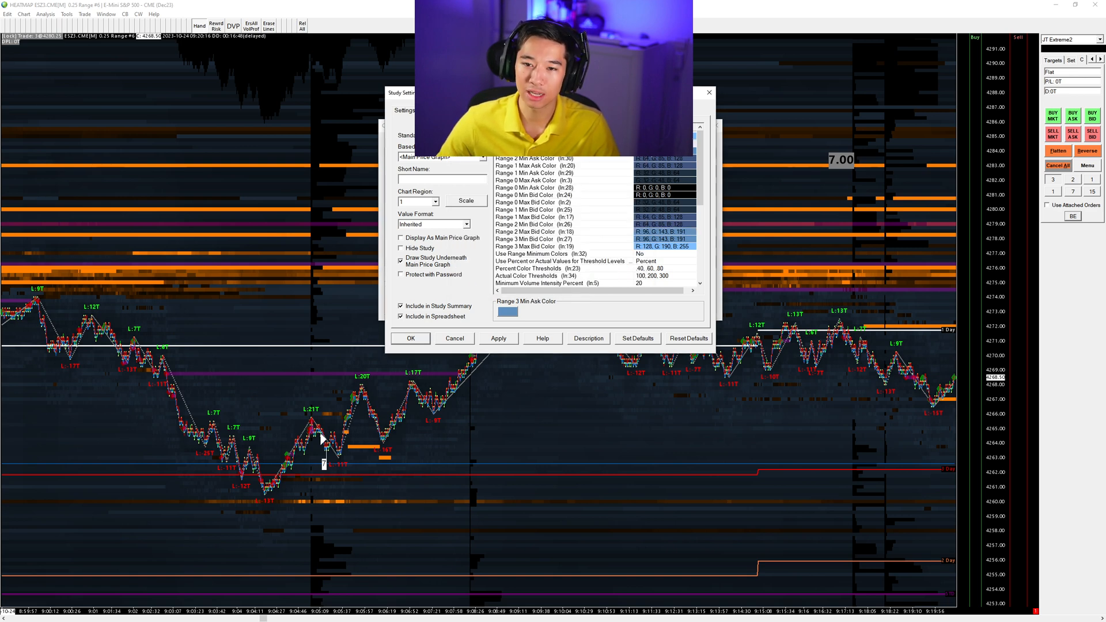
{"action": "left_click", "coordinate": [507, 311]}
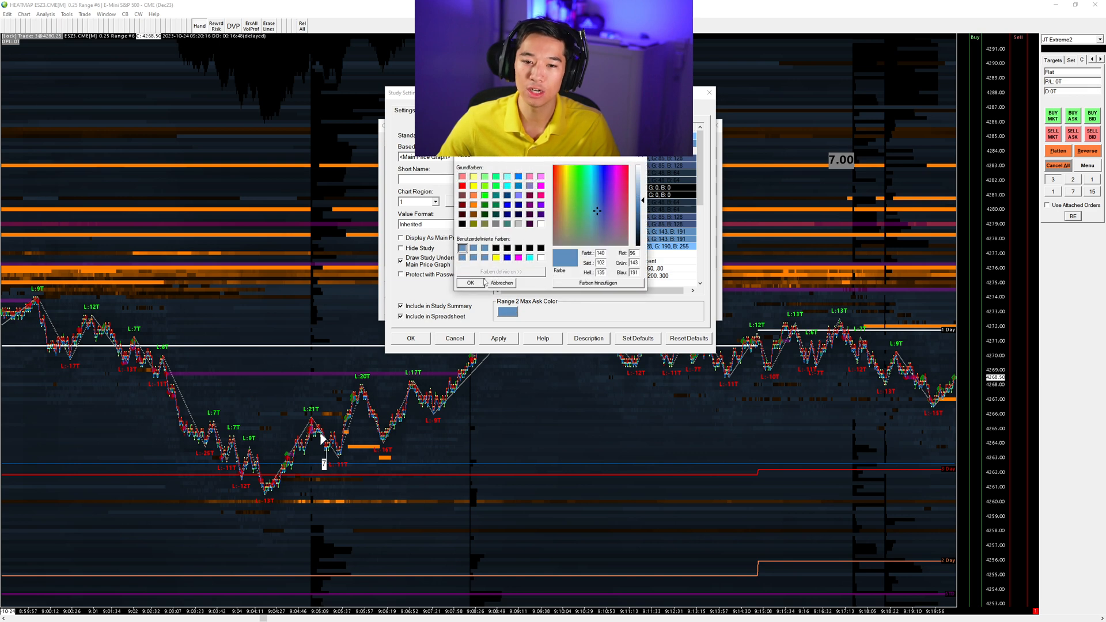
{"action": "left_click", "coordinate": [501, 284]}
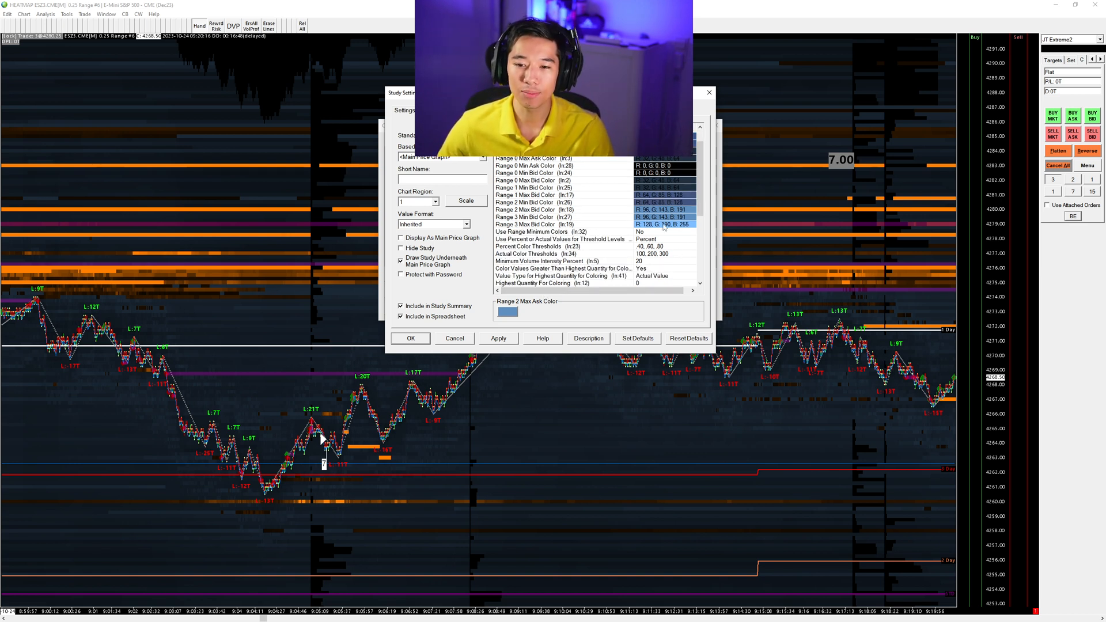
{"action": "scroll", "scroll_direction": "down", "scroll_amount": 3}
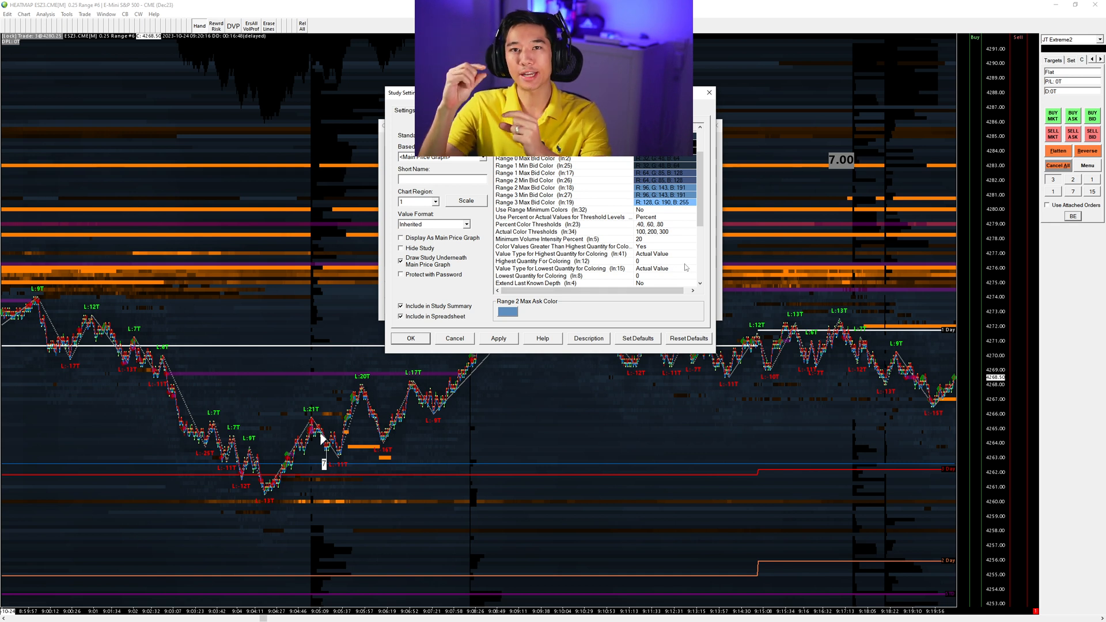
{"action": "mouse_move", "coordinate": [158, 402]}
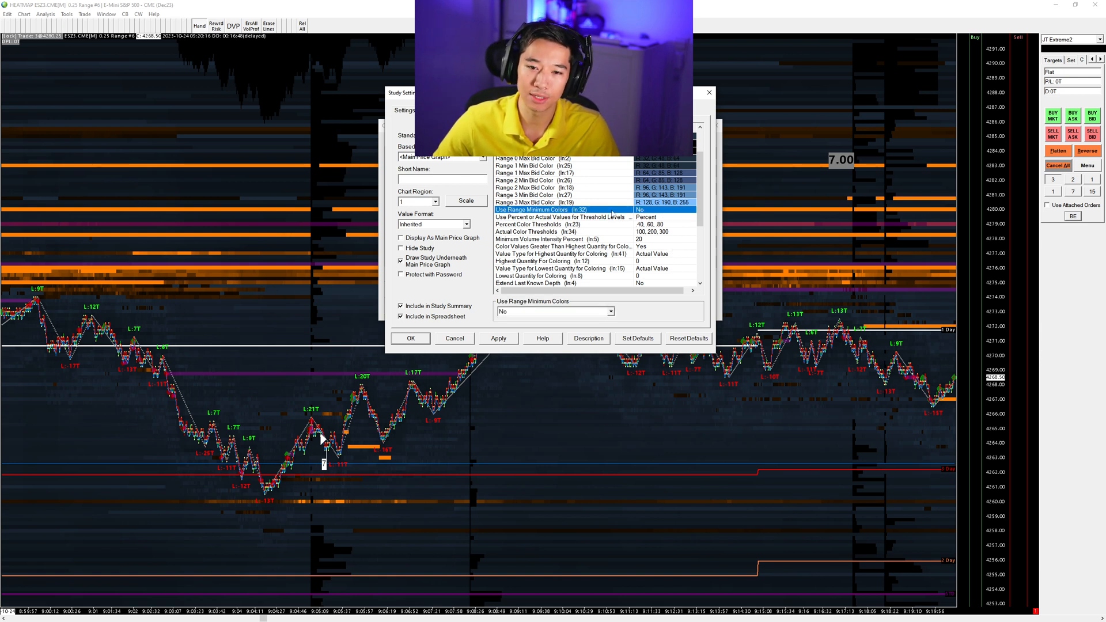
{"action": "left_click", "coordinate": [536, 231]}
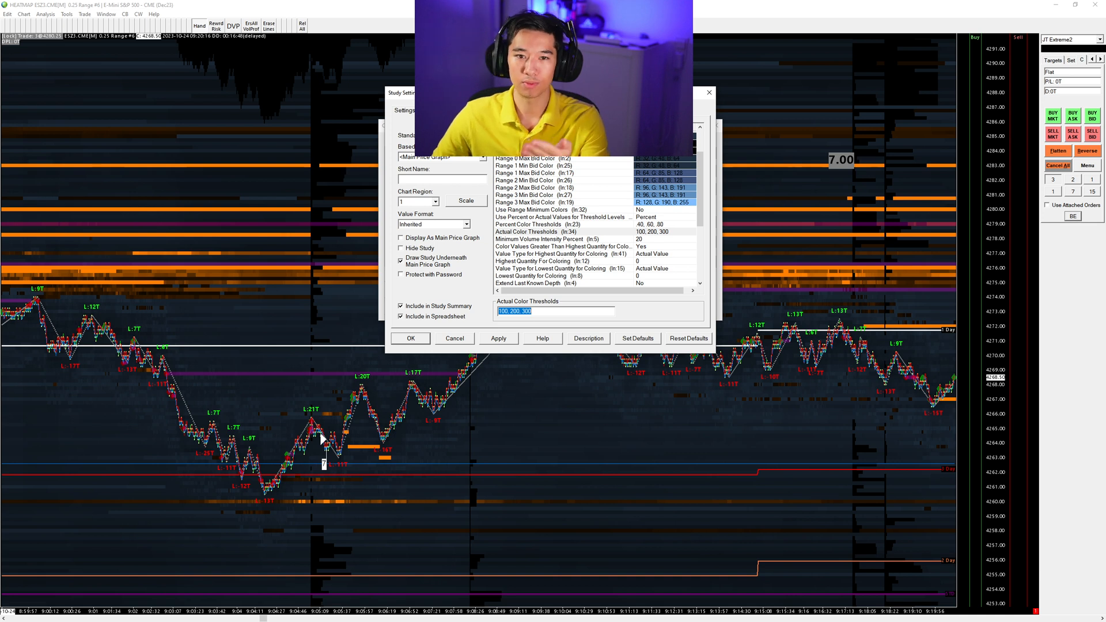
{"action": "scroll", "scroll_direction": "down", "scroll_amount": 3}
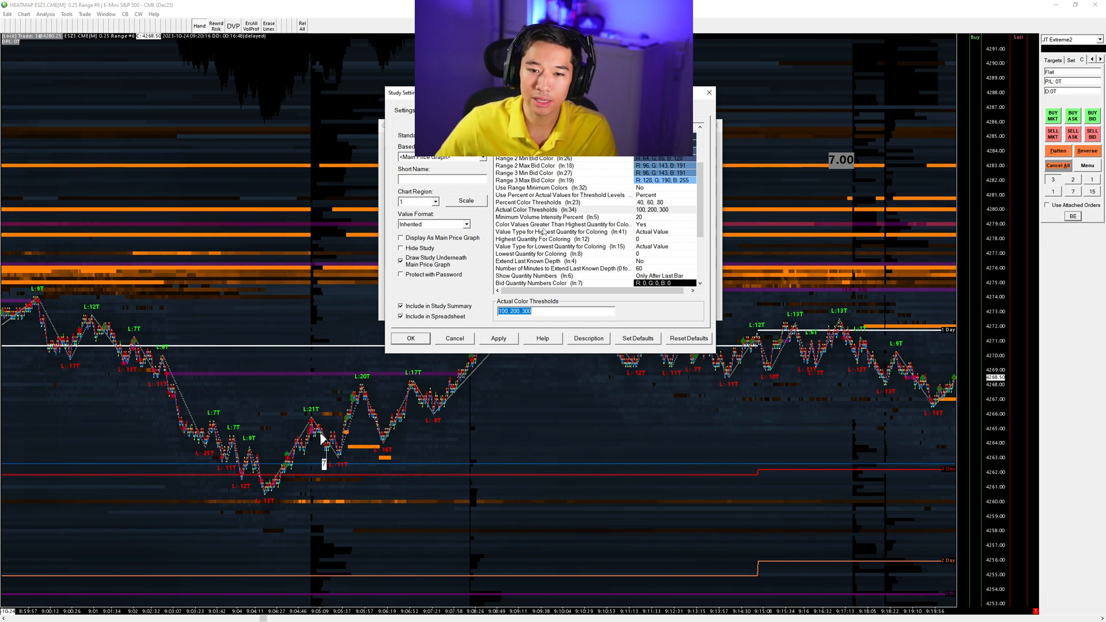
Step: Review the highest/lowest coloring quantity types, minimum volume intensity and percent color thresholds 100, 200, 300
{"action": "left_click", "coordinate": [556, 240]}
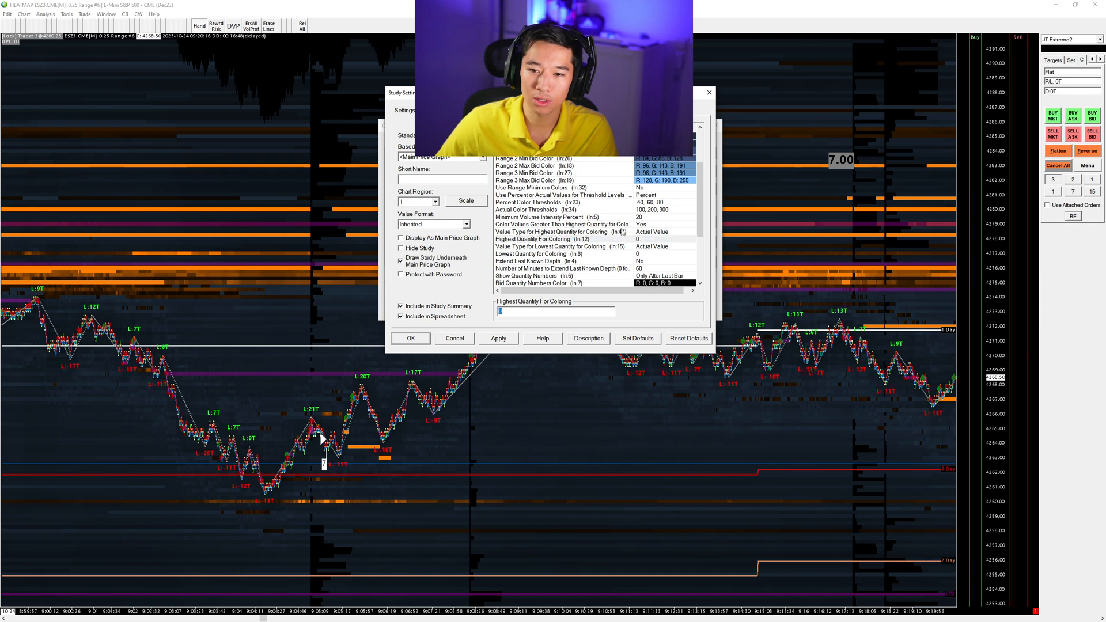
{"action": "left_click", "coordinate": [567, 231]}
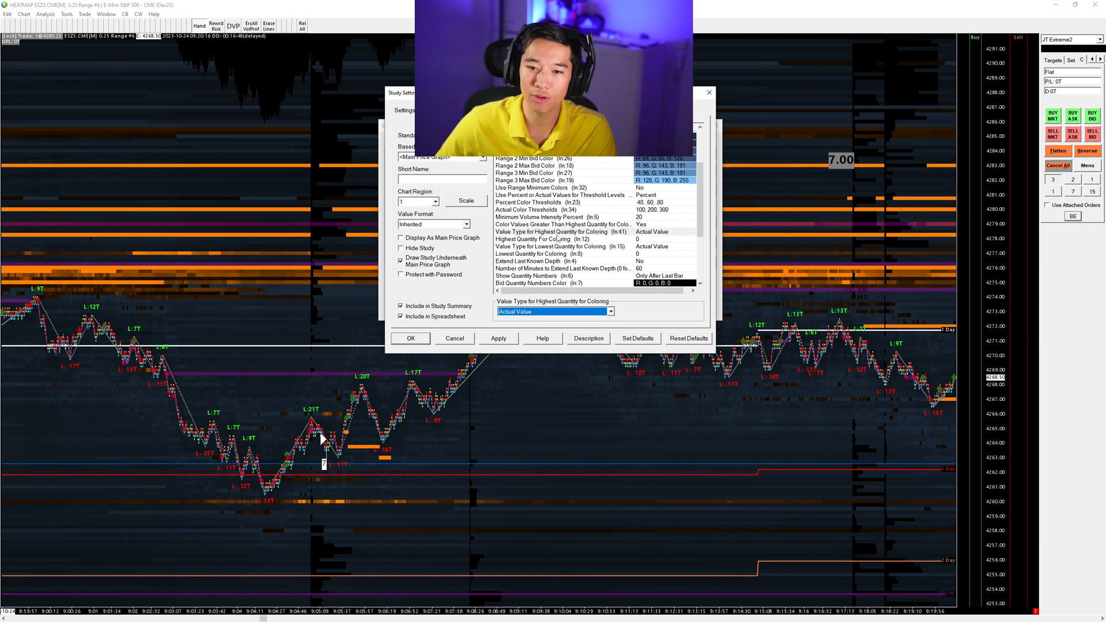
{"action": "left_click", "coordinate": [575, 246]}
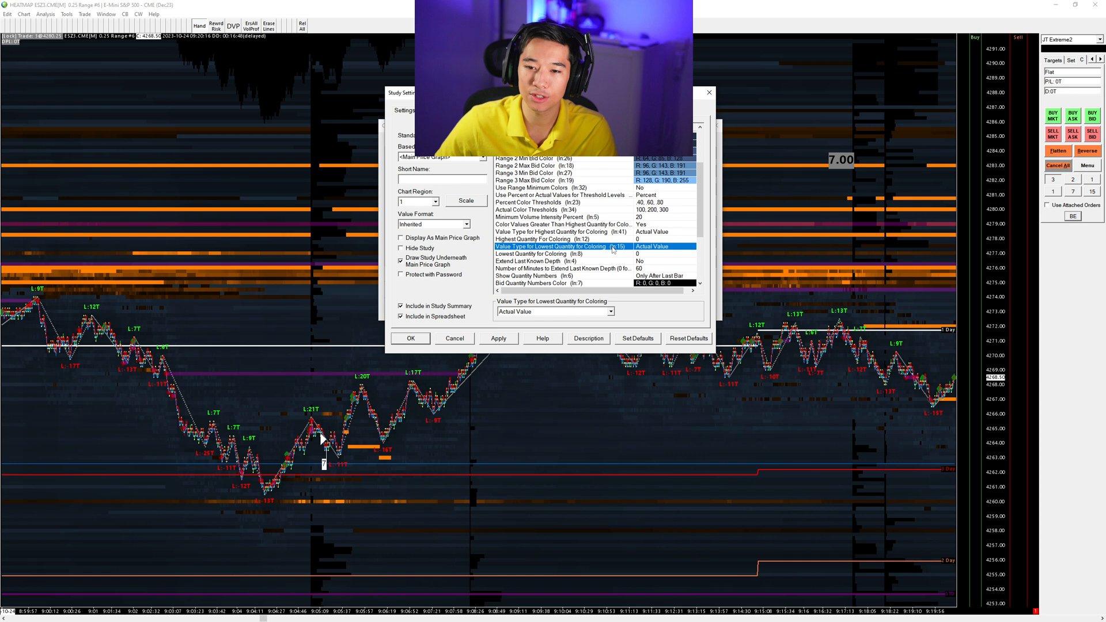
{"action": "left_click", "coordinate": [550, 217]}
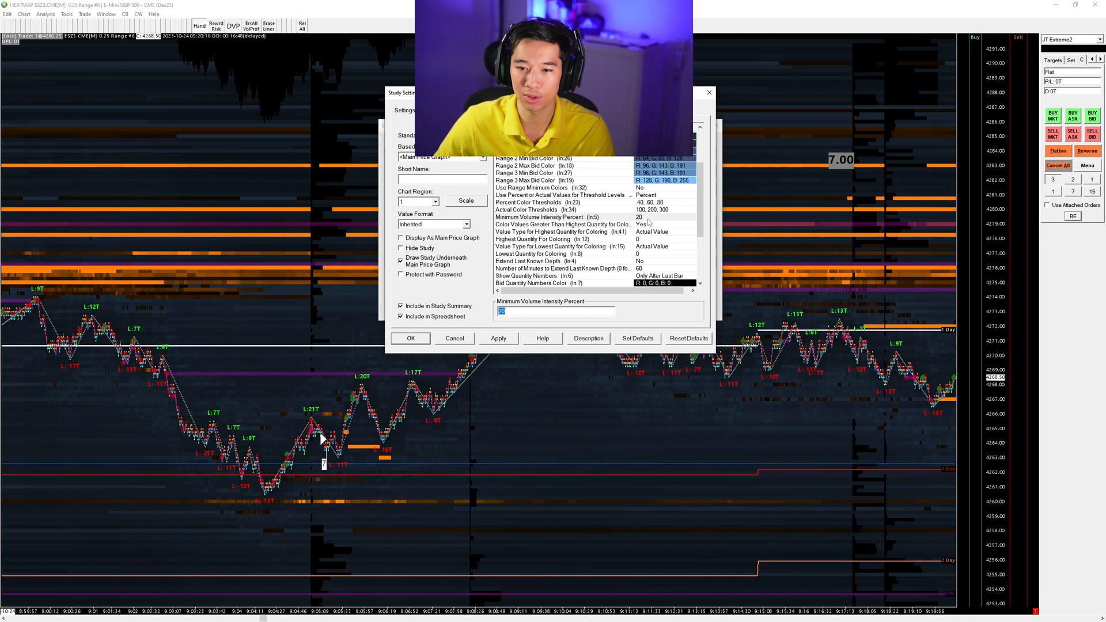
{"action": "left_click", "coordinate": [557, 202]}
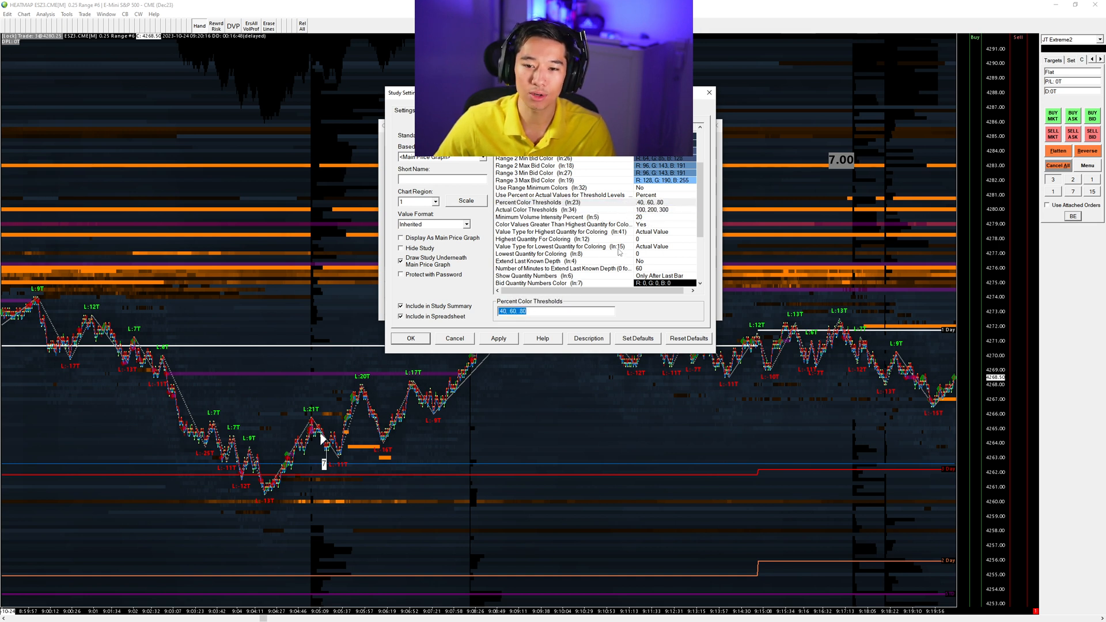
Step: Review highest and lowest coloring quantities and keep last known depth extended 60 minutes
{"action": "left_click", "coordinate": [558, 232]}
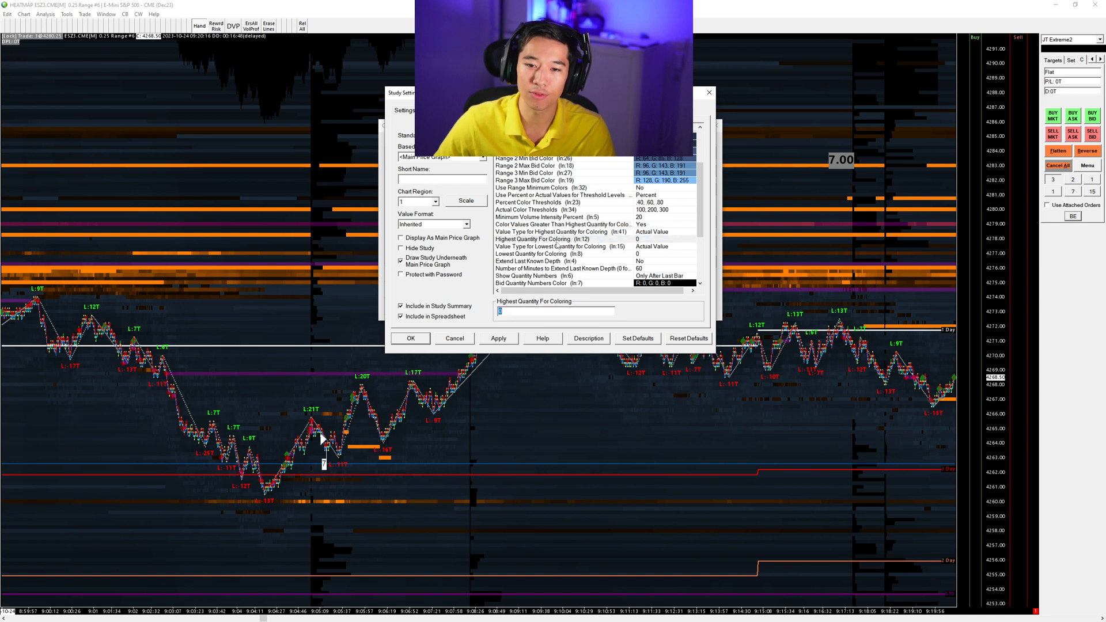
{"action": "left_click", "coordinate": [530, 253]}
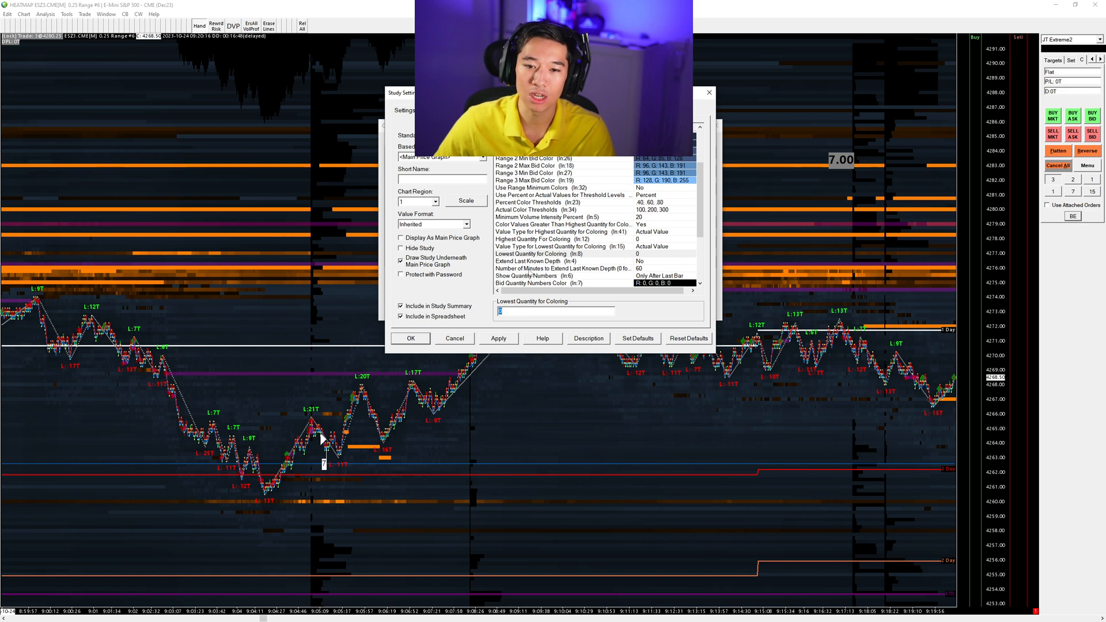
{"action": "left_click", "coordinate": [564, 268]}
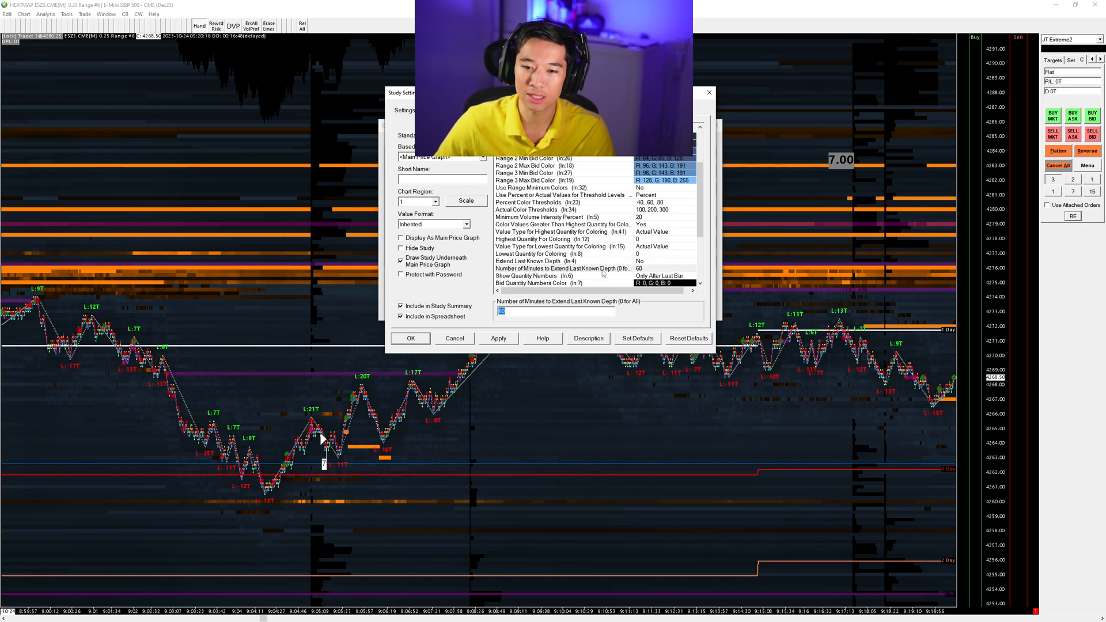
{"action": "scroll", "scroll_direction": "down", "scroll_amount": 3}
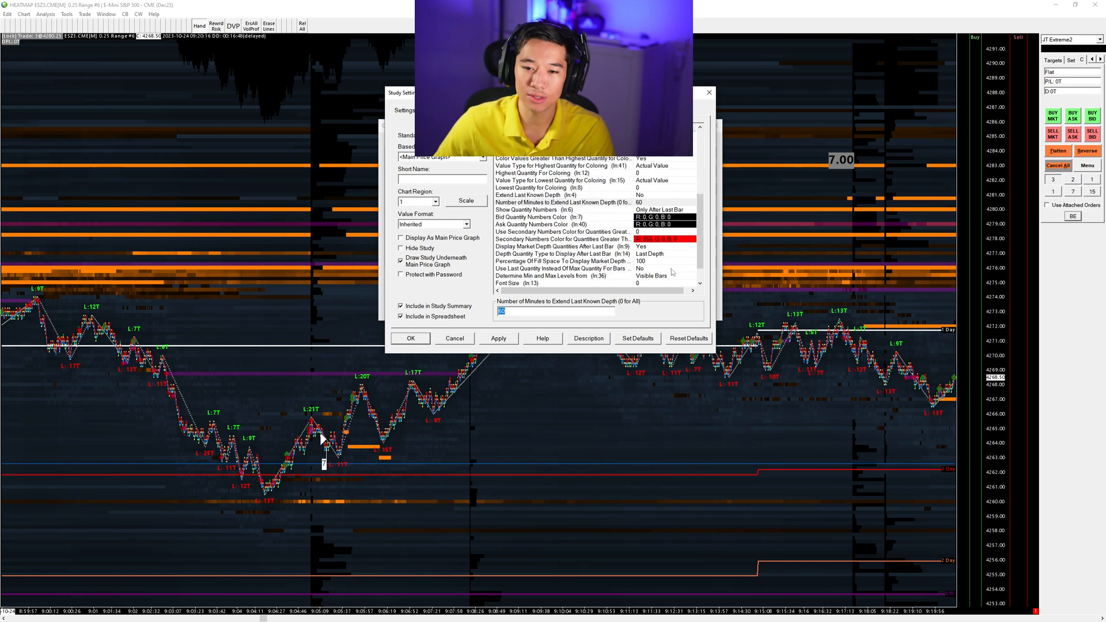
{"action": "scroll", "scroll_direction": "down", "scroll_amount": 3}
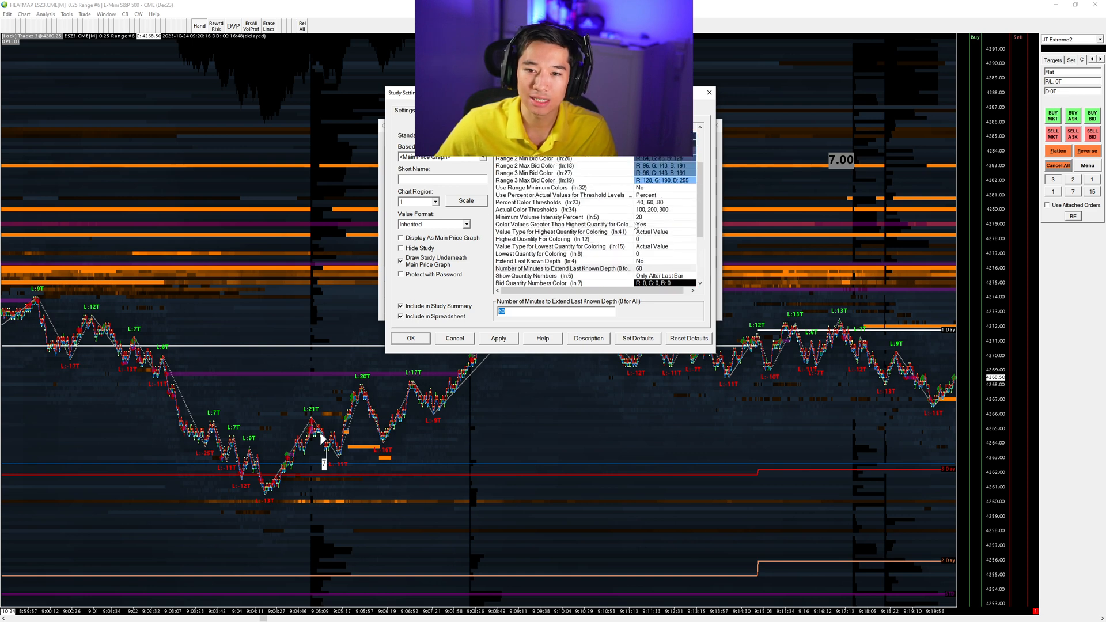
Step: Try quantity numbers In Bars and None, settle on Only After Last Bar and close the study settings
{"action": "scroll", "scroll_direction": "down", "scroll_amount": 3}
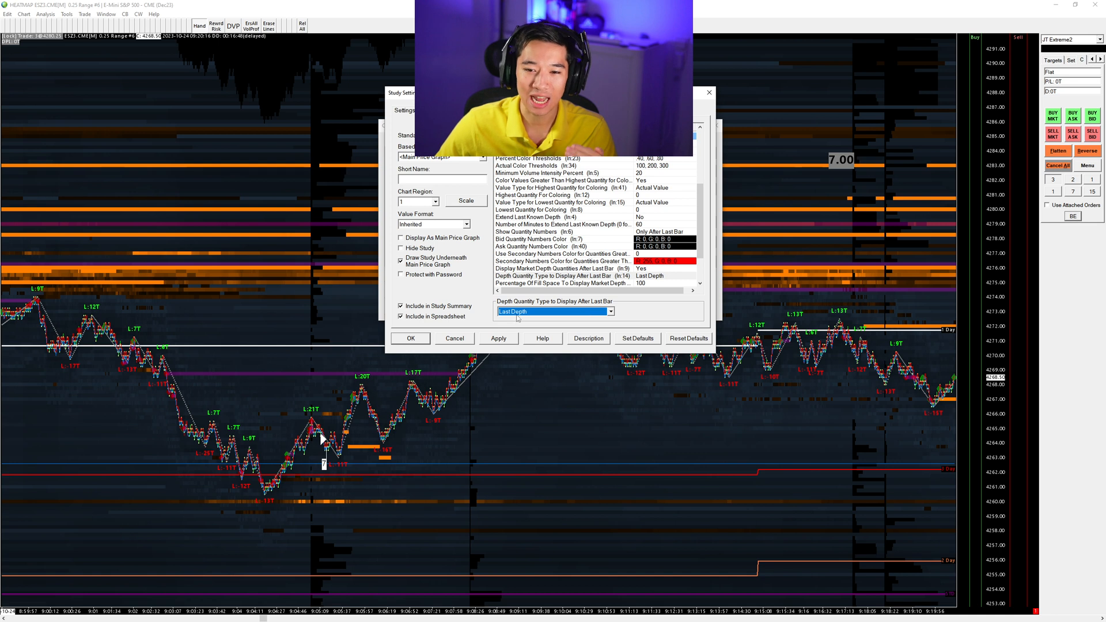
{"action": "left_click", "coordinate": [539, 232]}
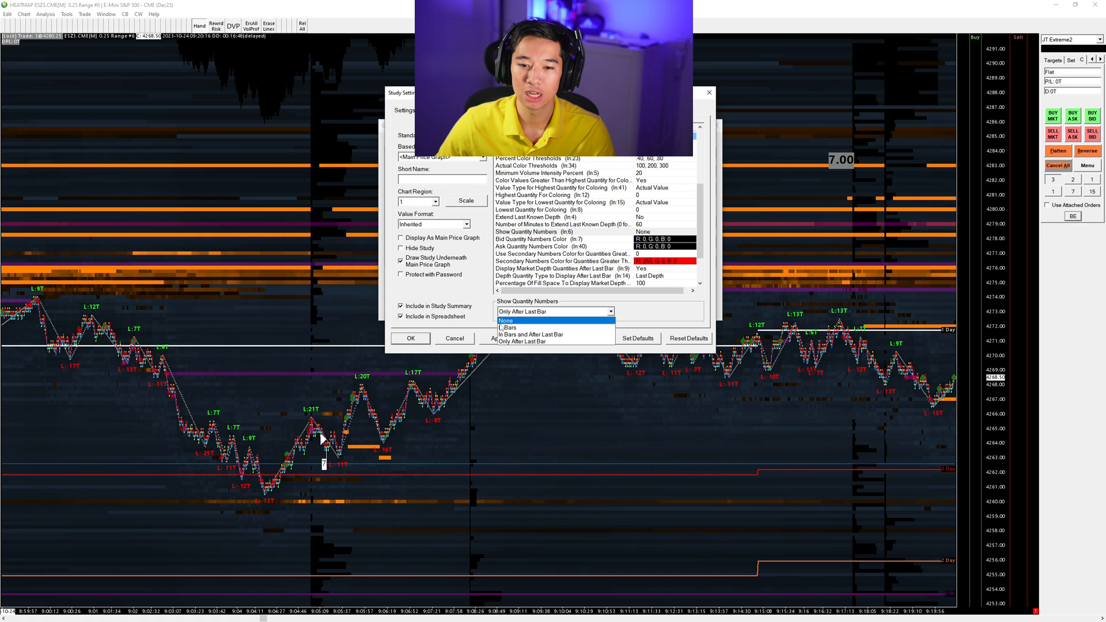
{"action": "left_click", "coordinate": [522, 341]}
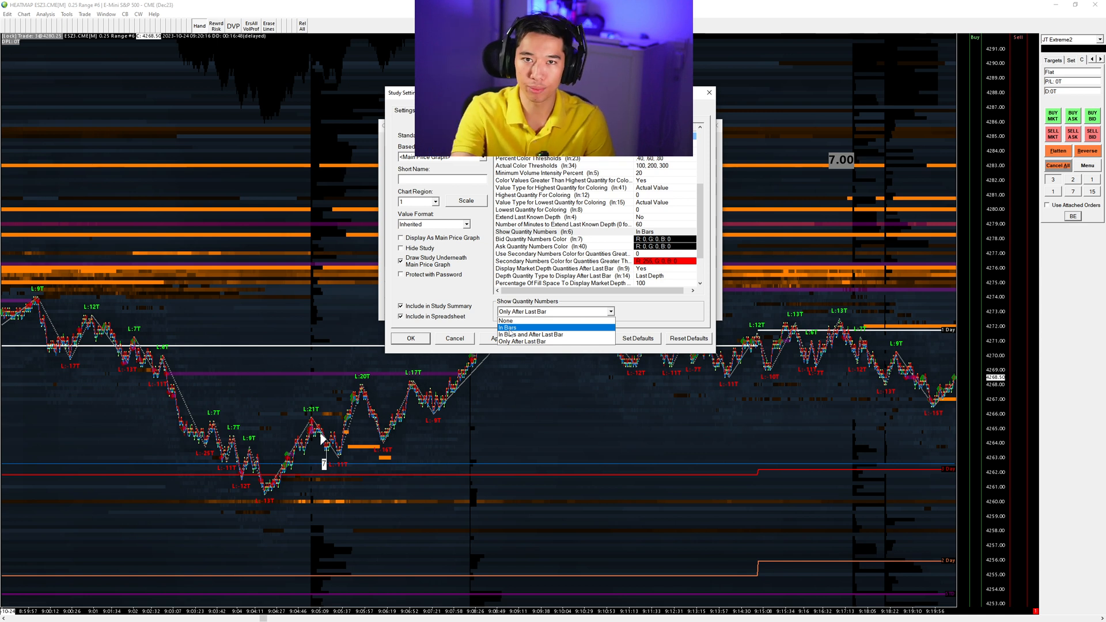
{"action": "left_click", "coordinate": [506, 320]}
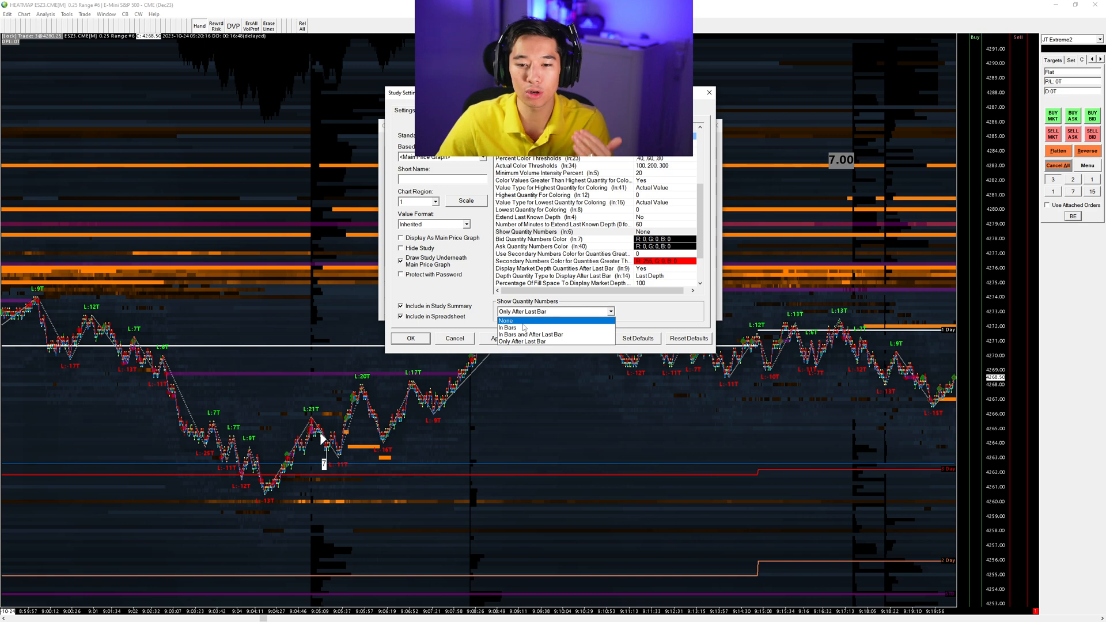
{"action": "left_click", "coordinate": [522, 341]}
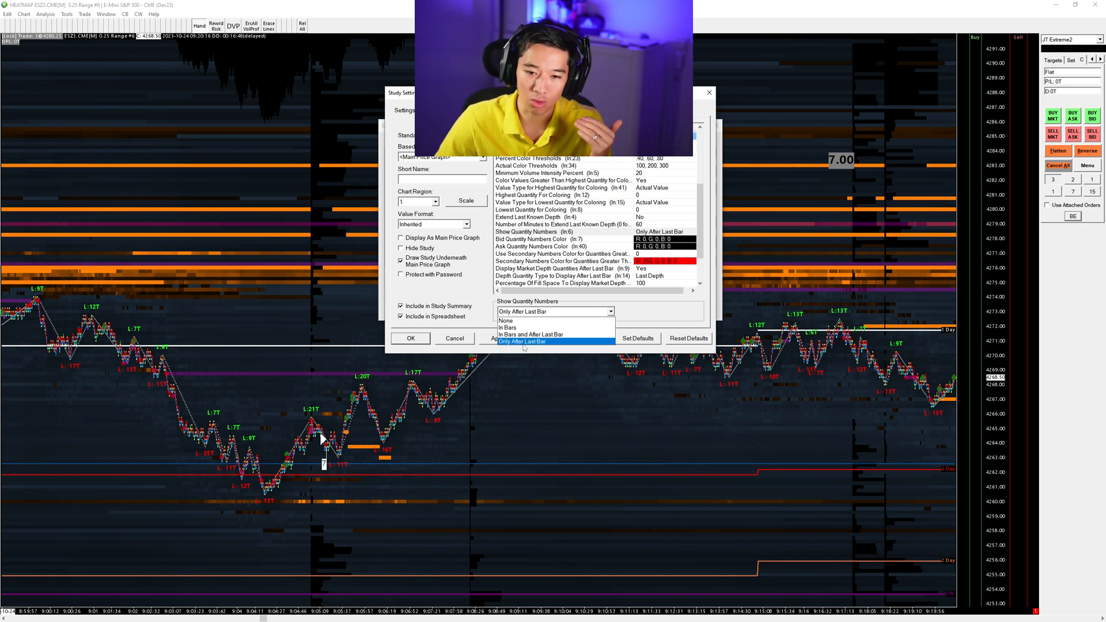
{"action": "left_click", "coordinate": [521, 341]}
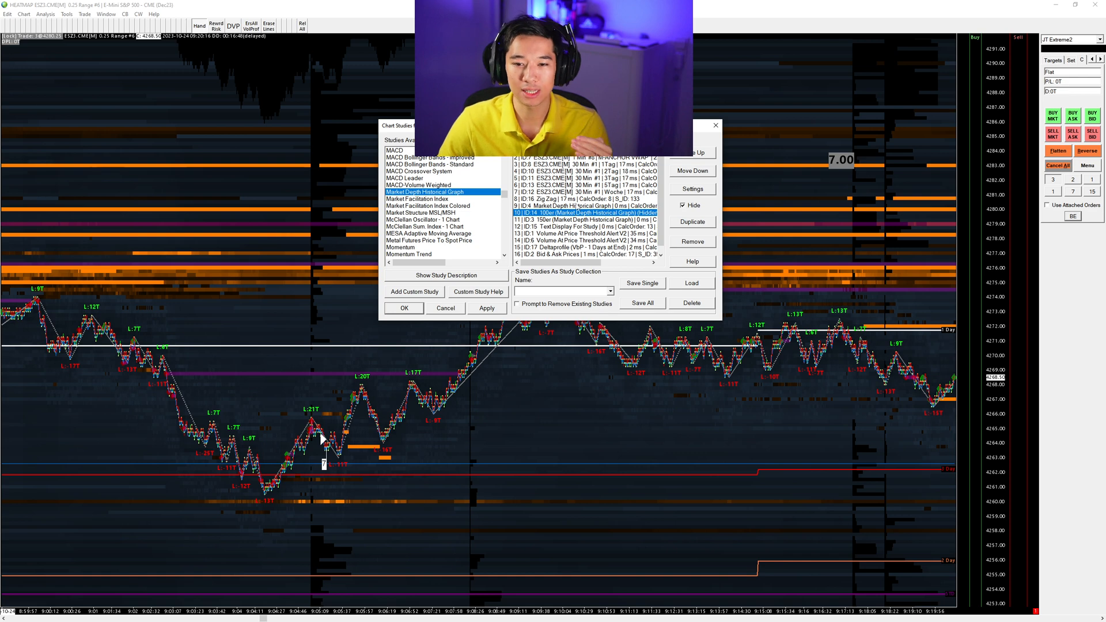
{"action": "left_click", "coordinate": [591, 205]}
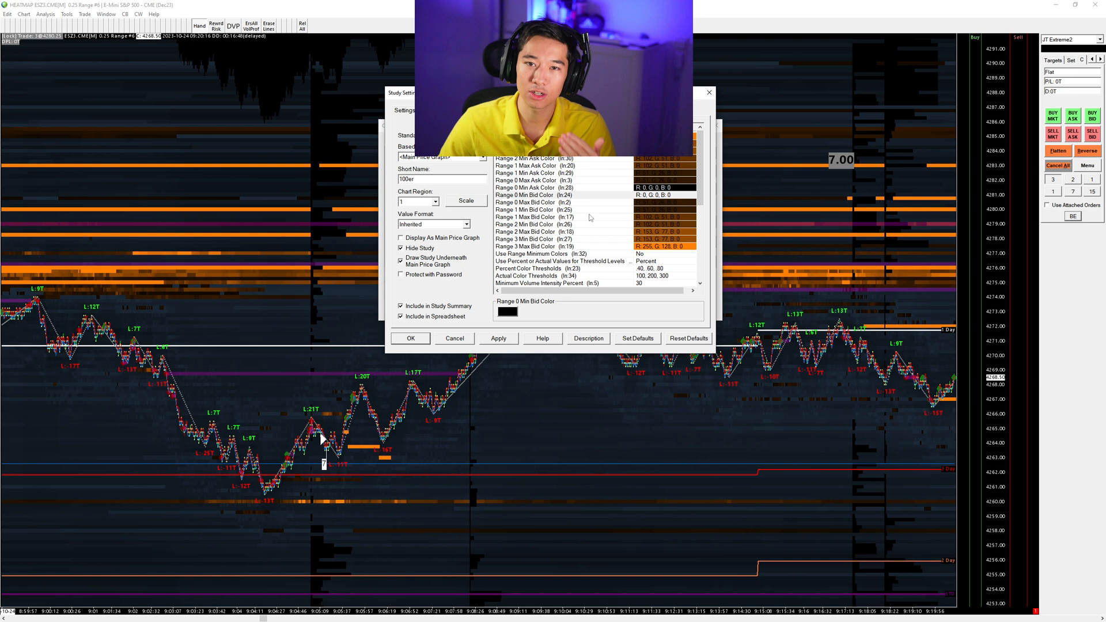
{"action": "scroll", "scroll_direction": "down", "scroll_amount": 3}
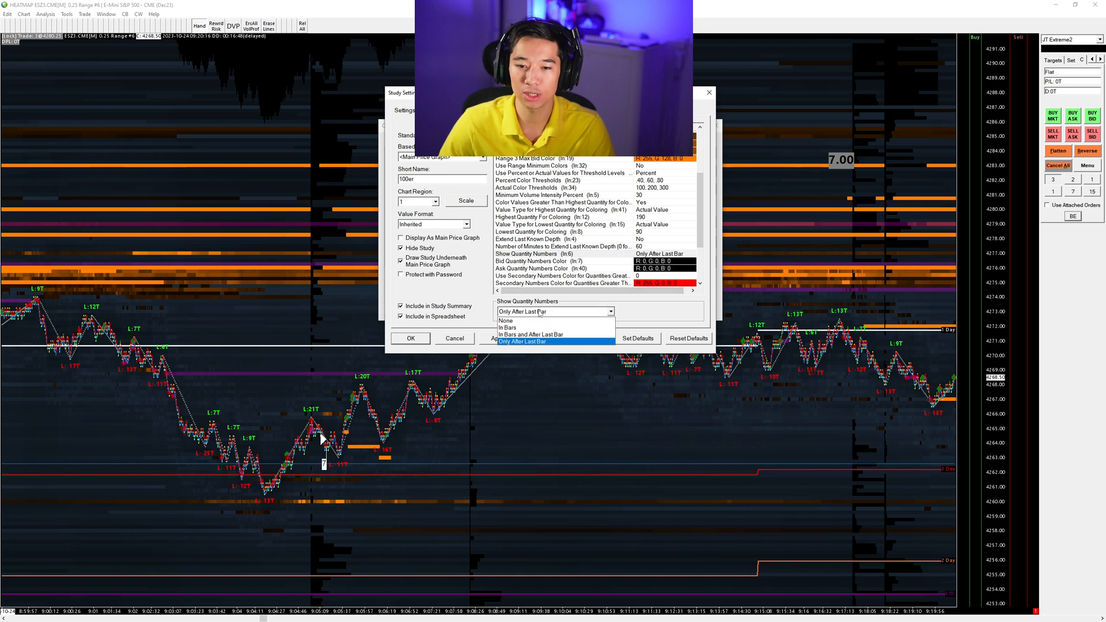
{"action": "left_click", "coordinate": [522, 341]}
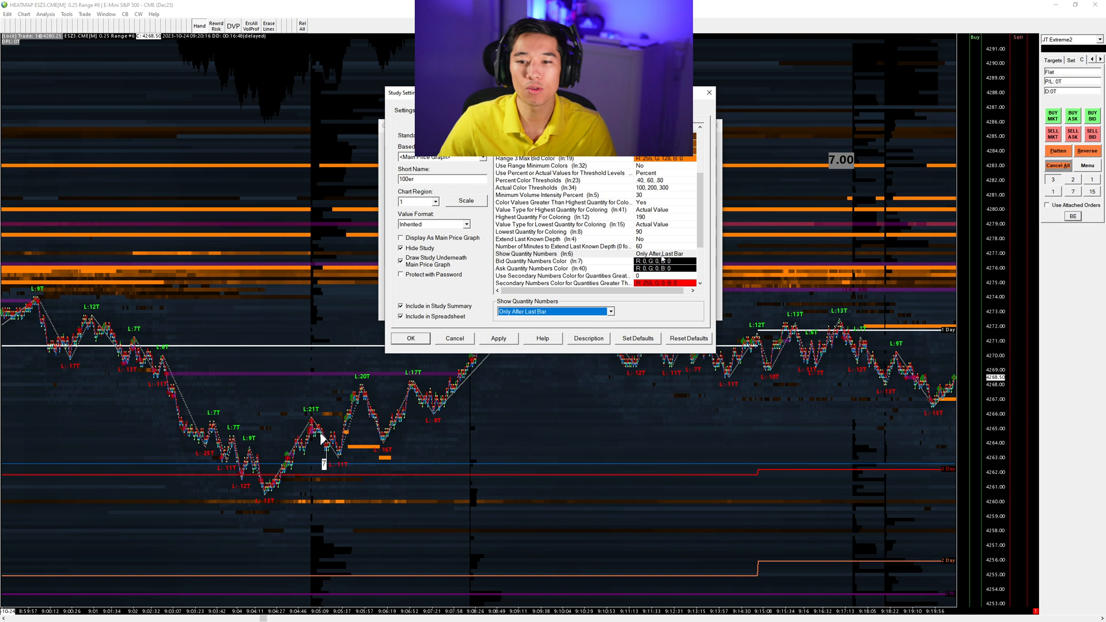
{"action": "left_click", "coordinate": [562, 210]}
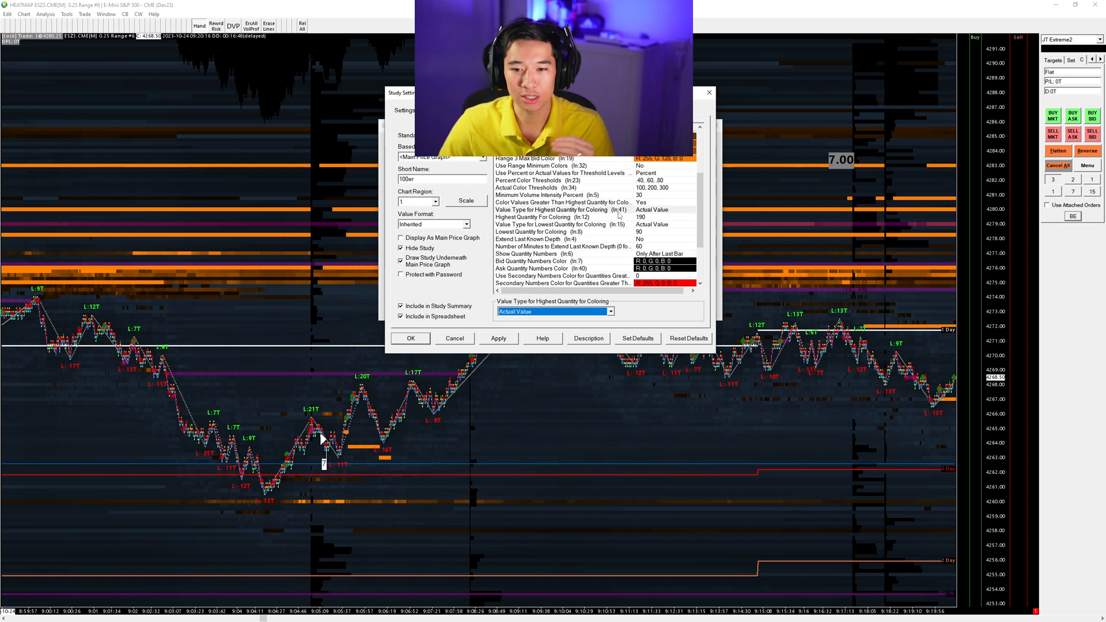
{"action": "left_click", "coordinate": [544, 216]}
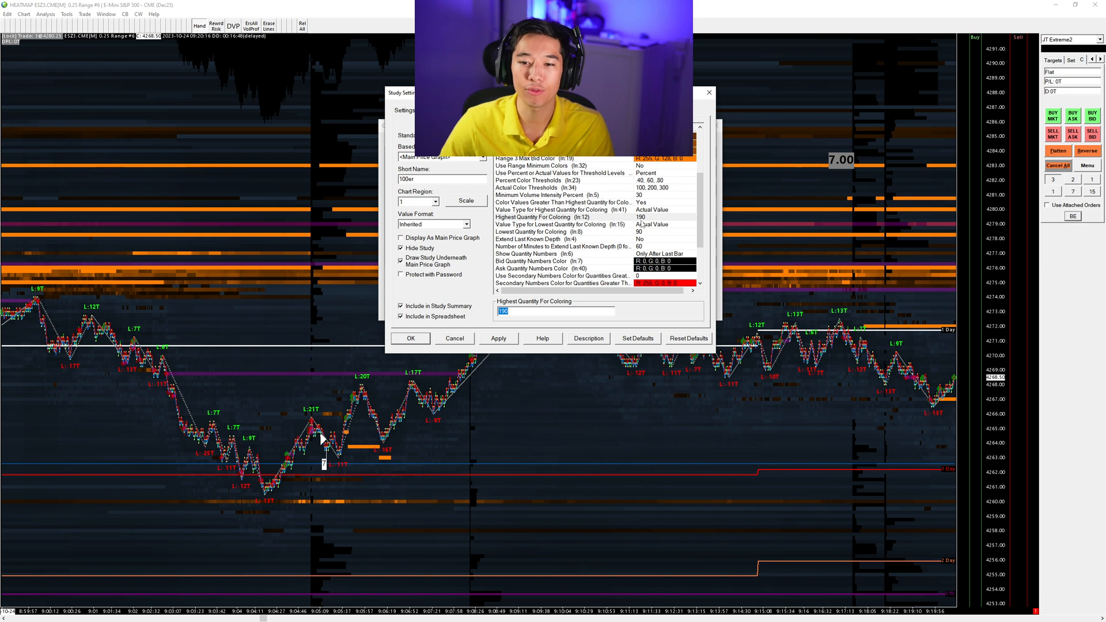
{"action": "left_click", "coordinate": [550, 231]}
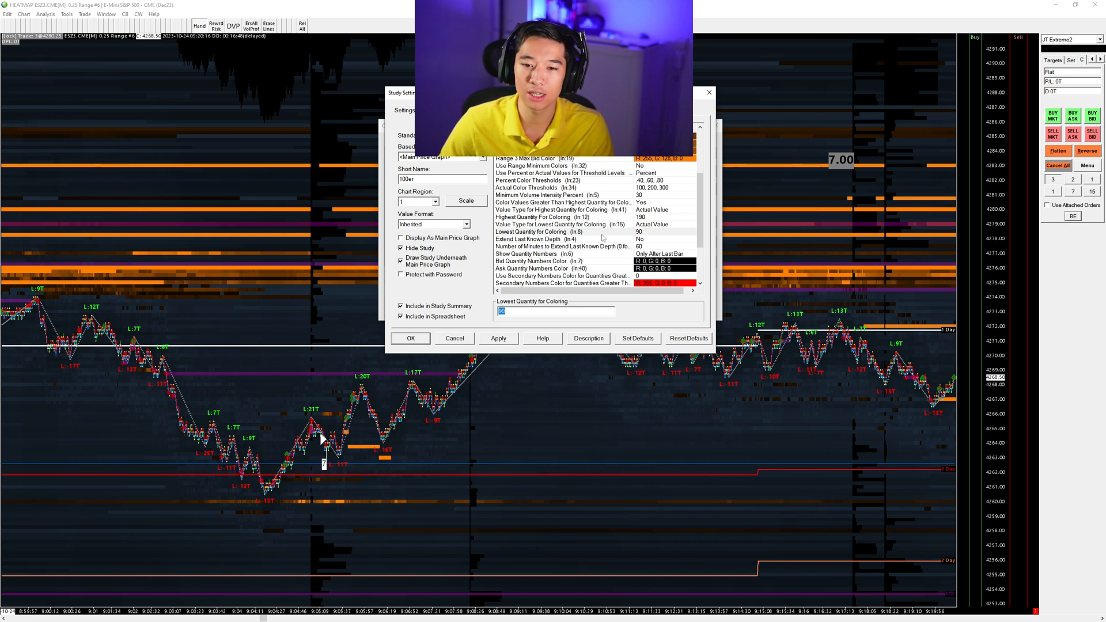
{"action": "mouse_move", "coordinate": [627, 235]}
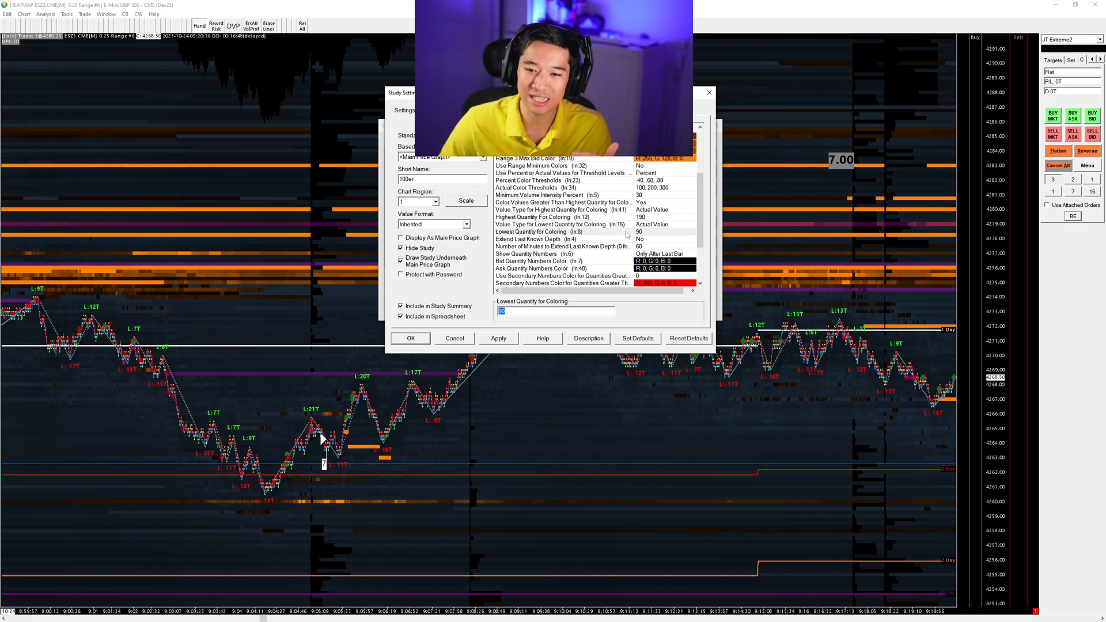
{"action": "scroll", "scroll_direction": "down", "scroll_amount": 3}
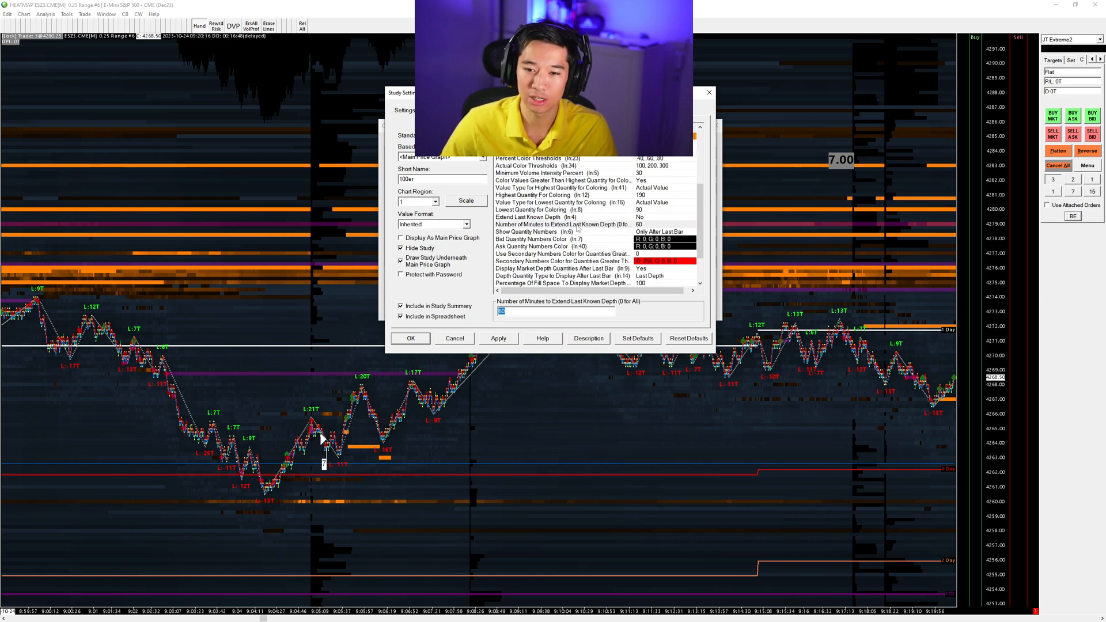
{"action": "scroll", "scroll_direction": "down", "scroll_amount": 3}
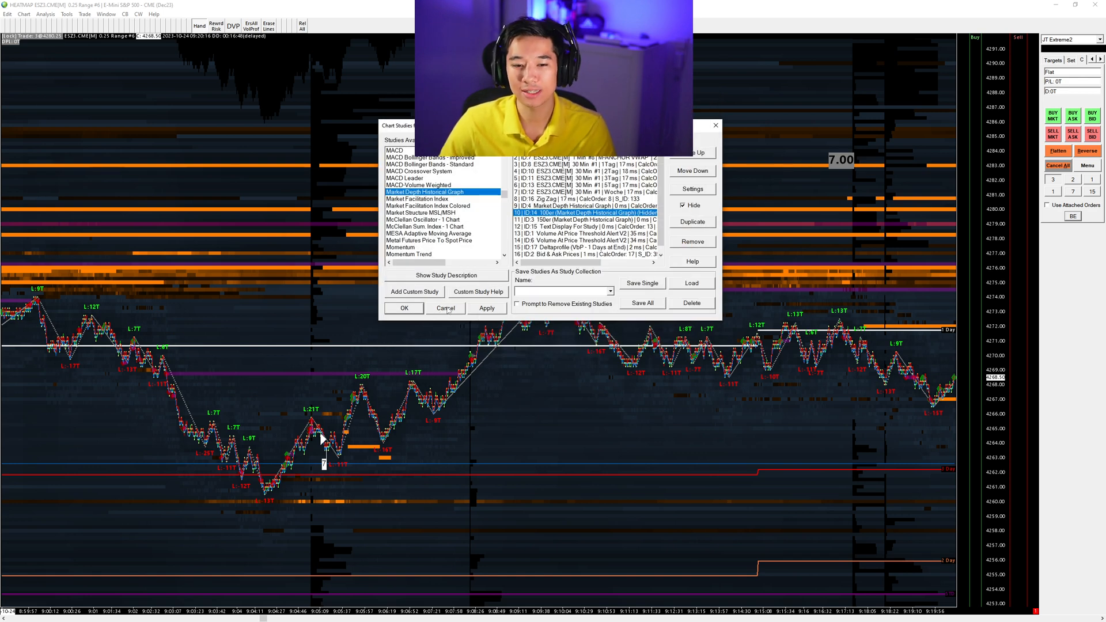
Step: Cancel out of the Chart Studies list to show the 1-minute ES chart
{"action": "left_click", "coordinate": [445, 307]}
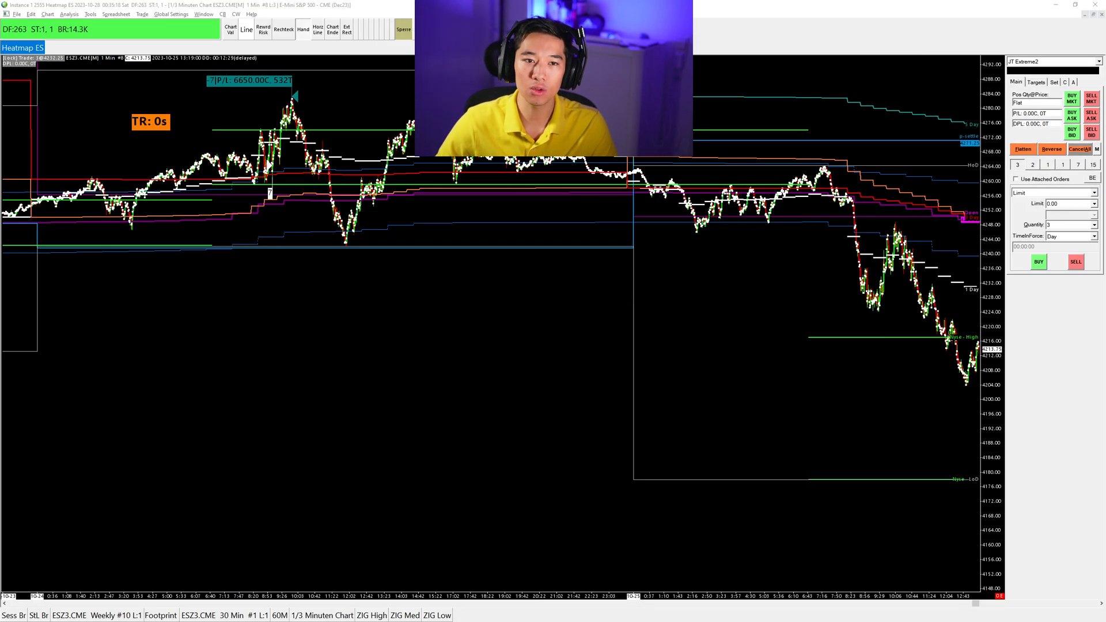
Step: In General Settings, start editing the Chart Update Interval in Milliseconds
{"action": "left_click", "coordinate": [166, 12]}
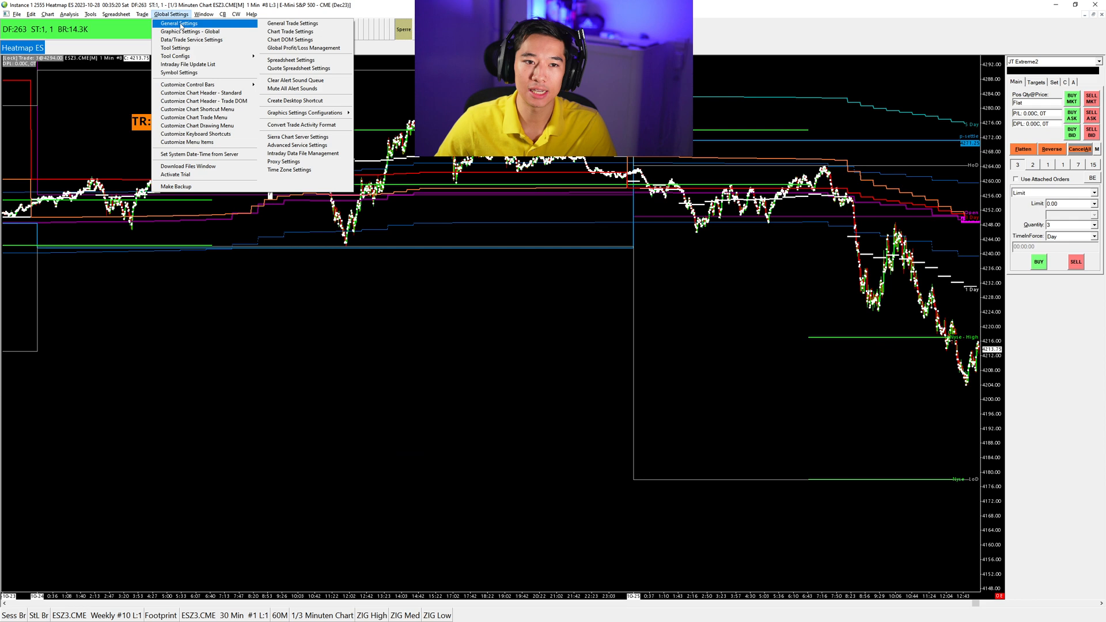
{"action": "left_click", "coordinate": [179, 22]}
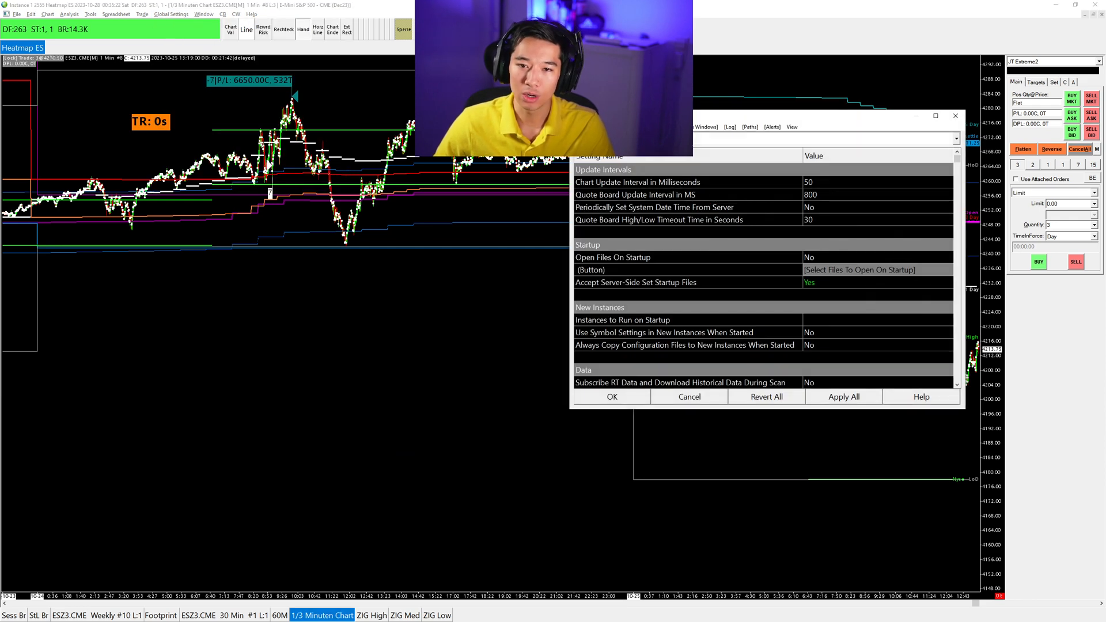
{"action": "left_click", "coordinate": [864, 182]}
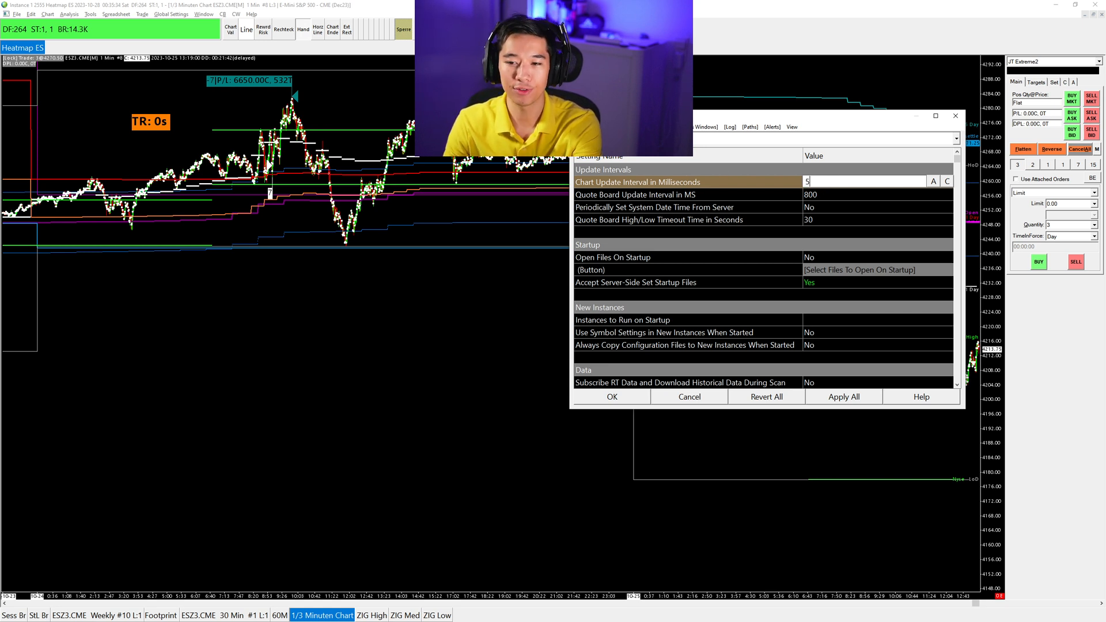
{"action": "type", "text": "0"}
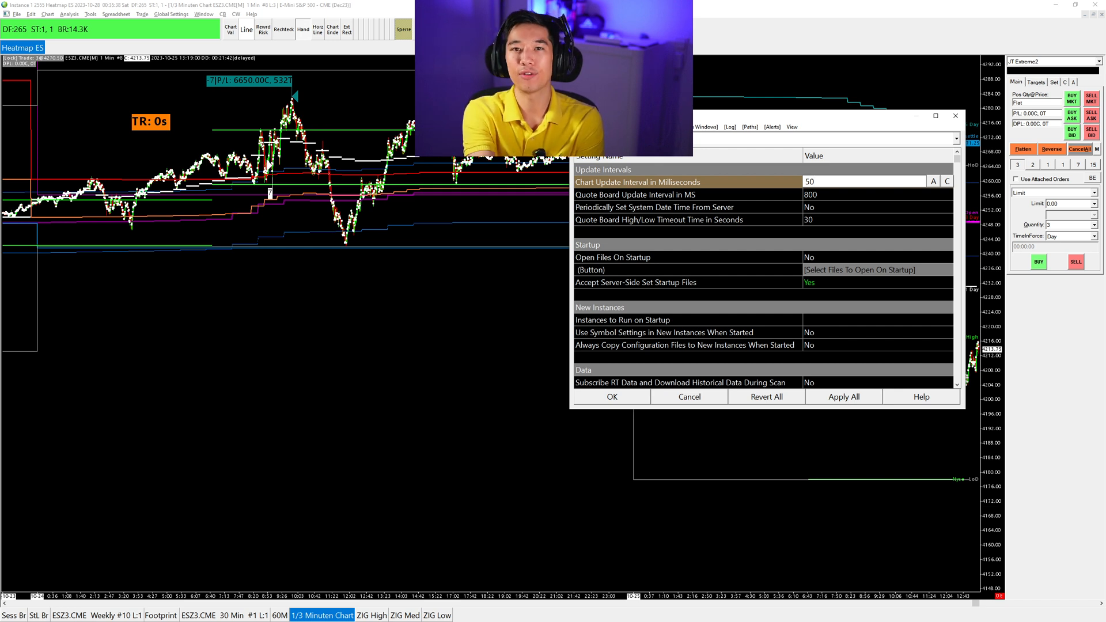
Step: Try a chart update interval of 10 ms, set it back to 50 ms and close General Settings
{"action": "left_click", "coordinate": [863, 181]}
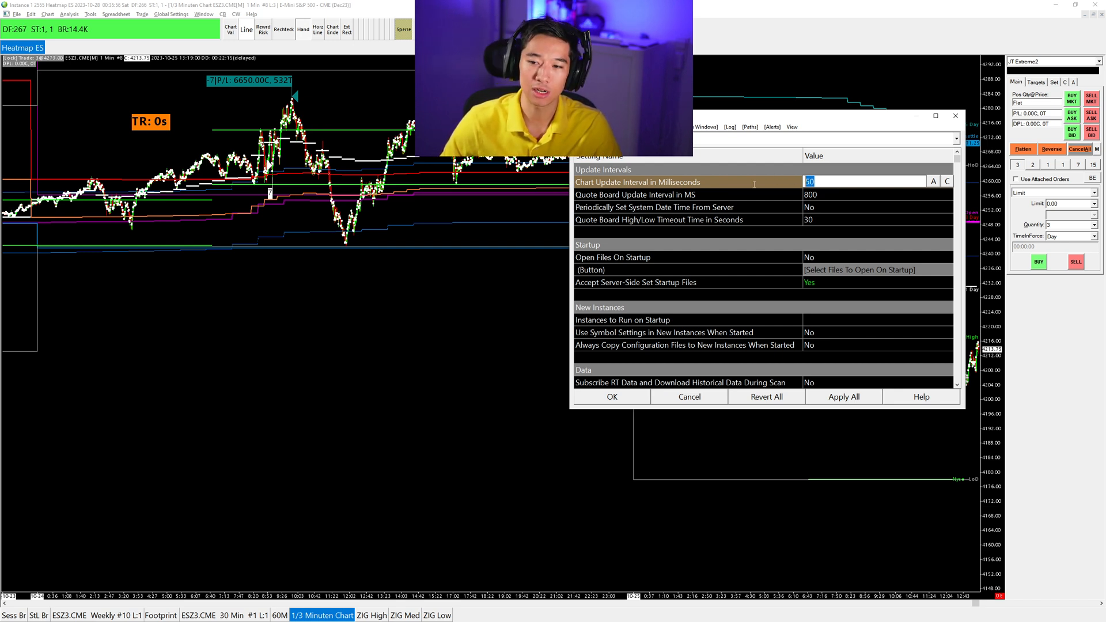
{"action": "type", "text": "10"}
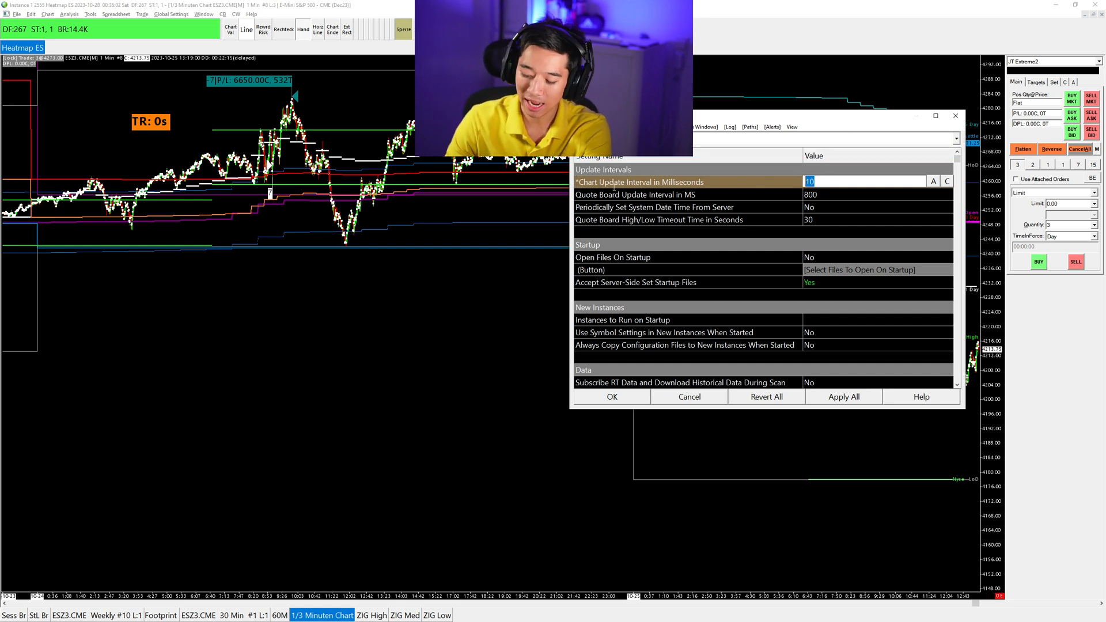
{"action": "type", "text": "50"}
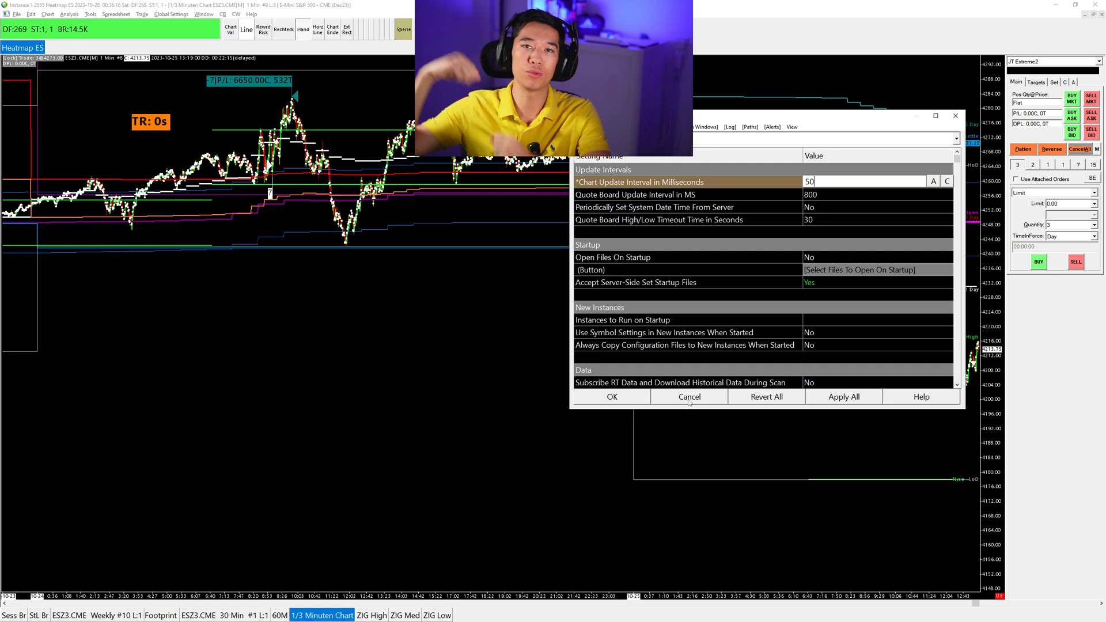
{"action": "mouse_move", "coordinate": [905, 192]}
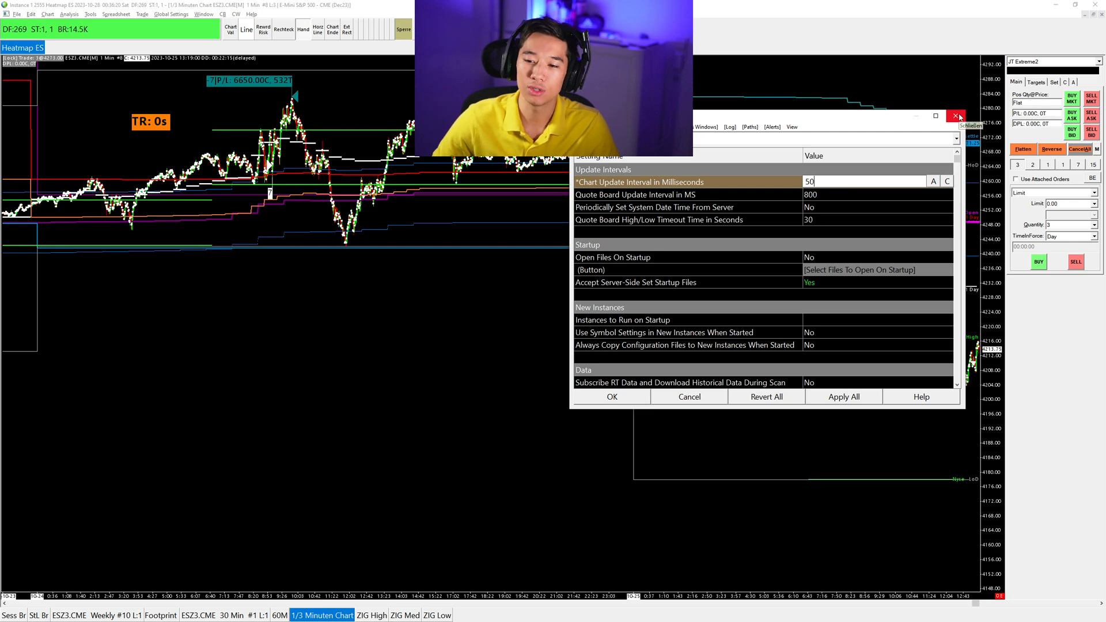
{"action": "left_click", "coordinate": [956, 115]}
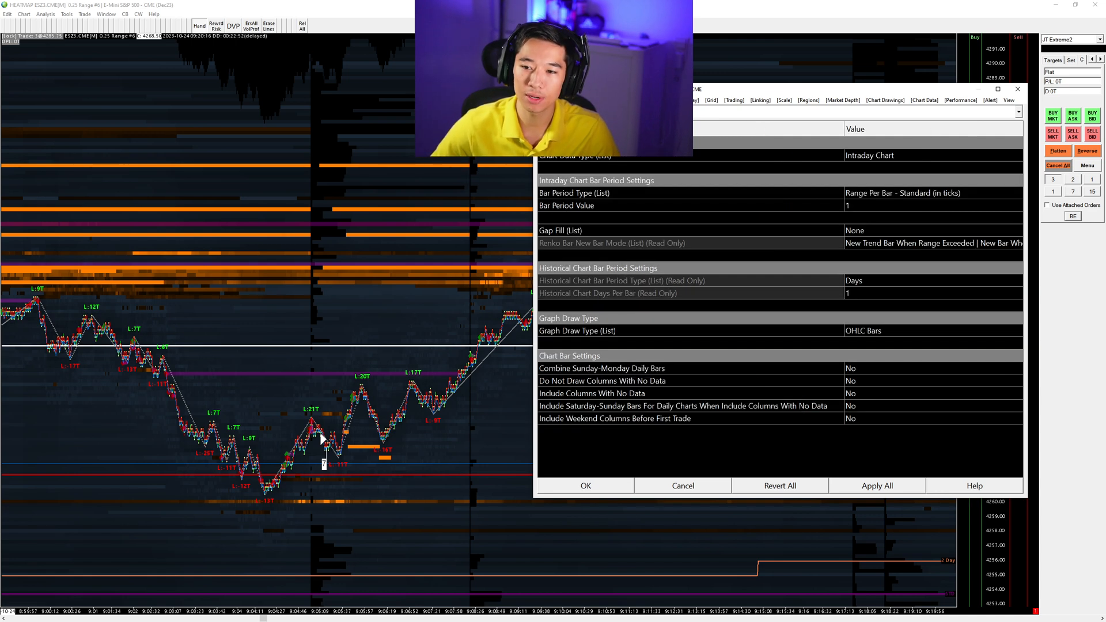
Step: In Chart Settings, pick a new Graph Draw Type for the price graph
{"action": "left_click", "coordinate": [910, 205]}
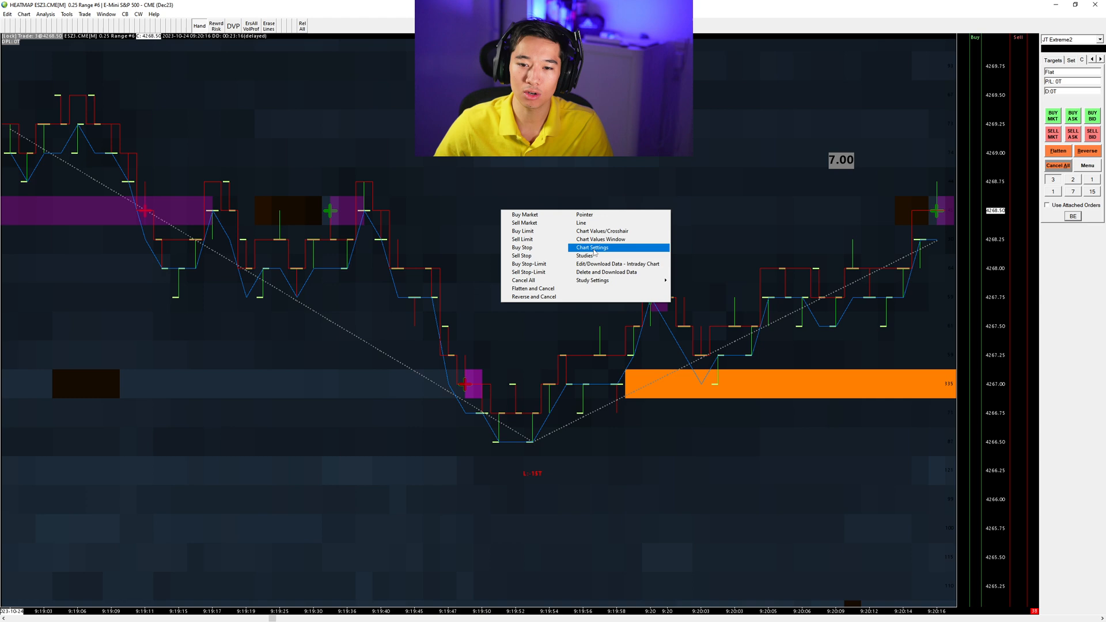
{"action": "left_click", "coordinate": [592, 247]}
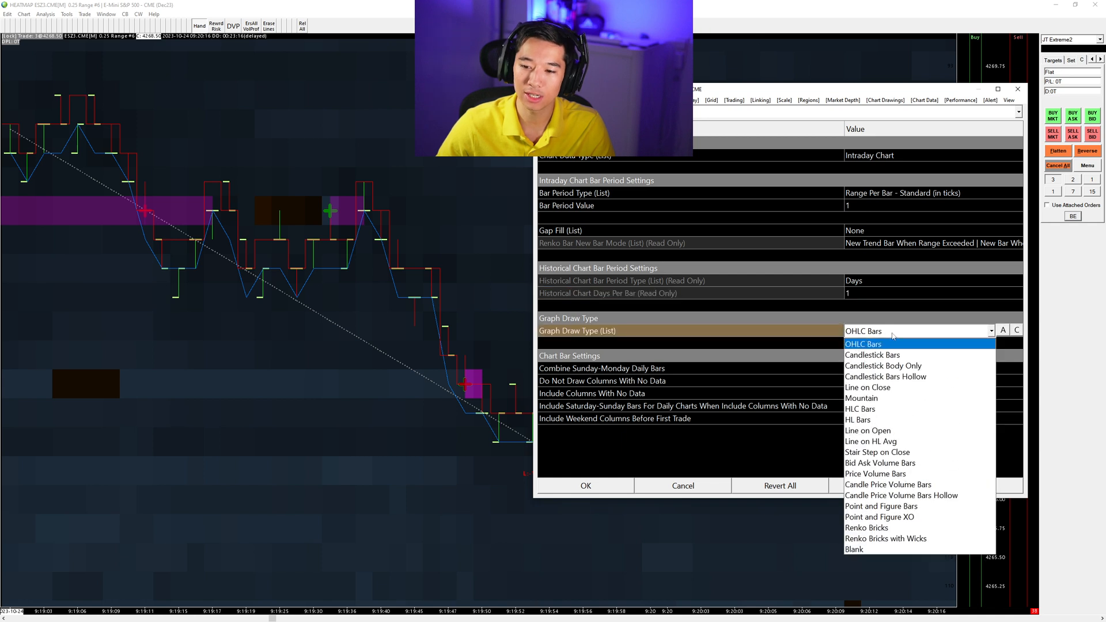
{"action": "left_click", "coordinate": [872, 355]}
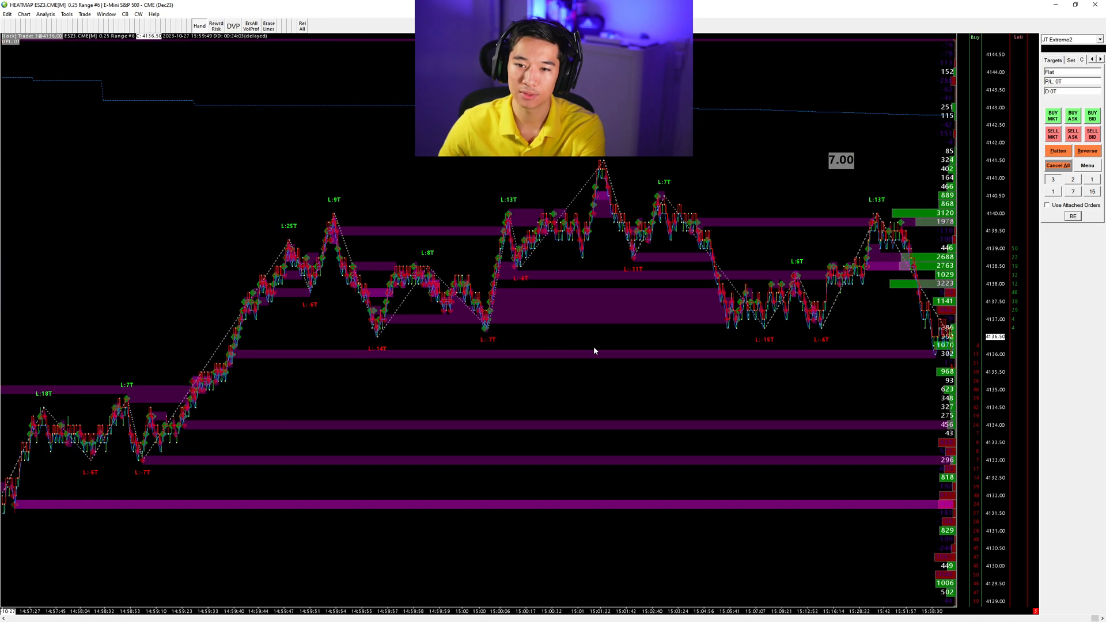
{"action": "right_click", "coordinate": [594, 351]}
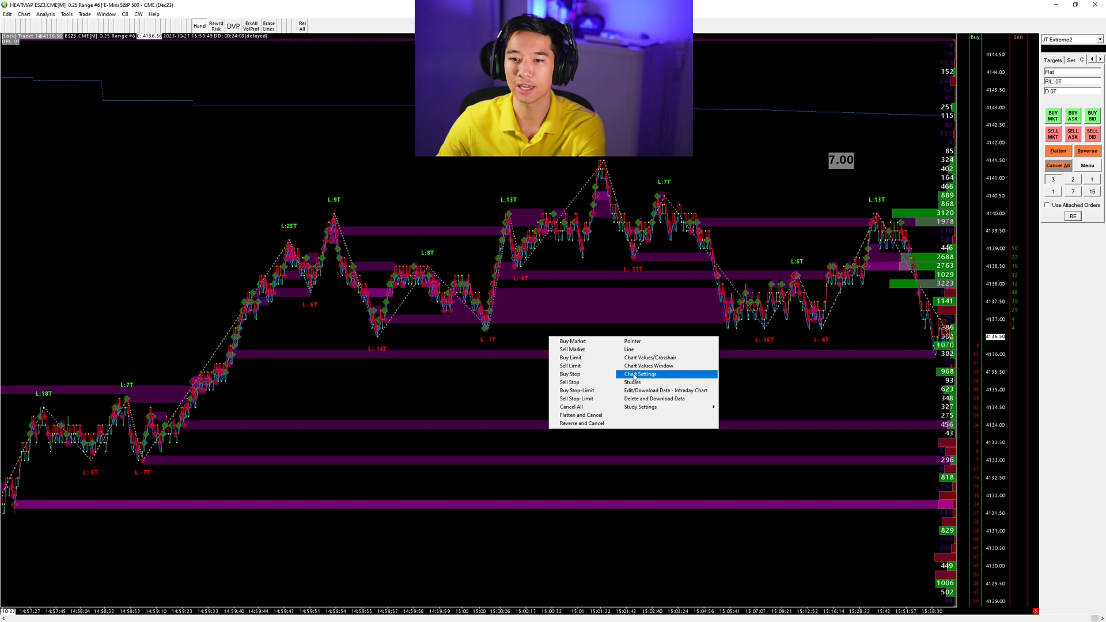
{"action": "mouse_move", "coordinate": [631, 382]}
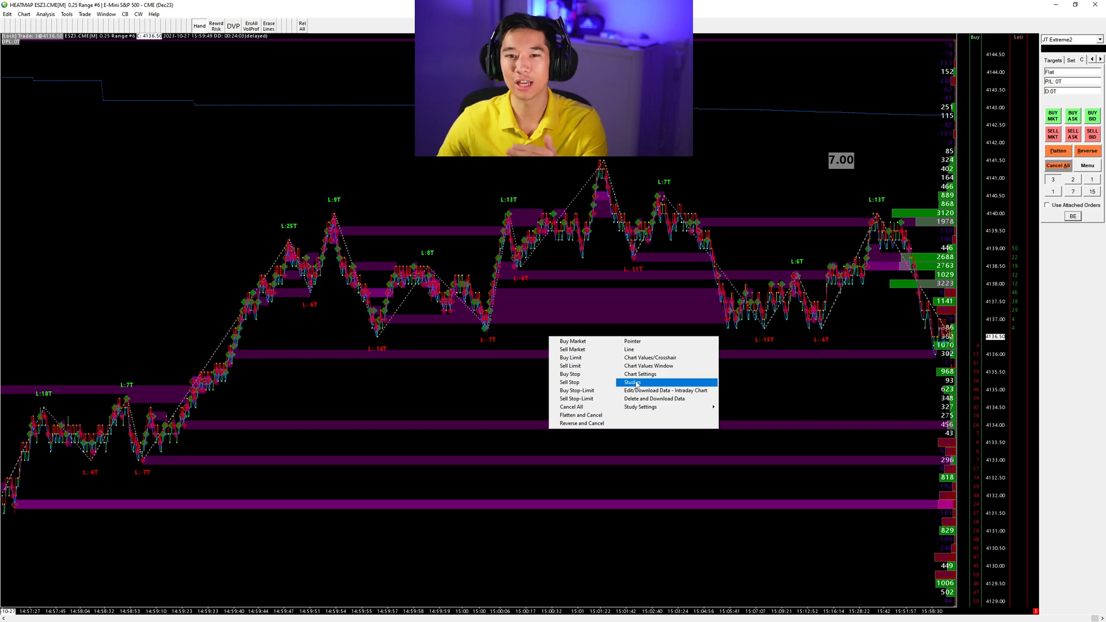
{"action": "left_click", "coordinate": [631, 381]}
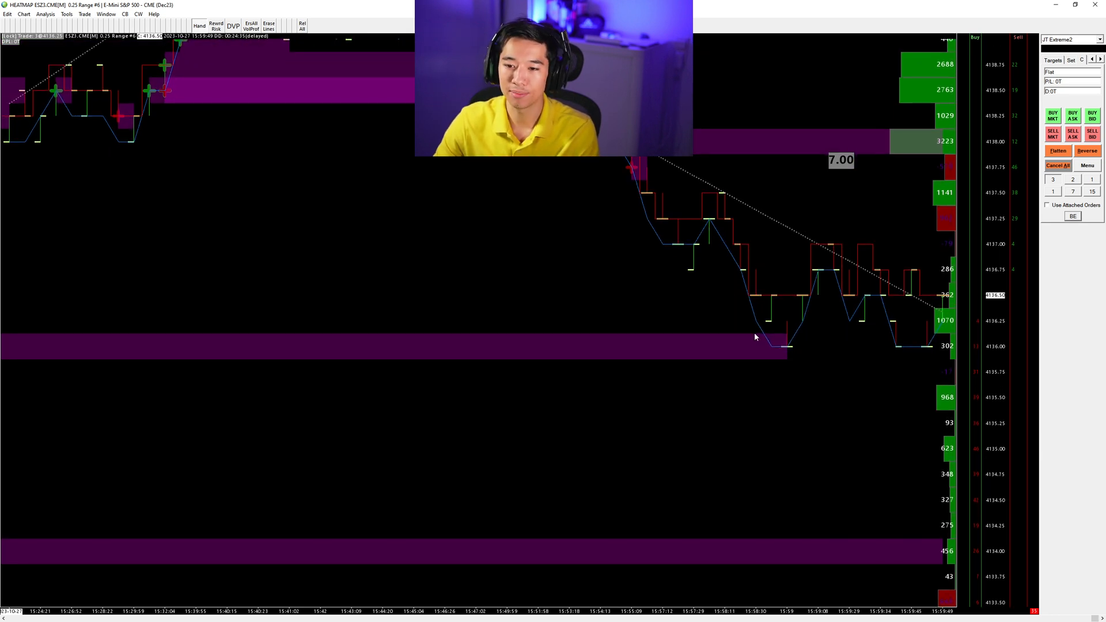
Step: Set the main price graph's Graph Draw Type to Blank and apply, leaving only the lines over the heatmap
{"action": "right_click", "coordinate": [754, 337]}
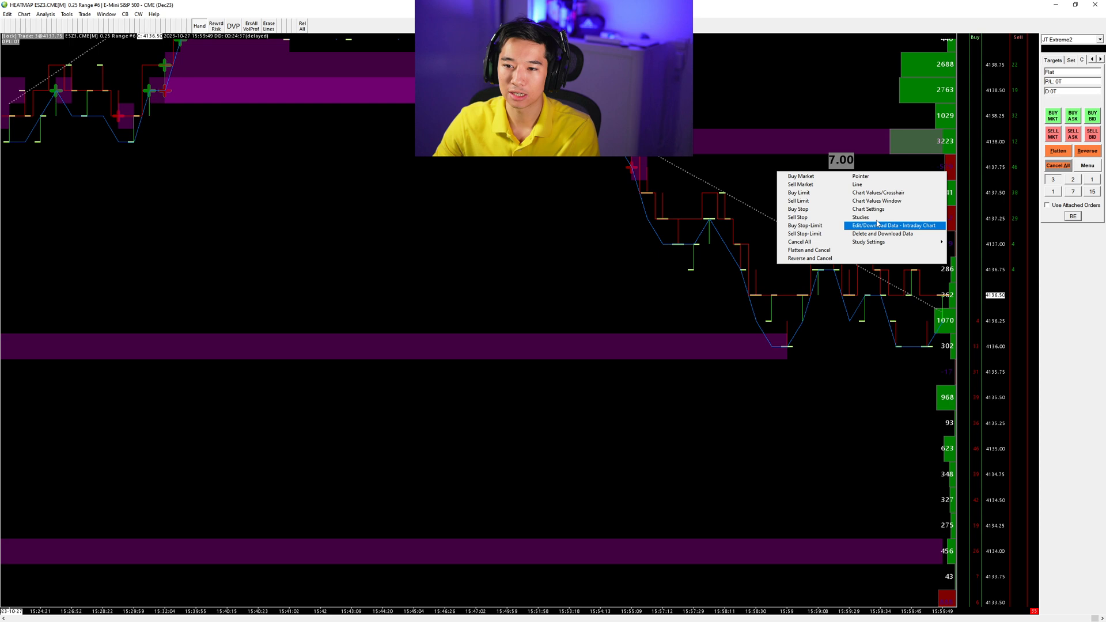
{"action": "left_click", "coordinate": [868, 209]}
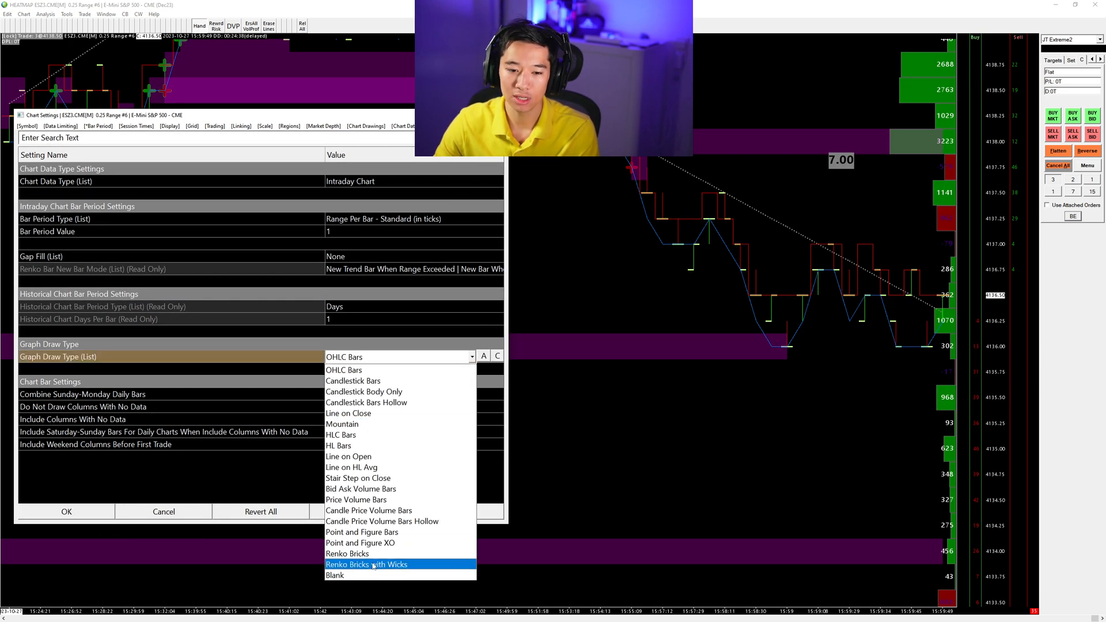
{"action": "left_click", "coordinate": [367, 564]}
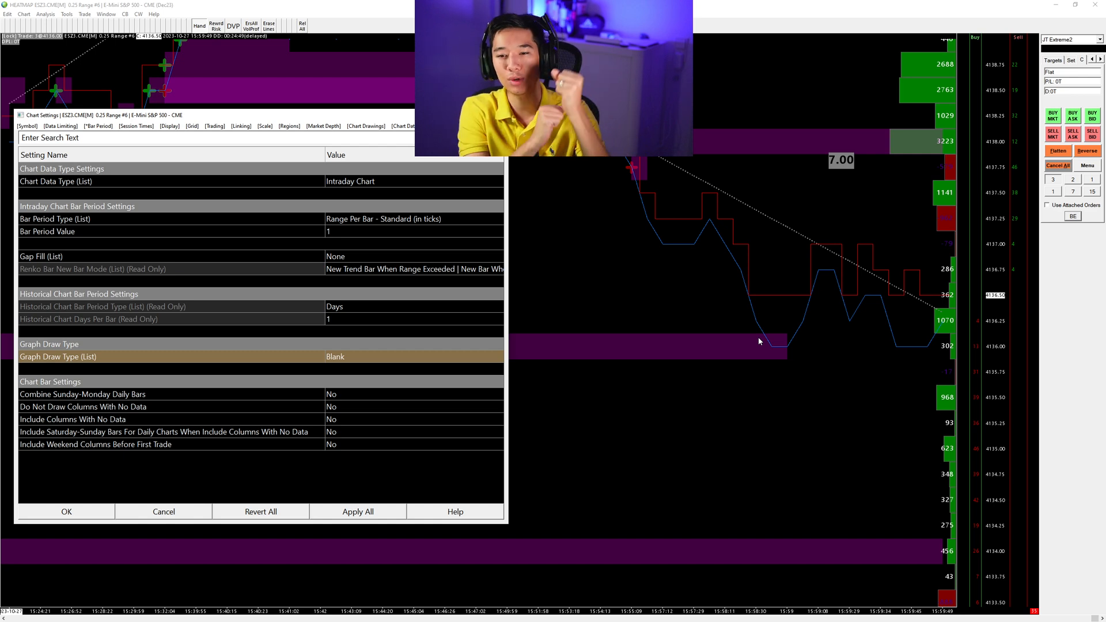
{"action": "mouse_move", "coordinate": [543, 177]}
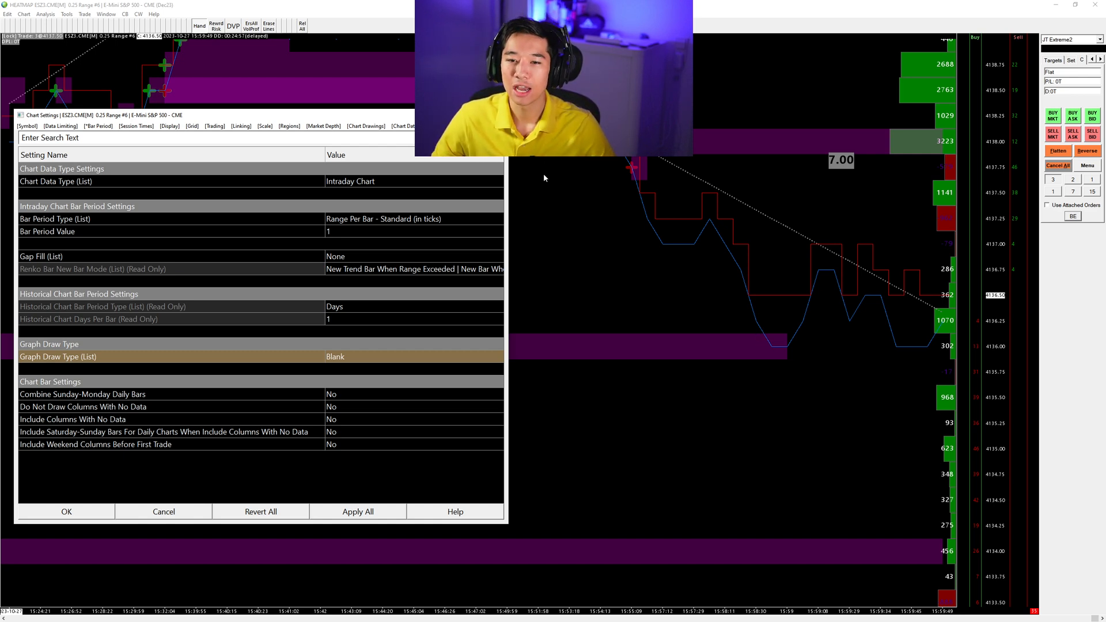
{"action": "left_click", "coordinate": [66, 511]}
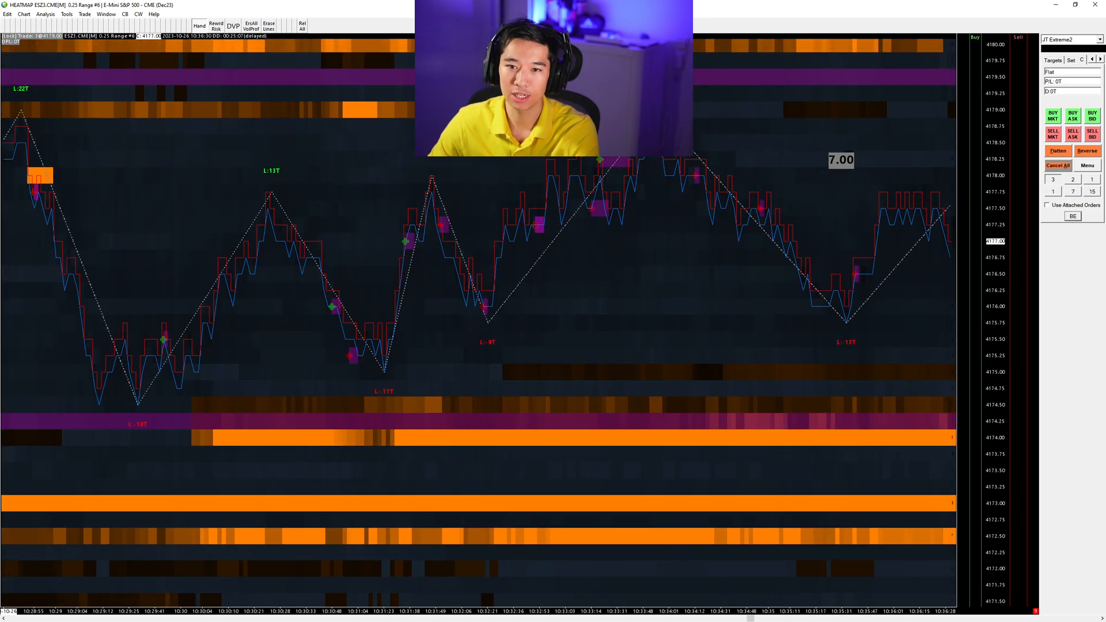
{"action": "mouse_move", "coordinate": [342, 166]}
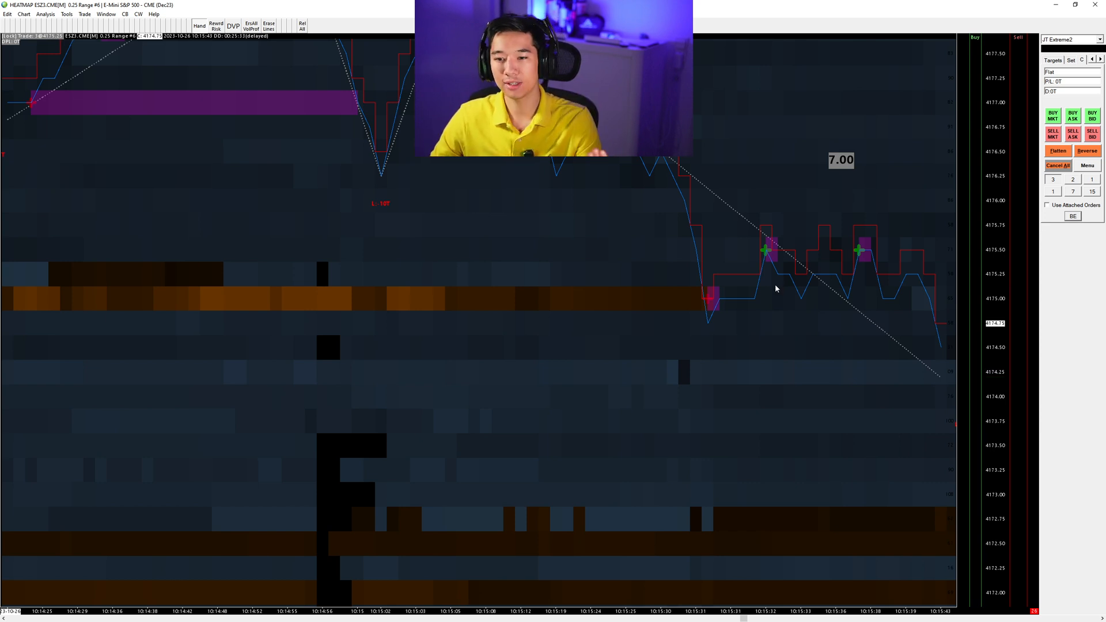
{"action": "mouse_move", "coordinate": [712, 299]}
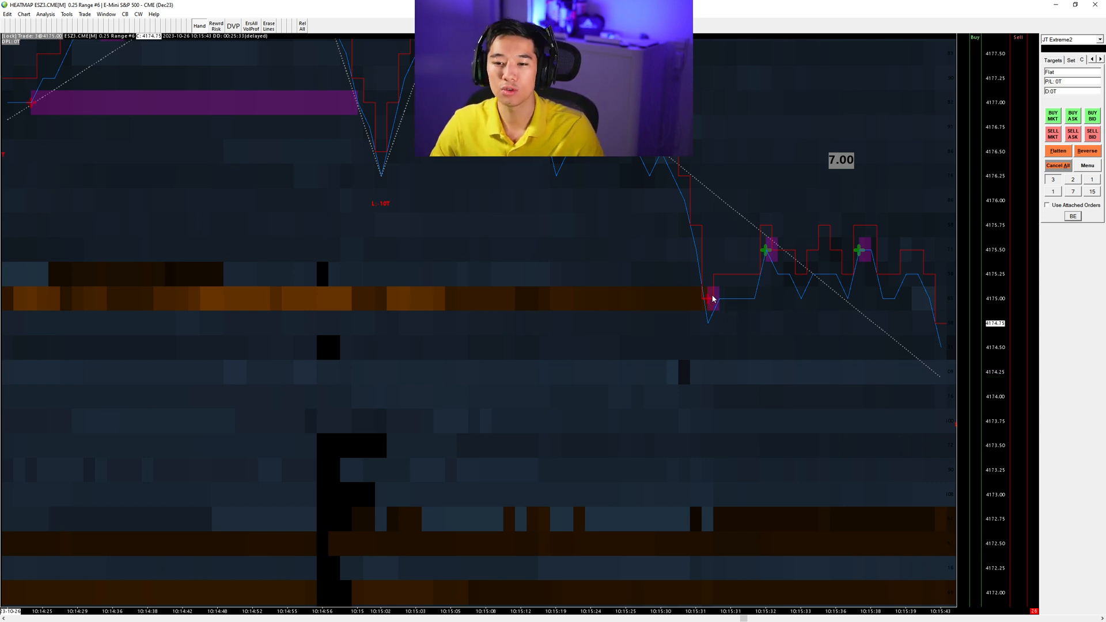
{"action": "mouse_move", "coordinate": [723, 307]}
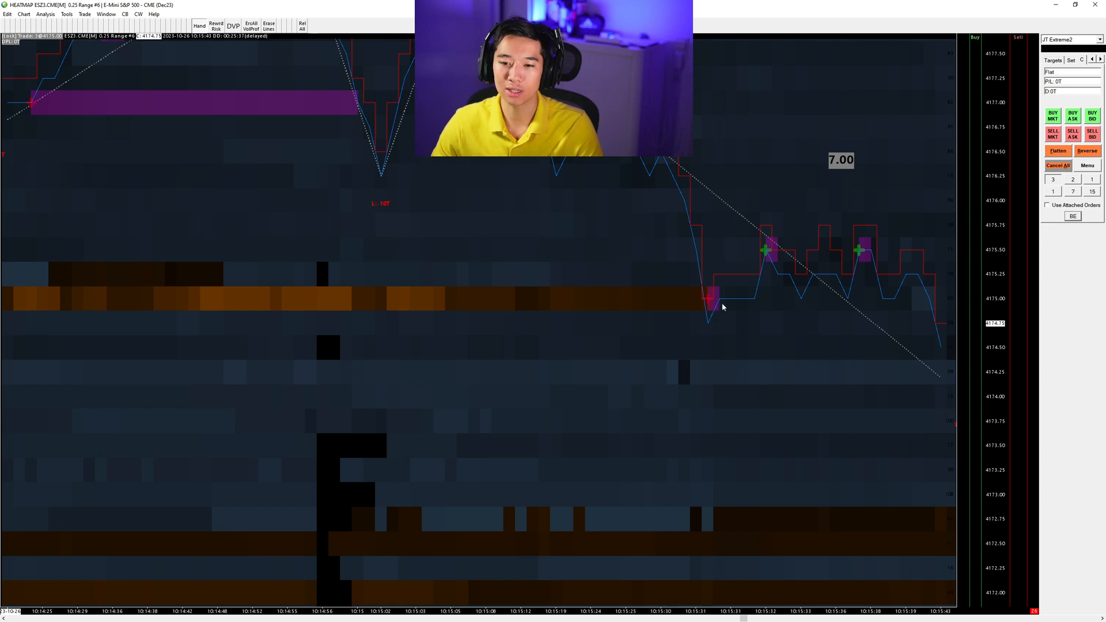
{"action": "right_click", "coordinate": [411, 190]}
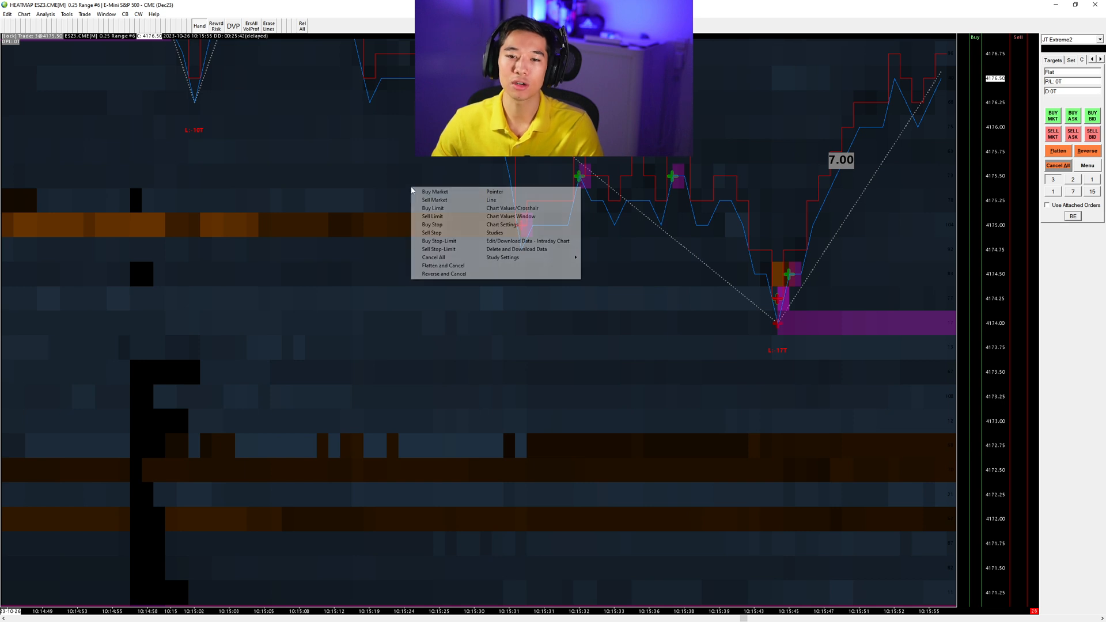
Step: From the chart's studies list, briefly open and close the Volume At Price Threshold Alert V2 settings
{"action": "left_click", "coordinate": [494, 232]}
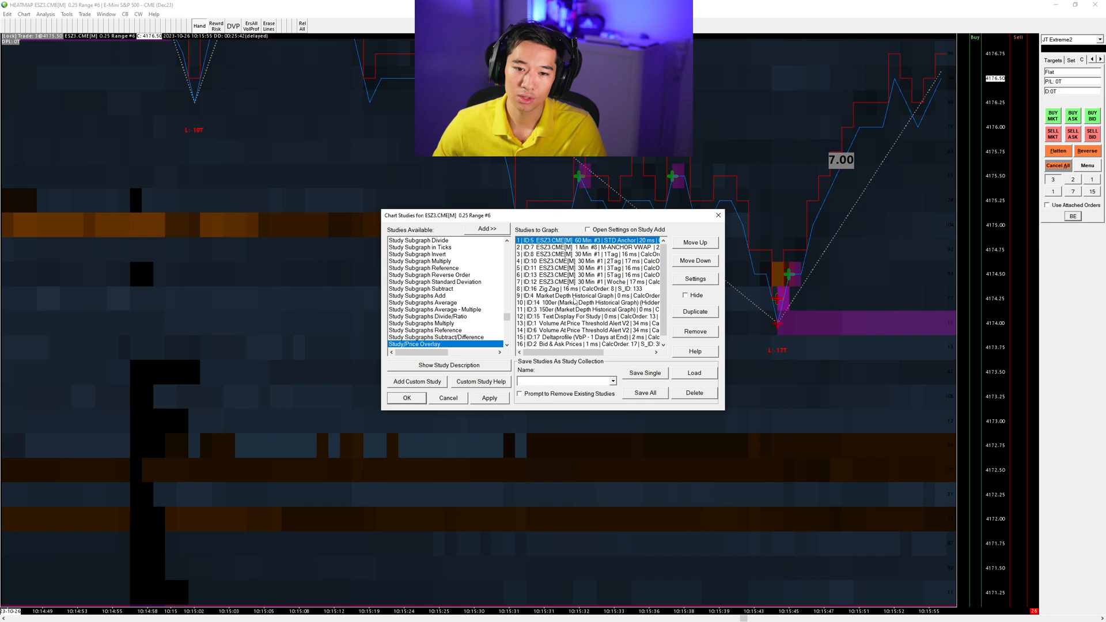
{"action": "left_click", "coordinate": [585, 329]}
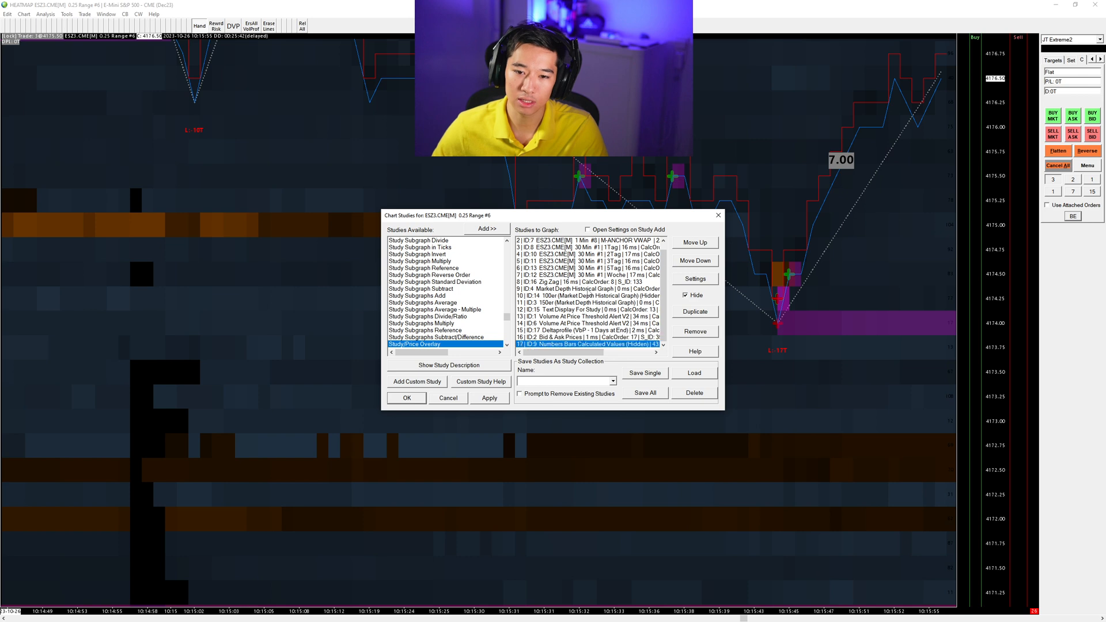
{"action": "left_click", "coordinate": [589, 315]}
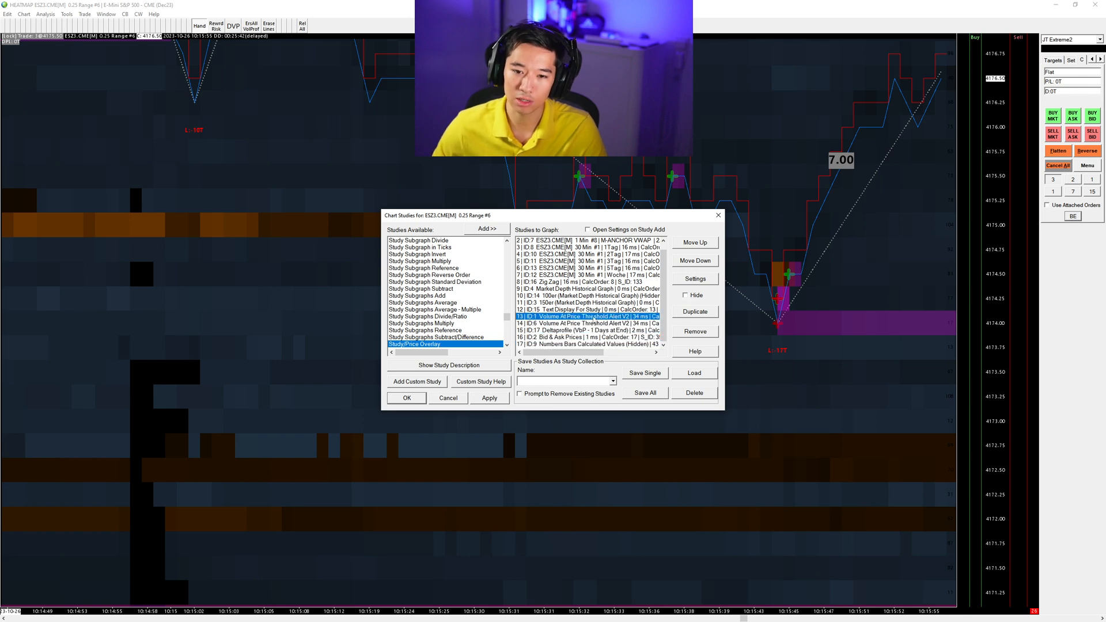
{"action": "left_click", "coordinate": [695, 278]}
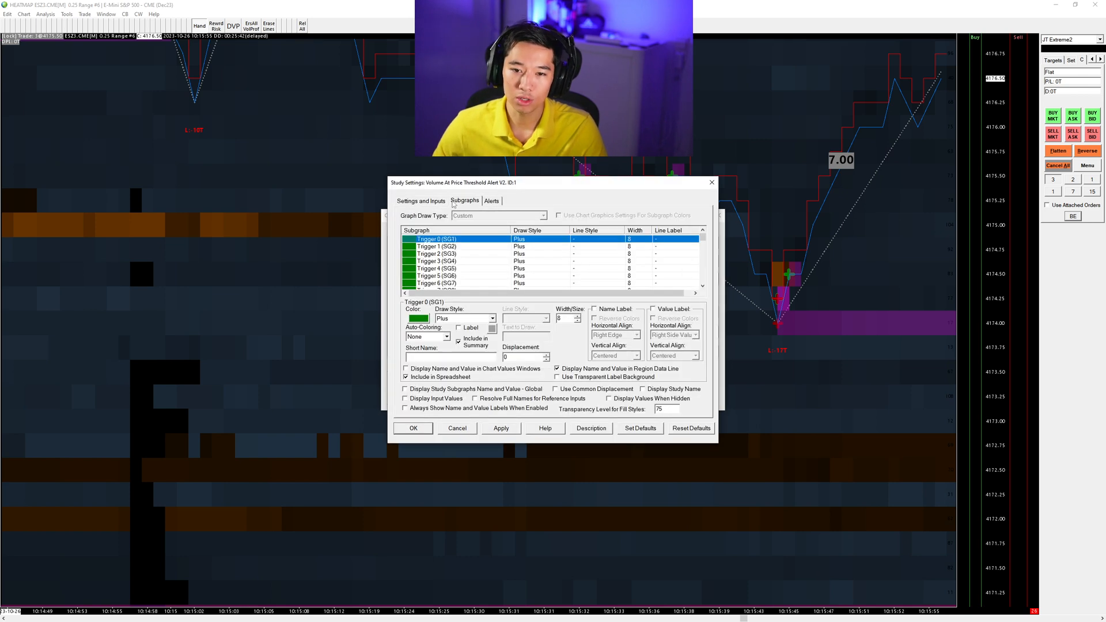
{"action": "left_click", "coordinate": [422, 200]}
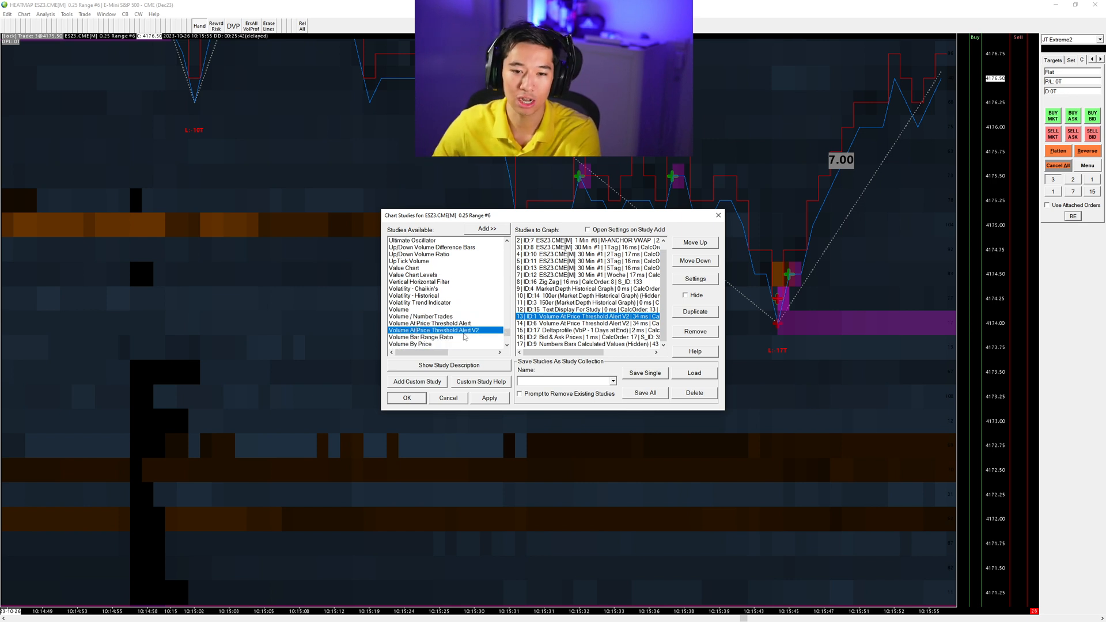
Step: Reopen the Volume At Price Threshold Alert V2 settings and start editing its Volume Threshold of 130
{"action": "left_click", "coordinate": [429, 323]}
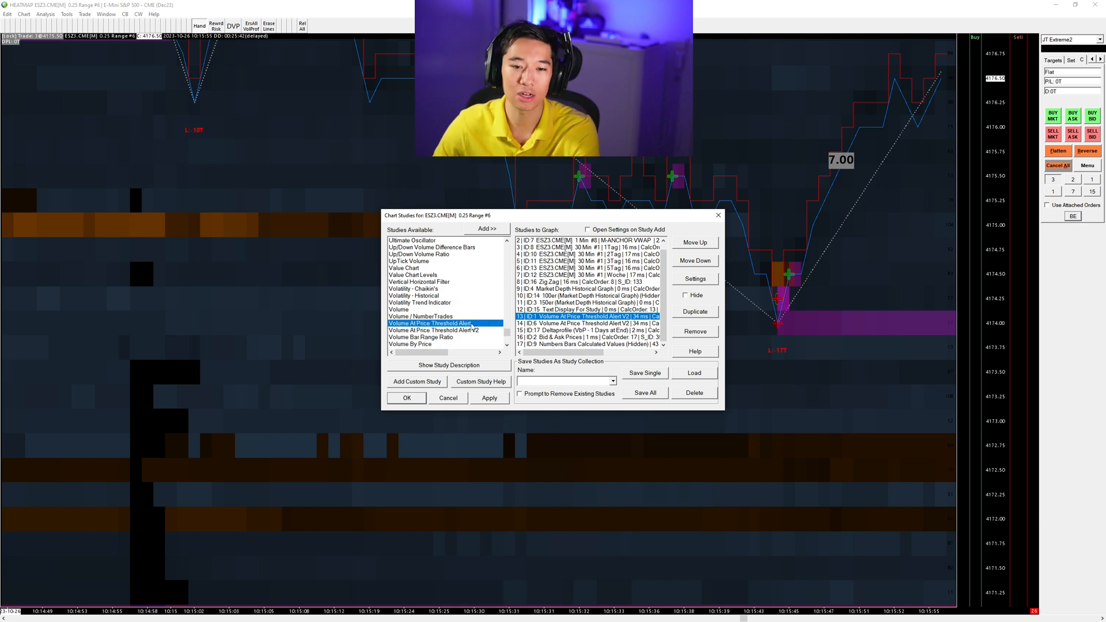
{"action": "left_click", "coordinate": [438, 330]}
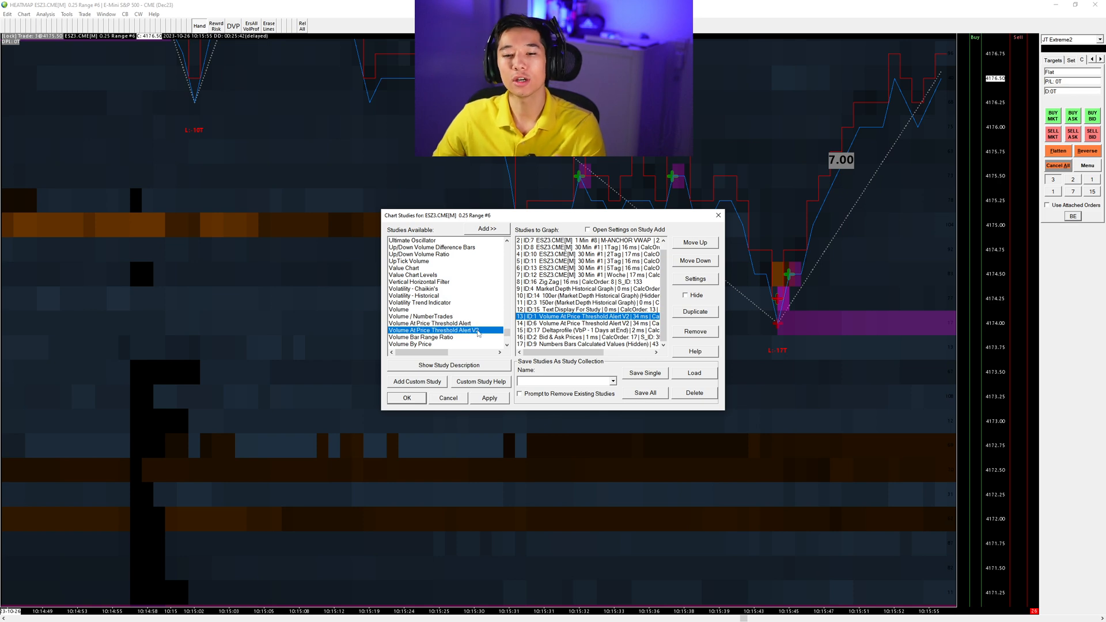
{"action": "left_click", "coordinate": [695, 278]}
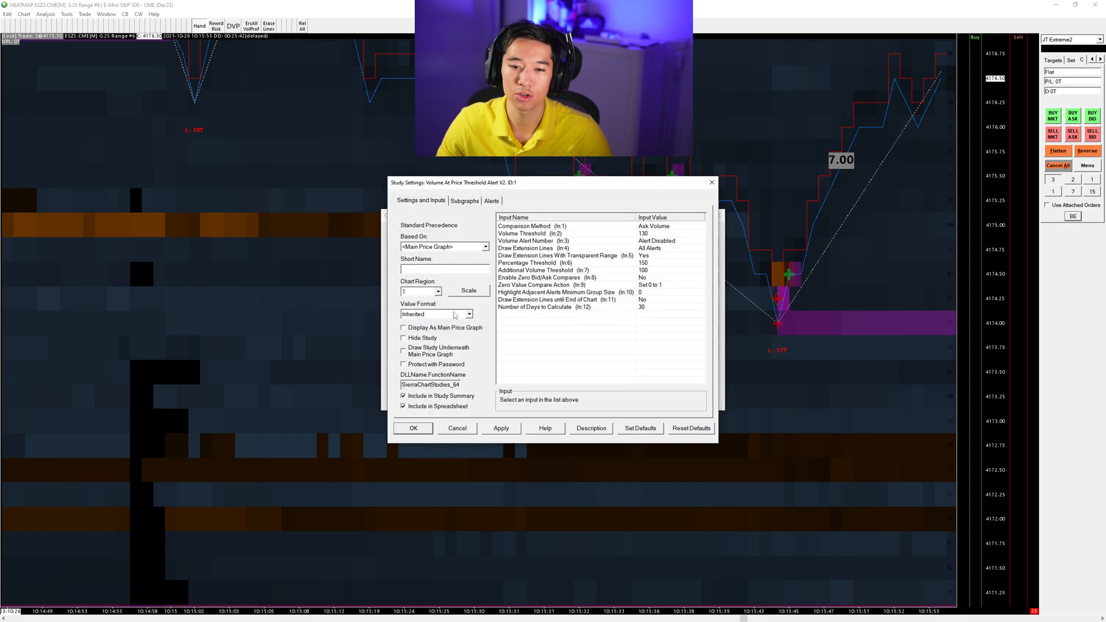
{"action": "left_click", "coordinate": [545, 233]}
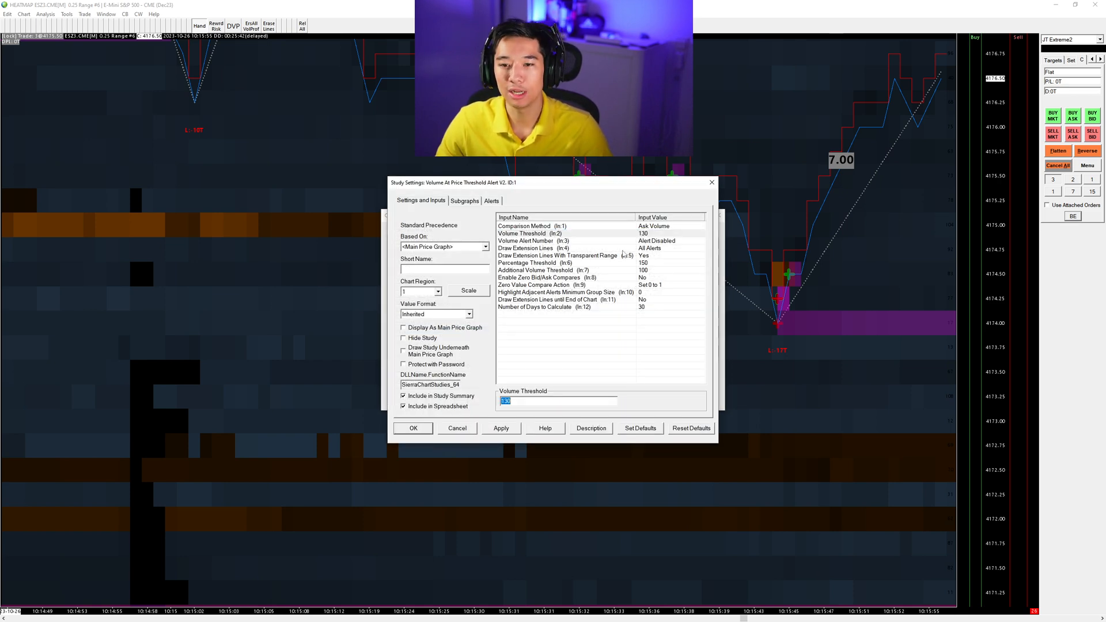
{"action": "left_click", "coordinate": [551, 226]}
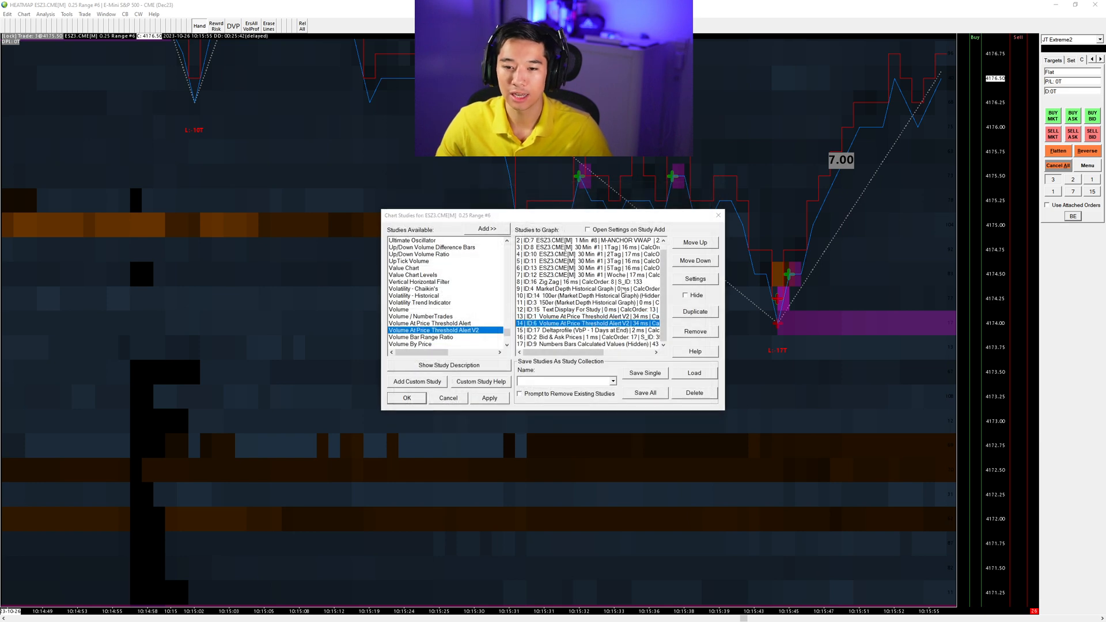
{"action": "left_click", "coordinate": [694, 279]}
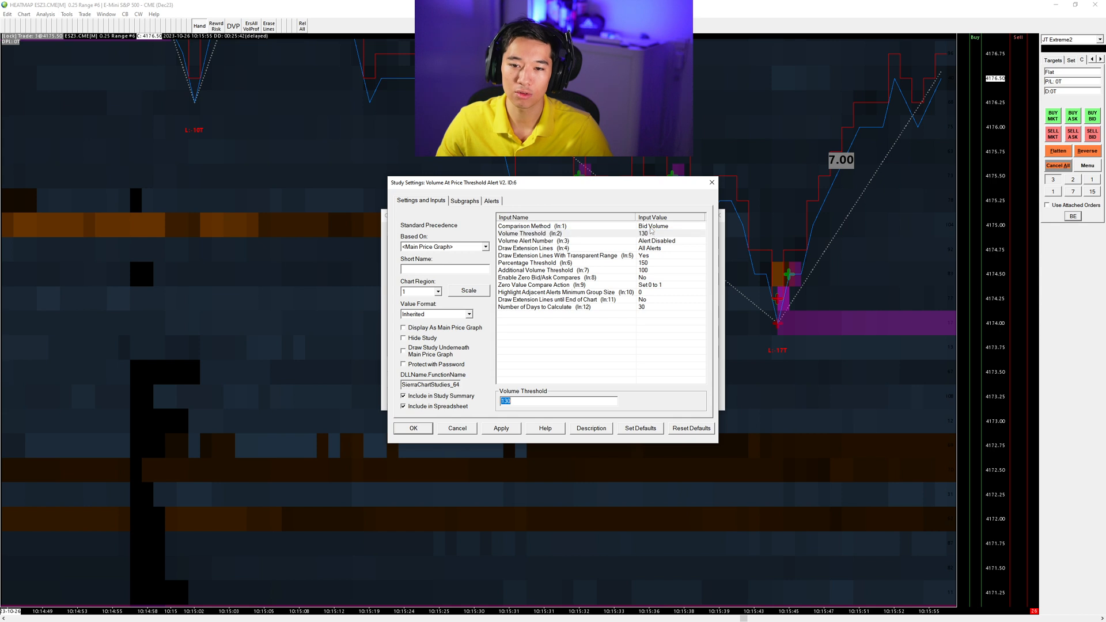
{"action": "left_click", "coordinate": [546, 226]}
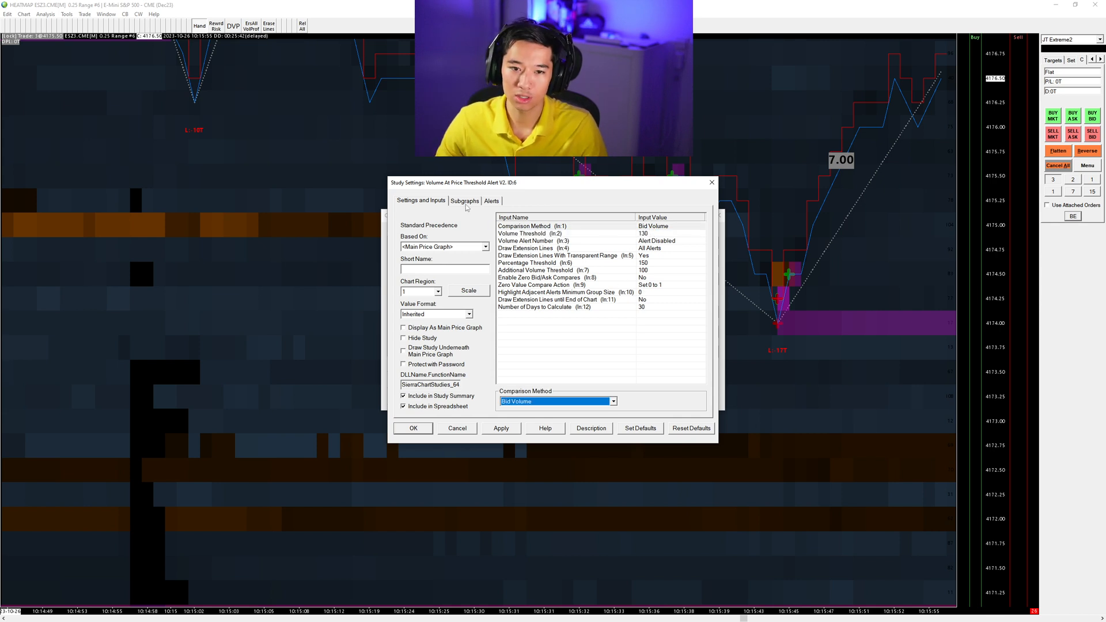
{"action": "left_click", "coordinate": [466, 200]}
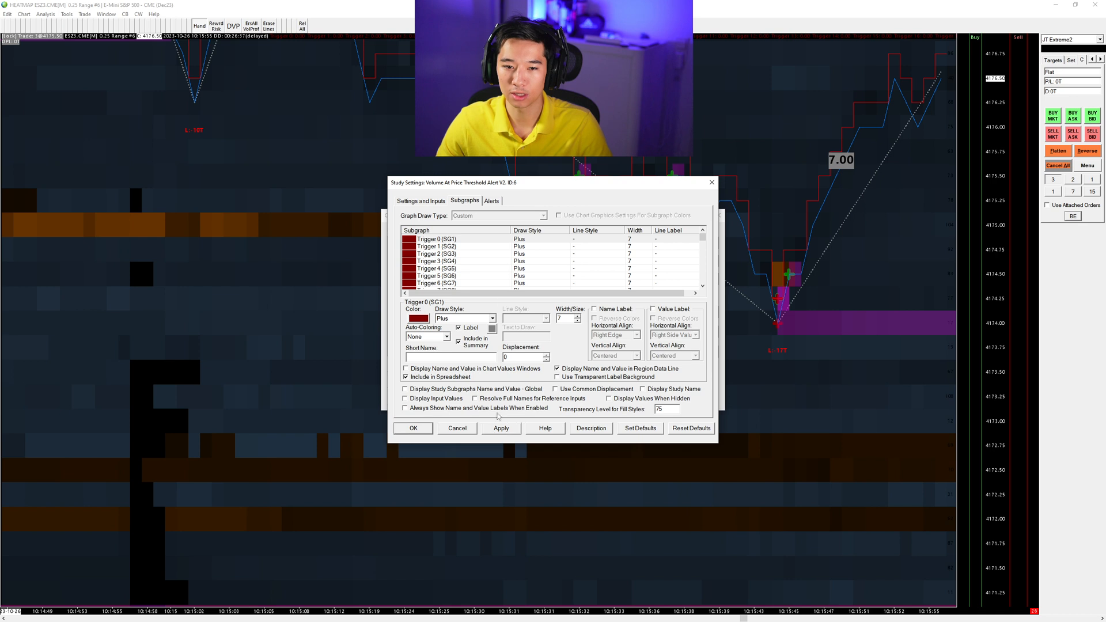
{"action": "left_click", "coordinate": [437, 239]}
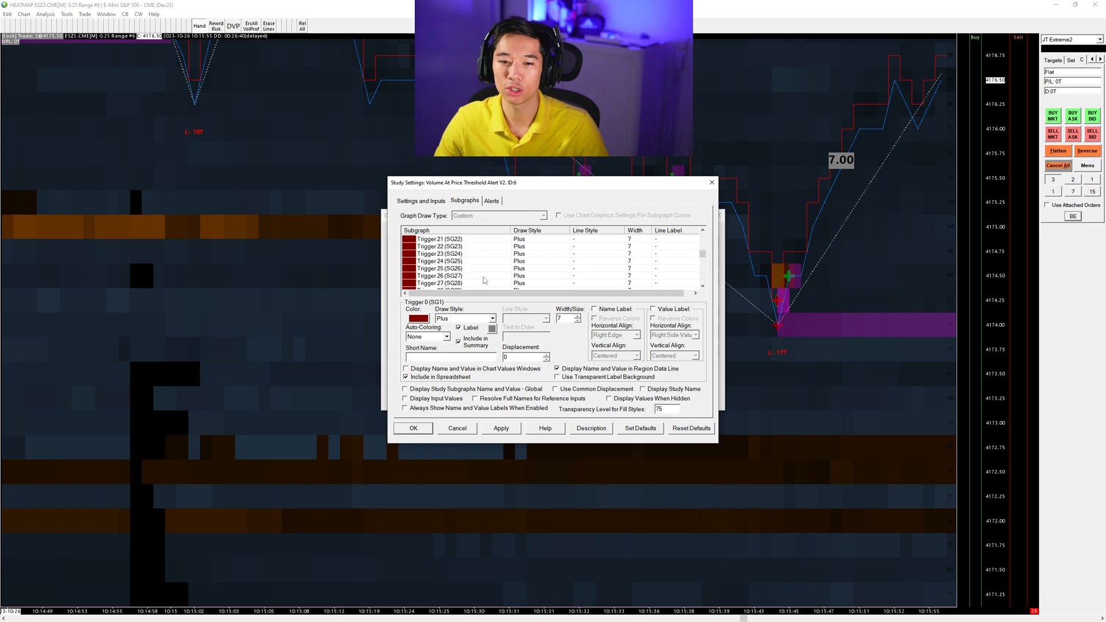
{"action": "left_click", "coordinate": [457, 427]}
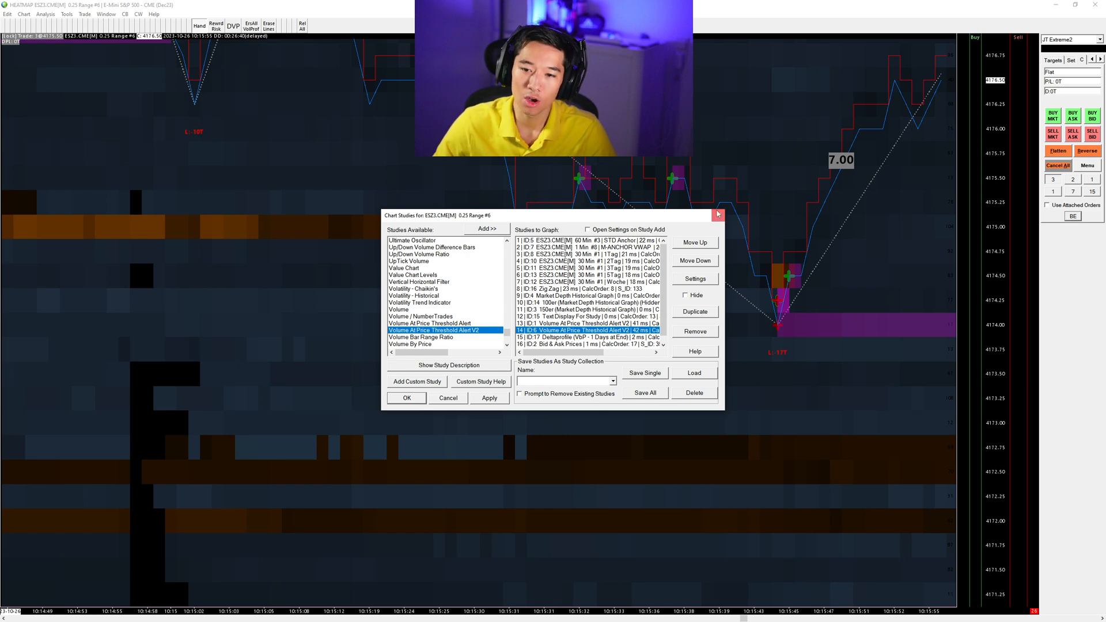
{"action": "left_click", "coordinate": [719, 215]}
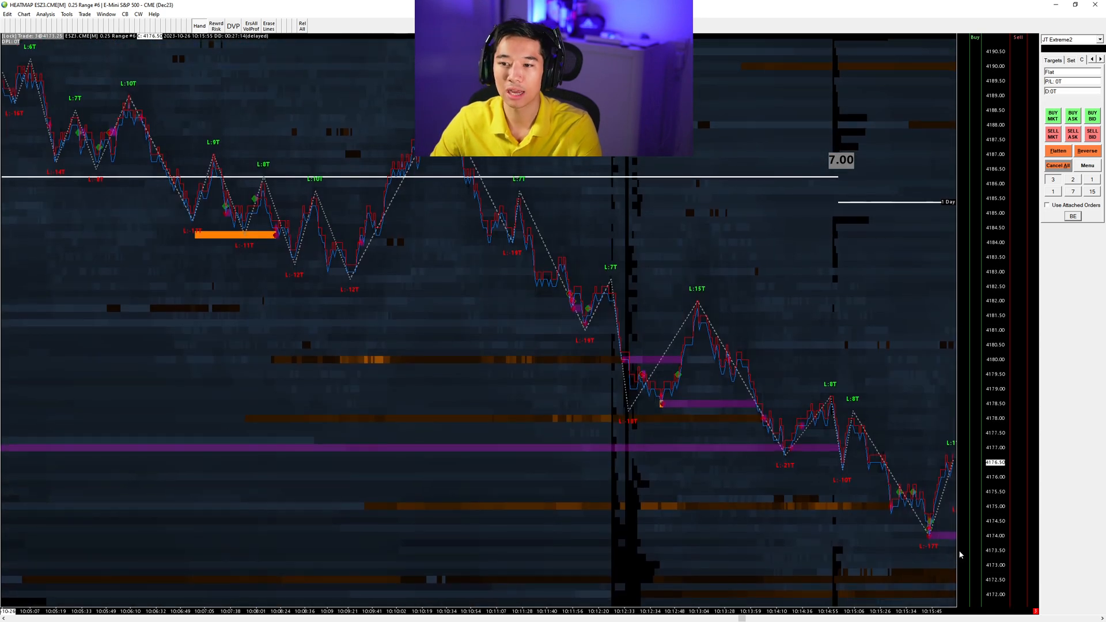
{"action": "mouse_move", "coordinate": [445, 314]}
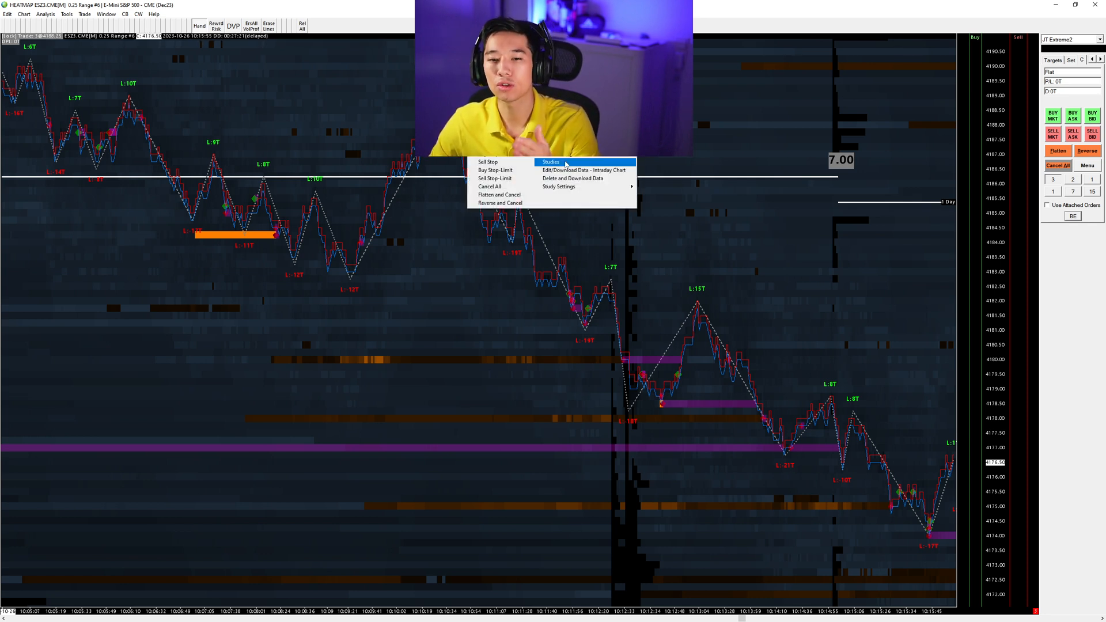
{"action": "left_click", "coordinate": [550, 161]}
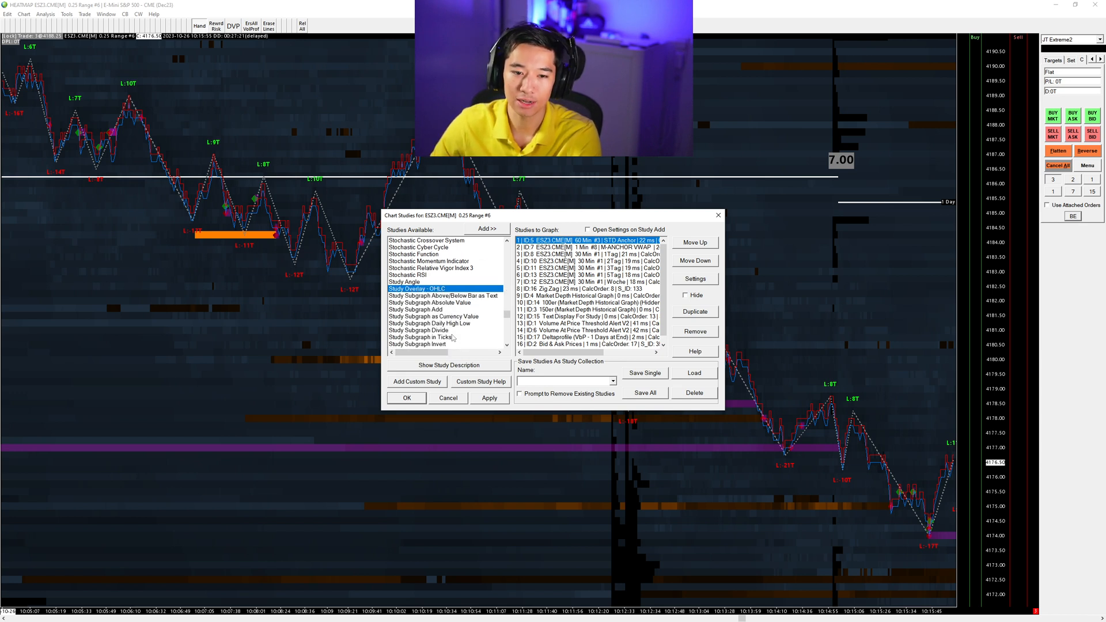
{"action": "scroll", "scroll_direction": "down", "scroll_amount": 3}
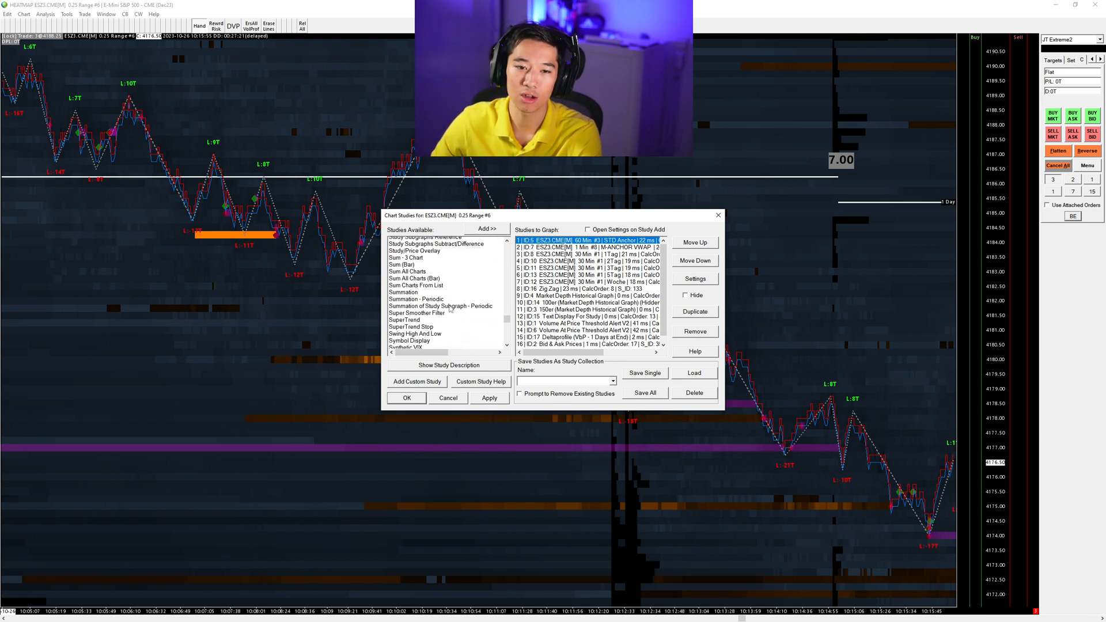
{"action": "left_click", "coordinate": [414, 268]}
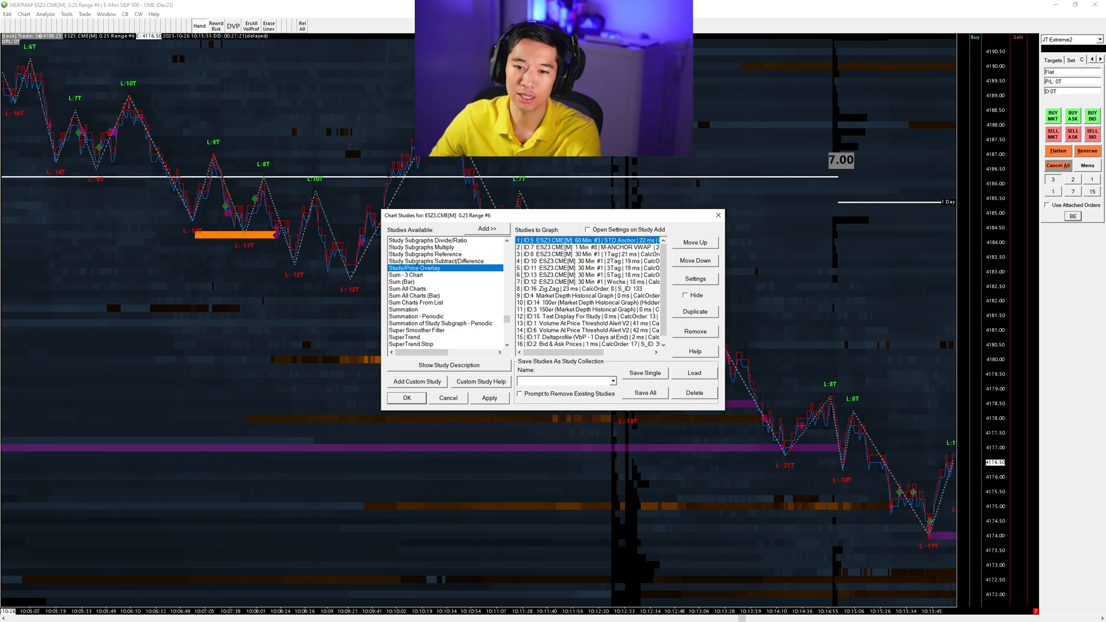
{"action": "left_click", "coordinate": [695, 278]}
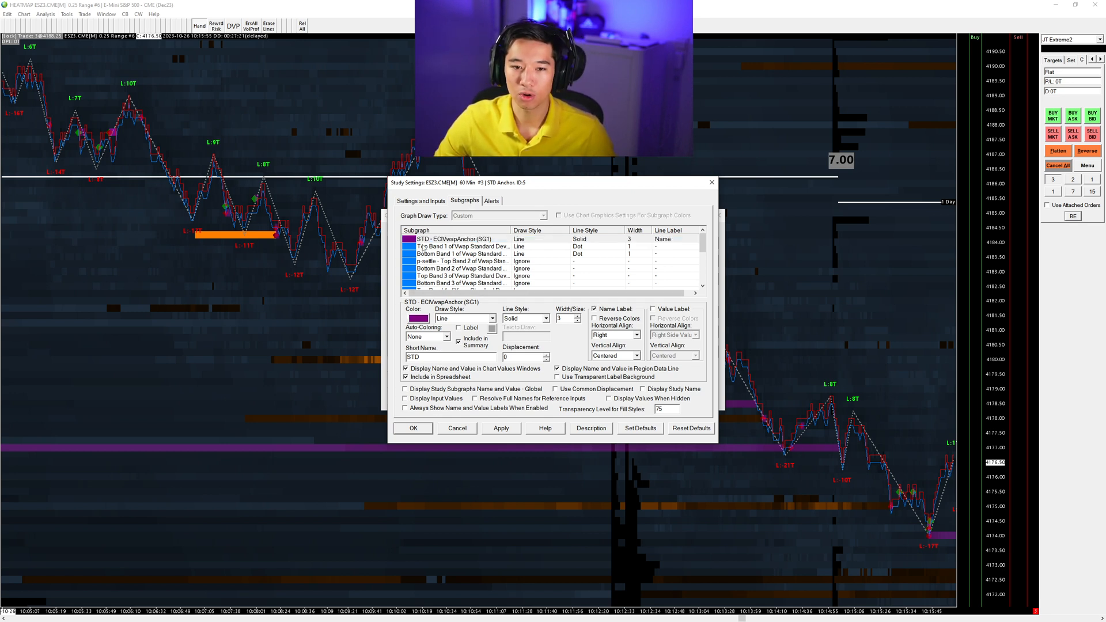
{"action": "left_click", "coordinate": [421, 201]}
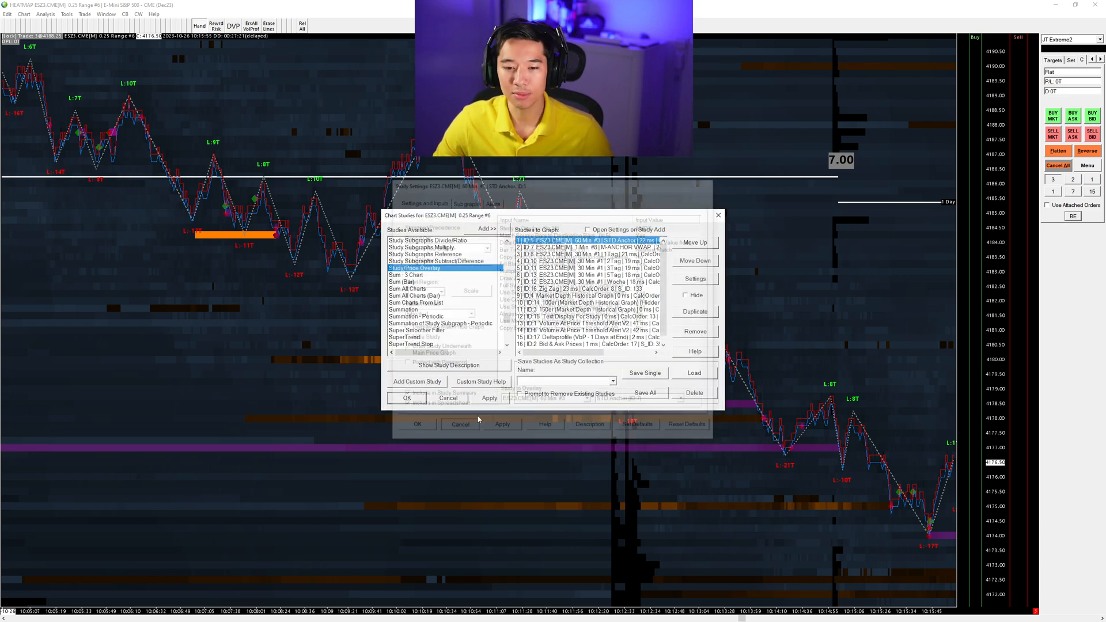
Step: Close the studies list and review NVIDIA desktop colour settings with Digital Vibrance at 65%
{"action": "left_click", "coordinate": [407, 397]}
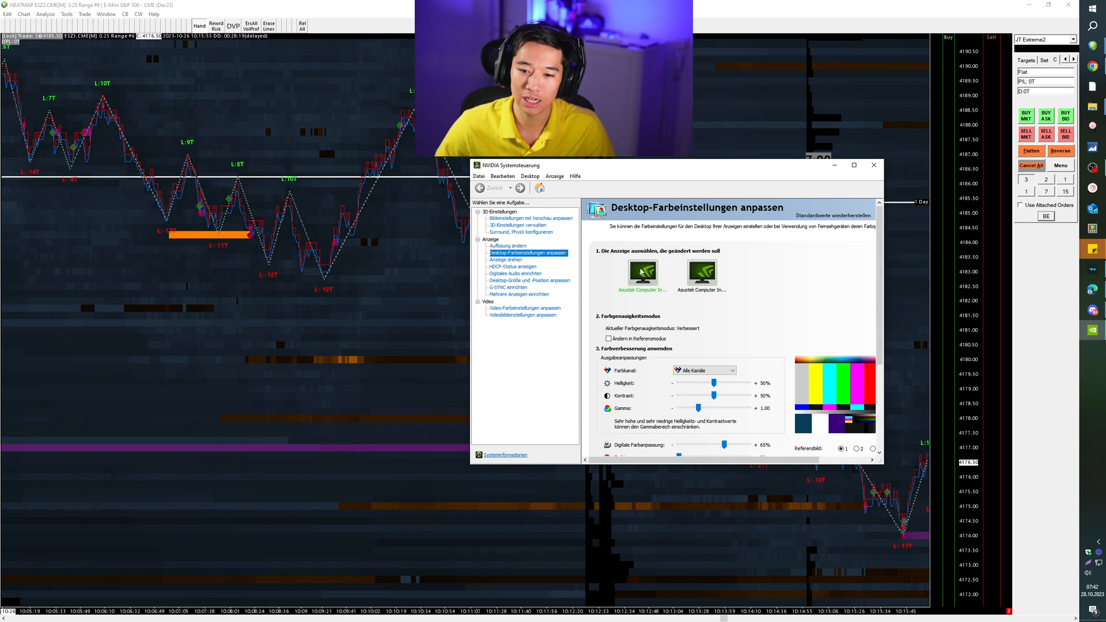
{"action": "mouse_move", "coordinate": [879, 341]}
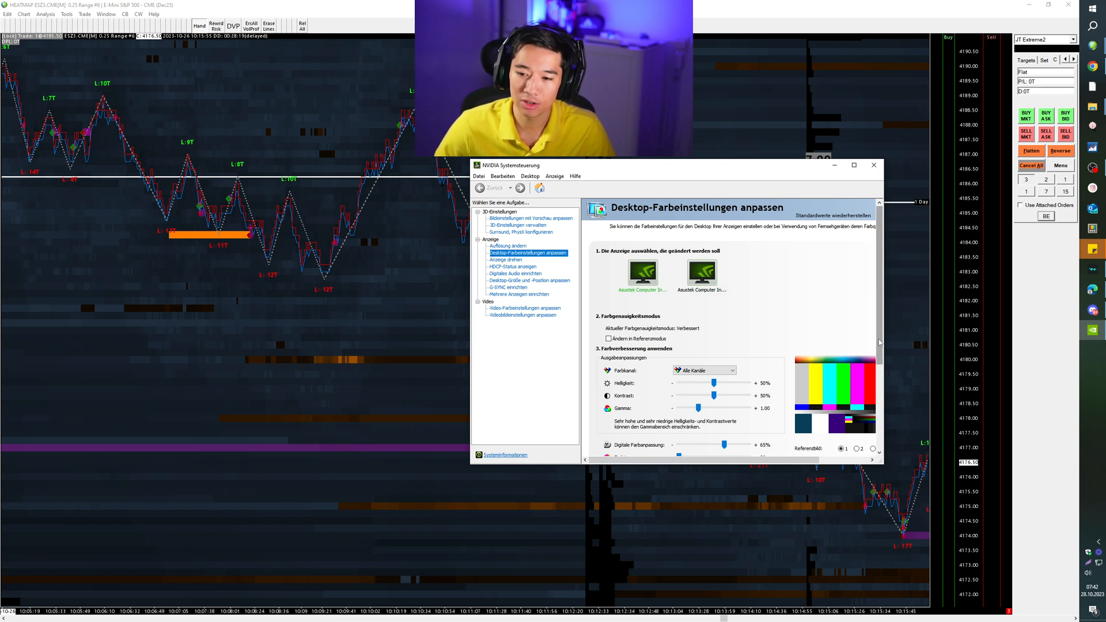
{"action": "scroll", "scroll_direction": "down", "scroll_amount": 3}
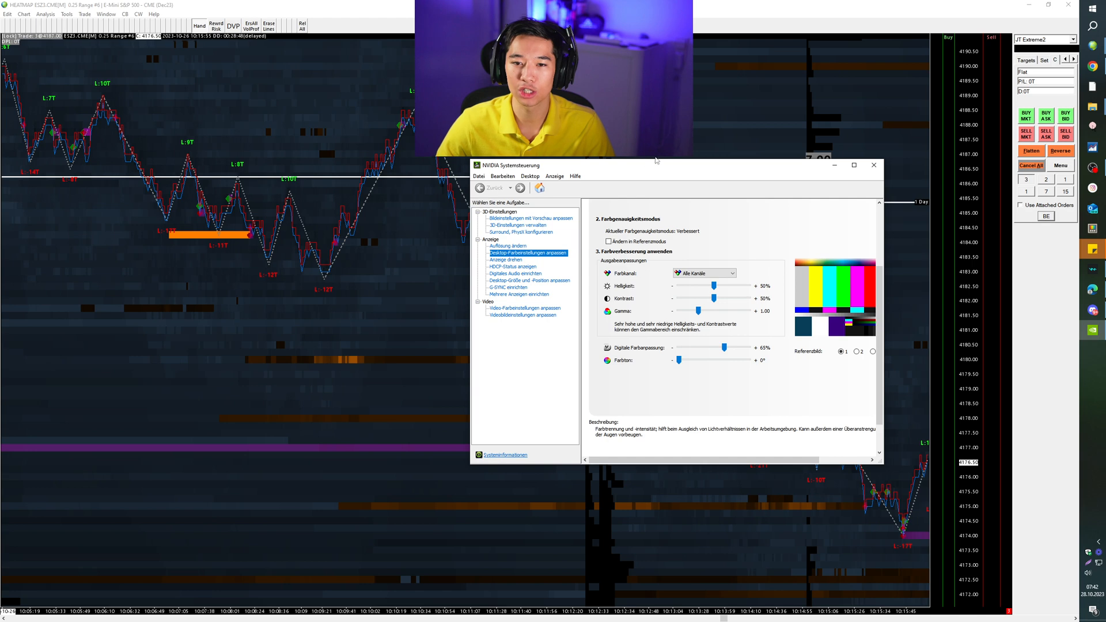
{"action": "left_click", "coordinate": [873, 164]}
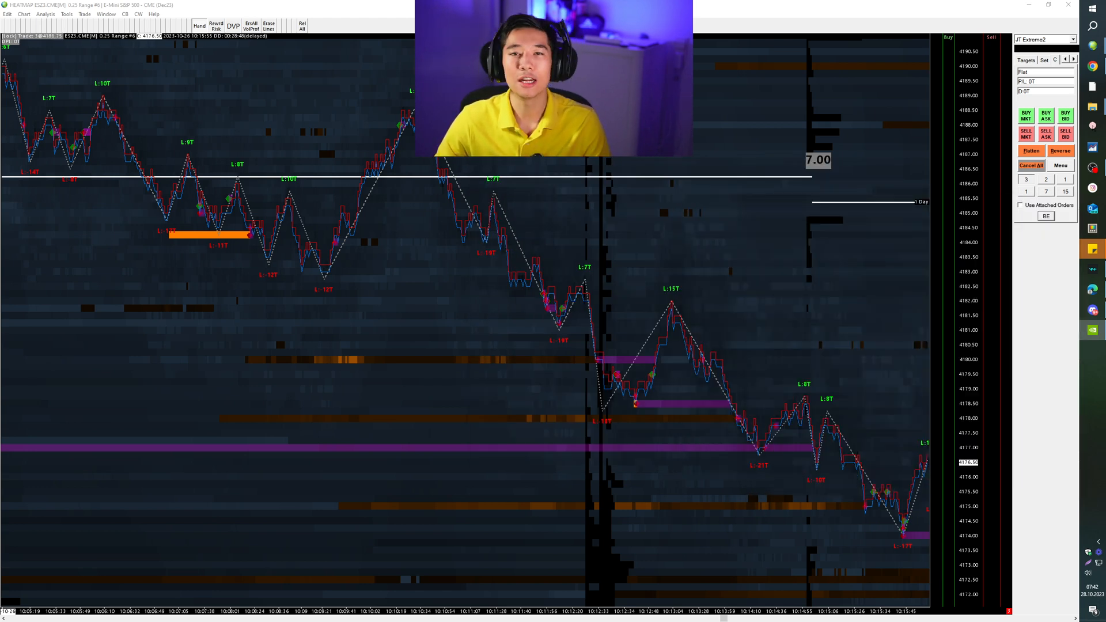
{"action": "mouse_move", "coordinate": [887, 427]}
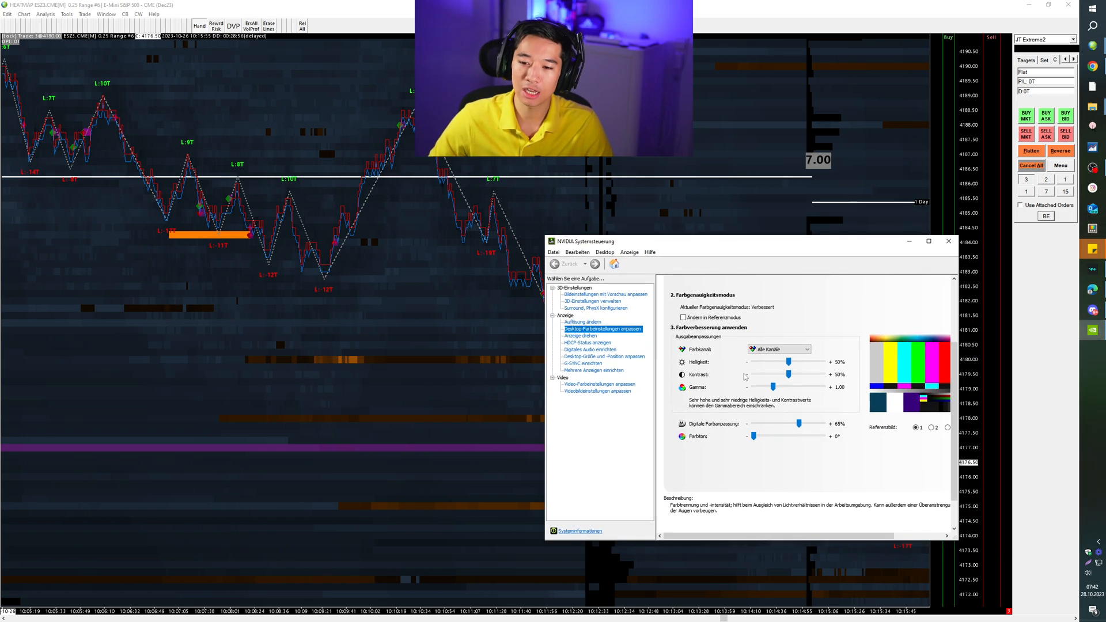
{"action": "left_click", "coordinate": [948, 241]}
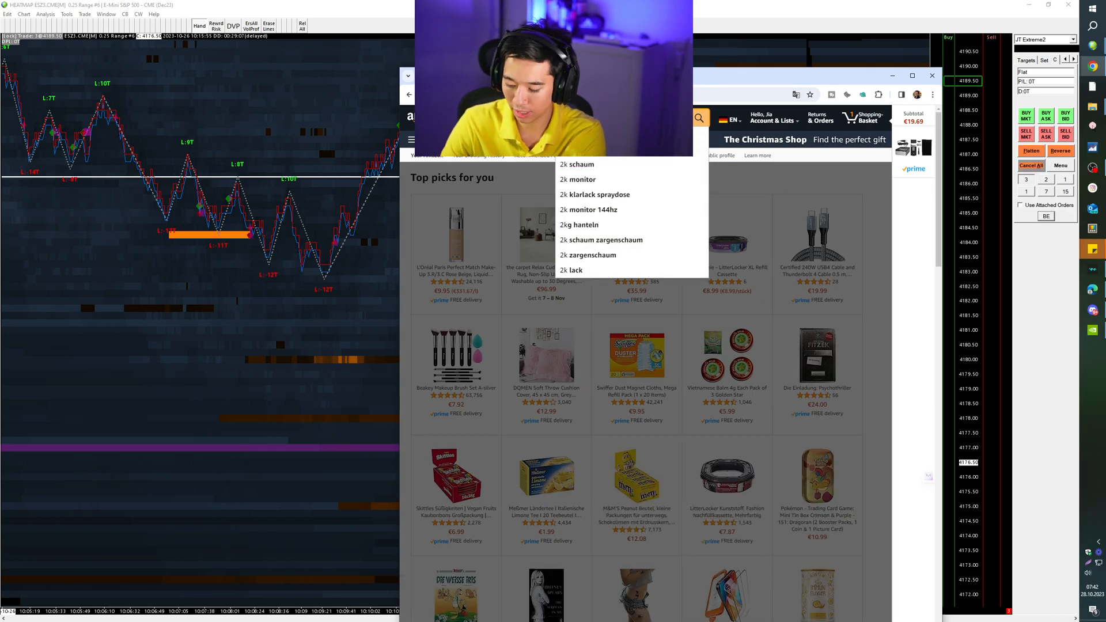
Step: Search Amazon for a 2k monitor and select the KOORUI 27-inch QHD 144Hz listing title
{"action": "left_click", "coordinate": [578, 178]}
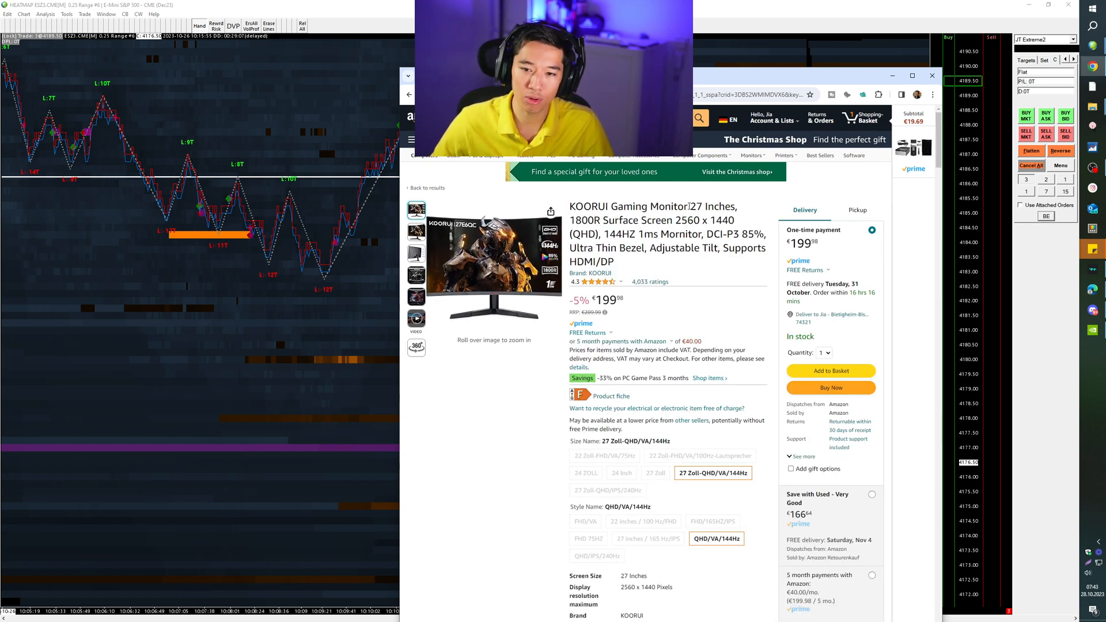
{"action": "double_click", "coordinate": [714, 207]}
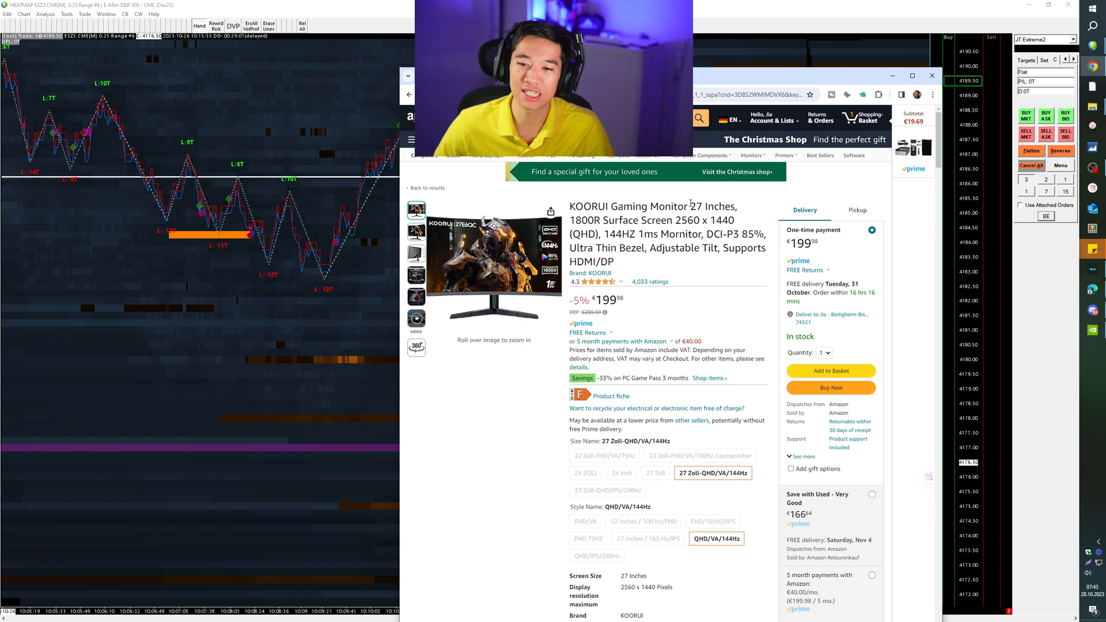
{"action": "double_click", "coordinate": [691, 206]}
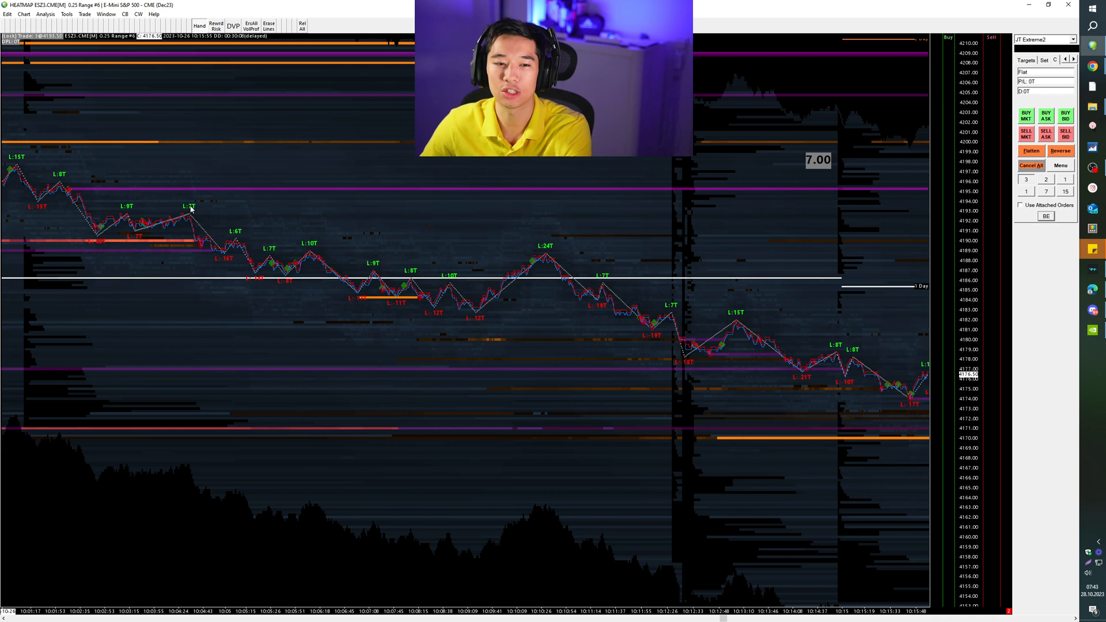
{"action": "mouse_move", "coordinate": [287, 166]}
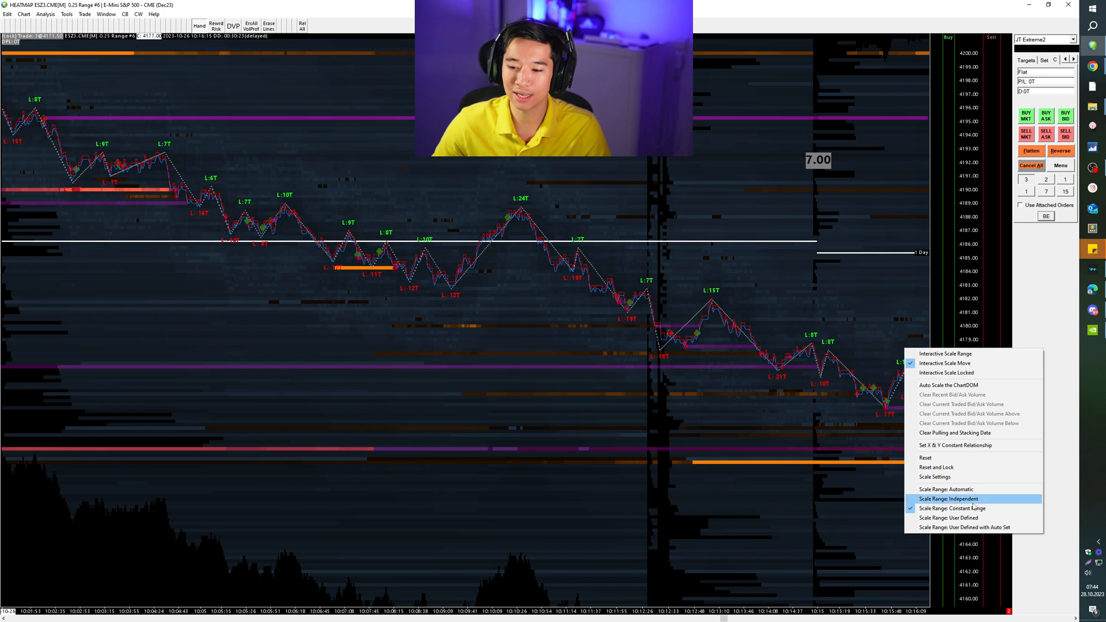
{"action": "mouse_move", "coordinate": [944, 363]}
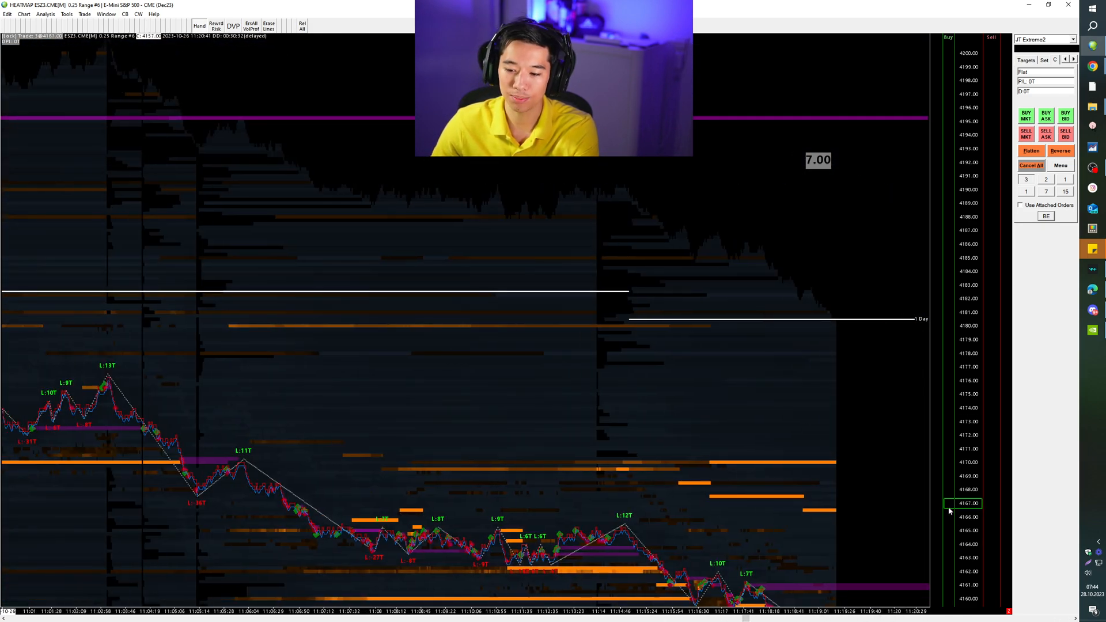
Step: Scroll the constant-range price scale down to about 4142–4181
{"action": "scroll", "scroll_direction": "down", "scroll_amount": 3}
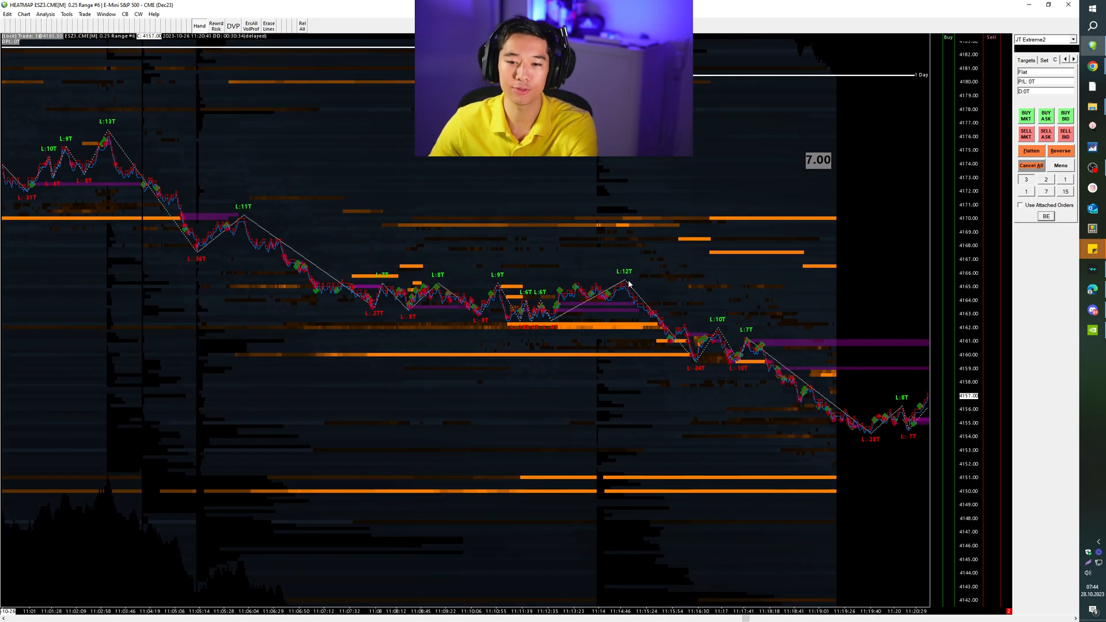